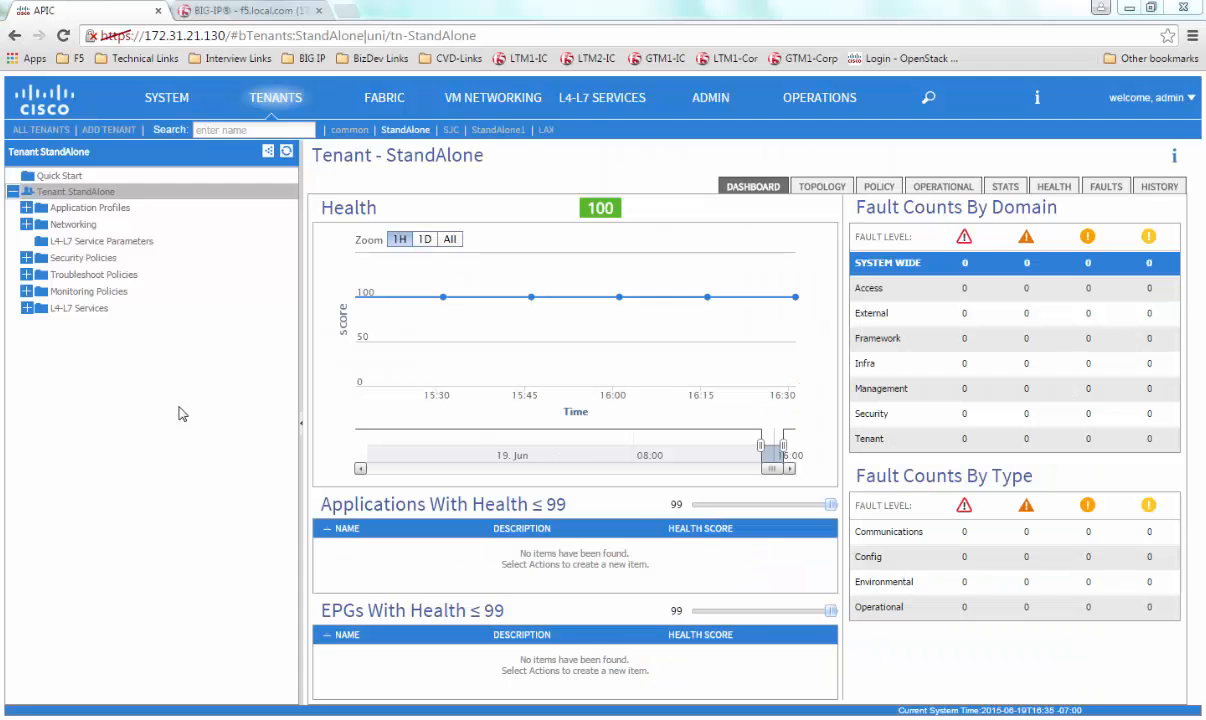
Review the F5Device configuration under L4-L7 Devices, including its management IP address
{"action": "left_click", "coordinate": [24, 308]}
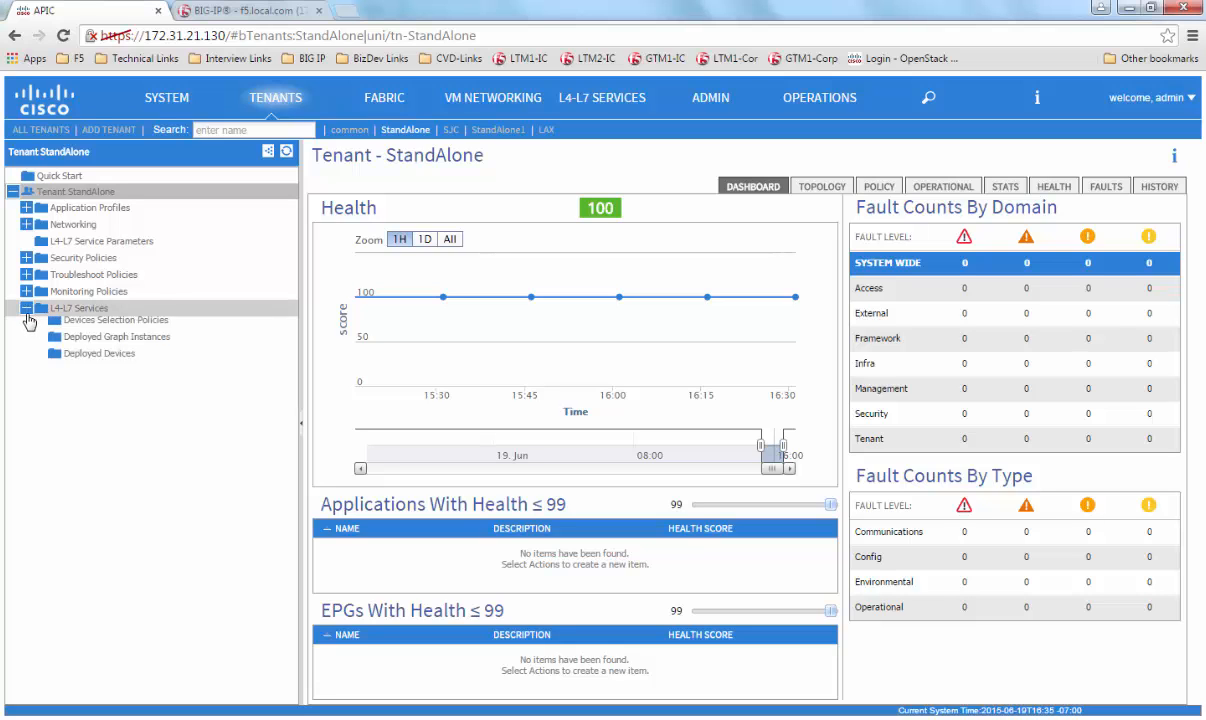
{"action": "left_click", "coordinate": [28, 308]}
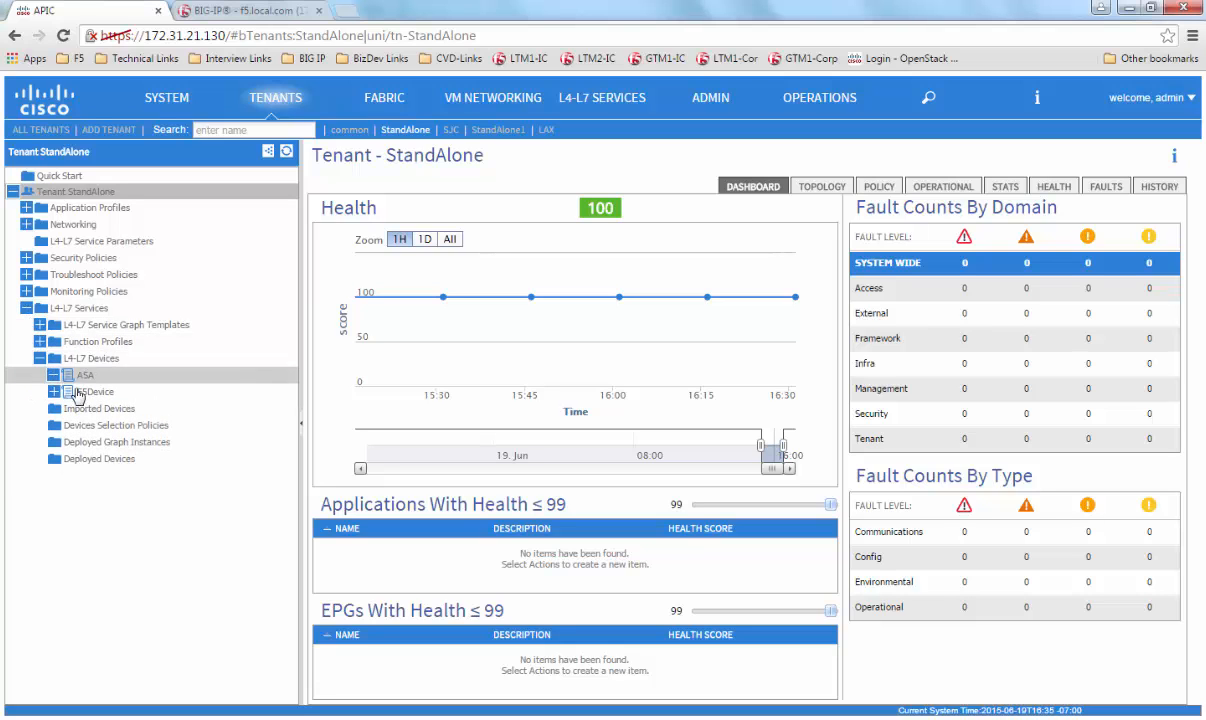
{"action": "left_click", "coordinate": [88, 390]}
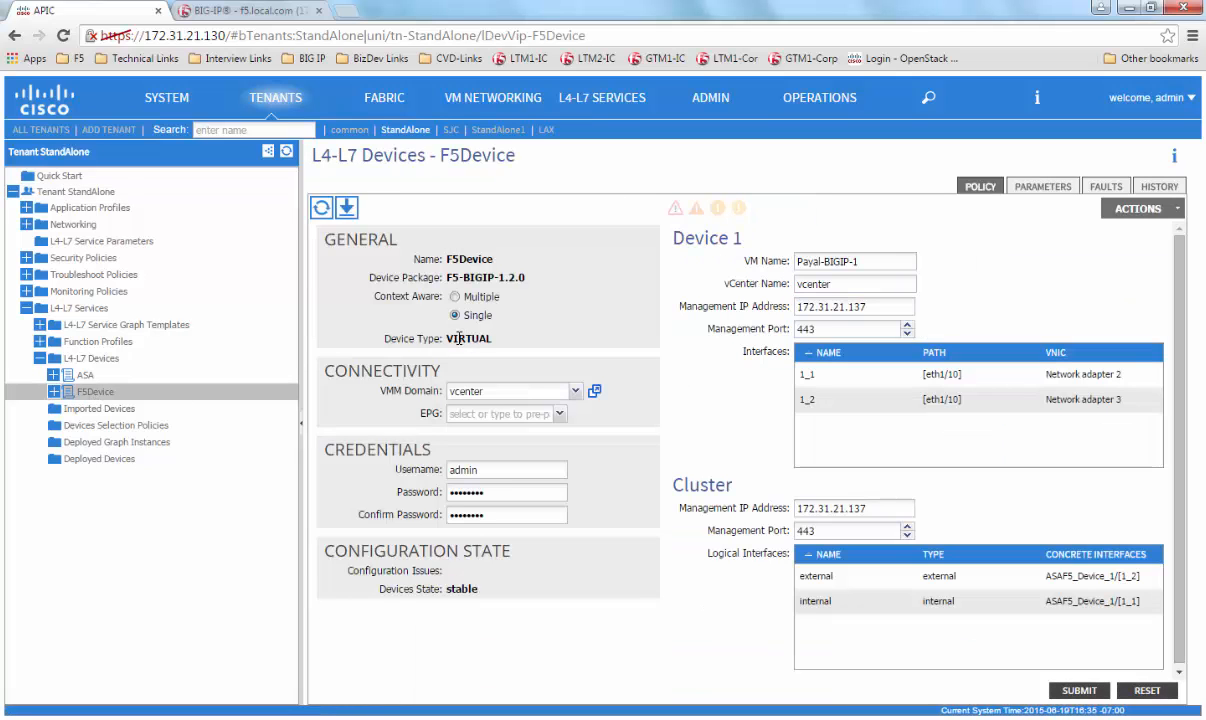
{"action": "mouse_move", "coordinate": [470, 588]}
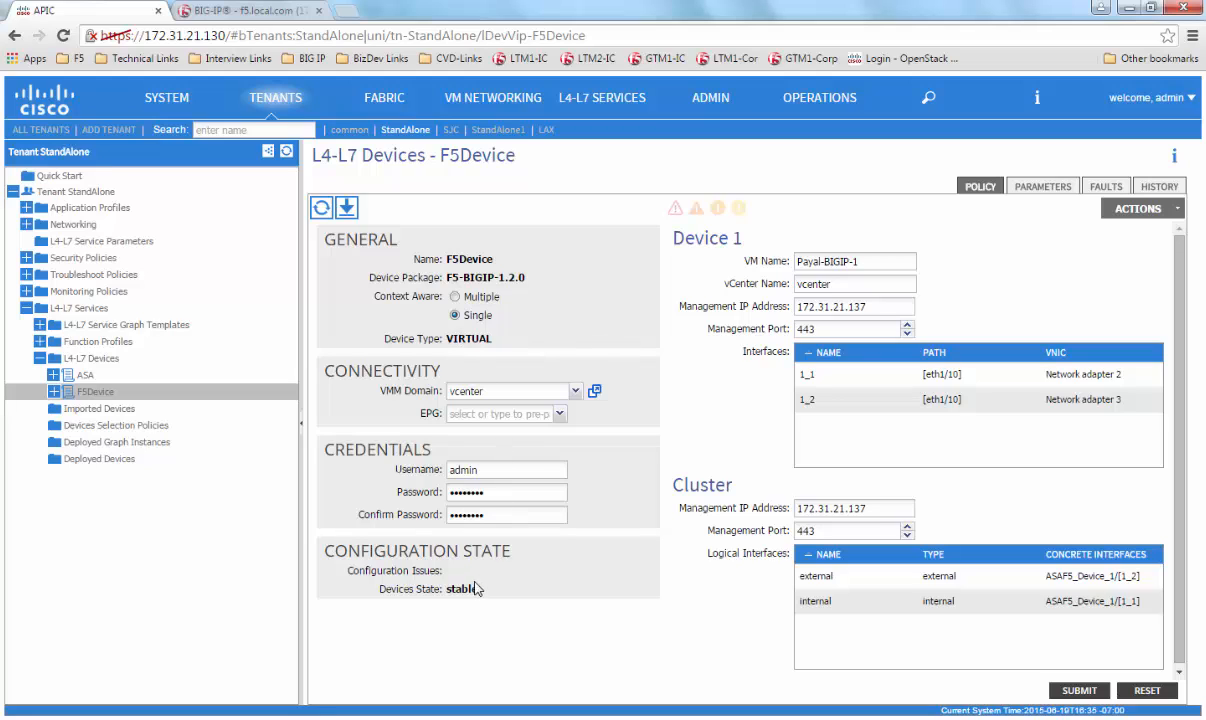
{"action": "mouse_move", "coordinate": [552, 640]}
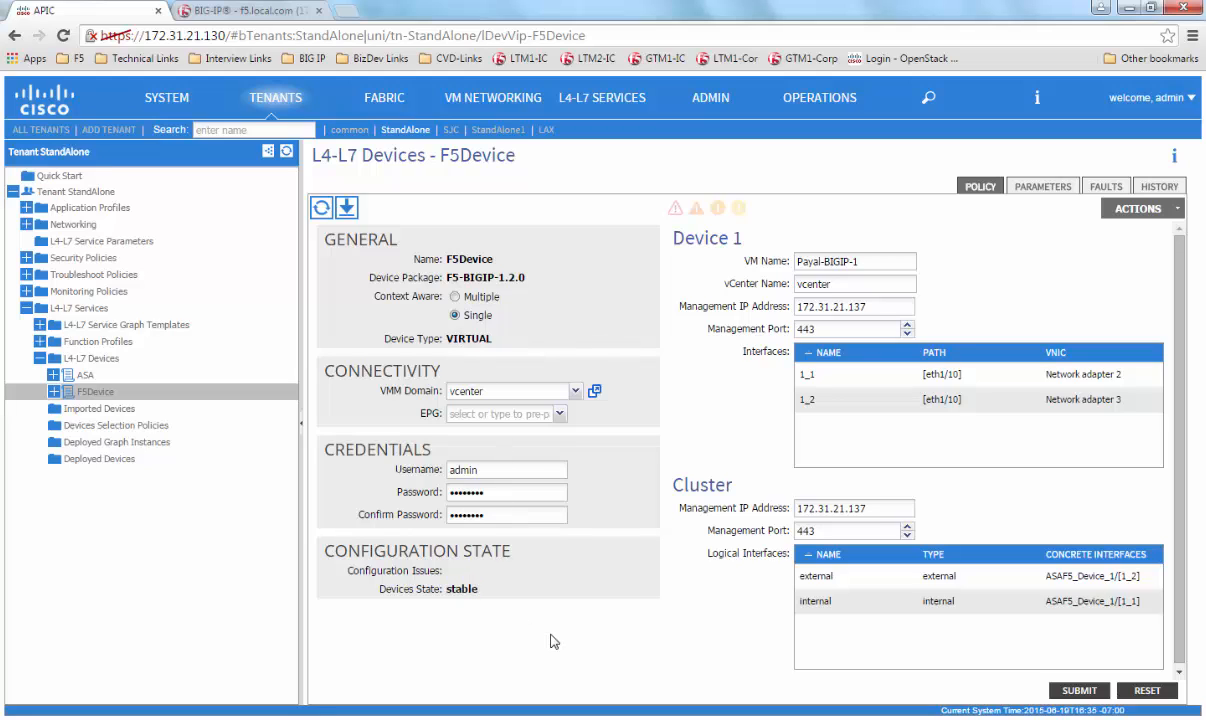
{"action": "double_click", "coordinate": [832, 306]}
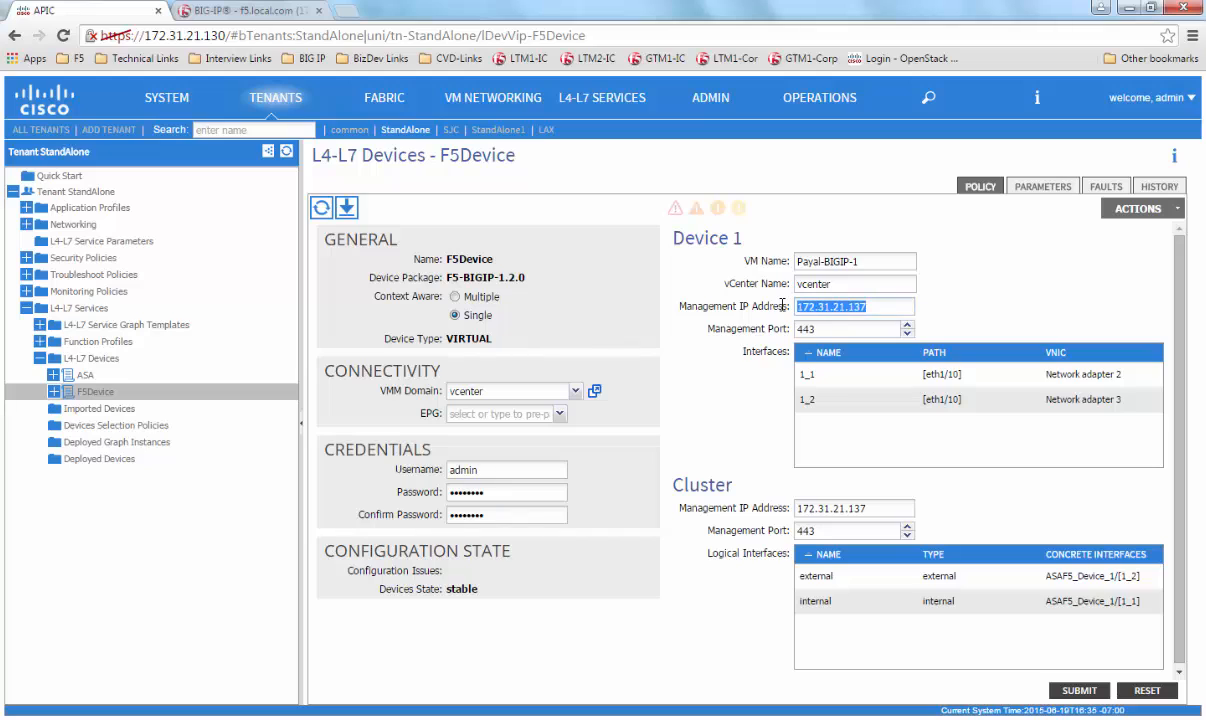
{"action": "mouse_move", "coordinate": [690, 640]}
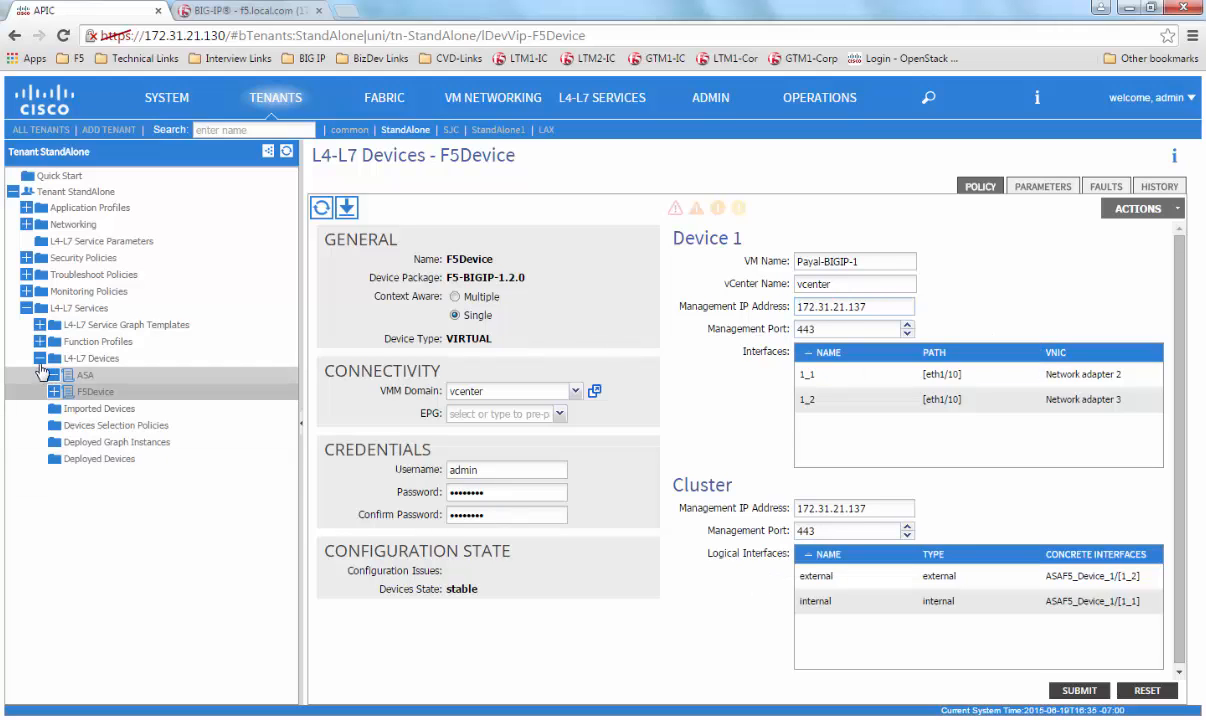
Show the StandAlone tenant's L4-L7 Service Graph Templates list with creation options
{"action": "left_click", "coordinate": [38, 324]}
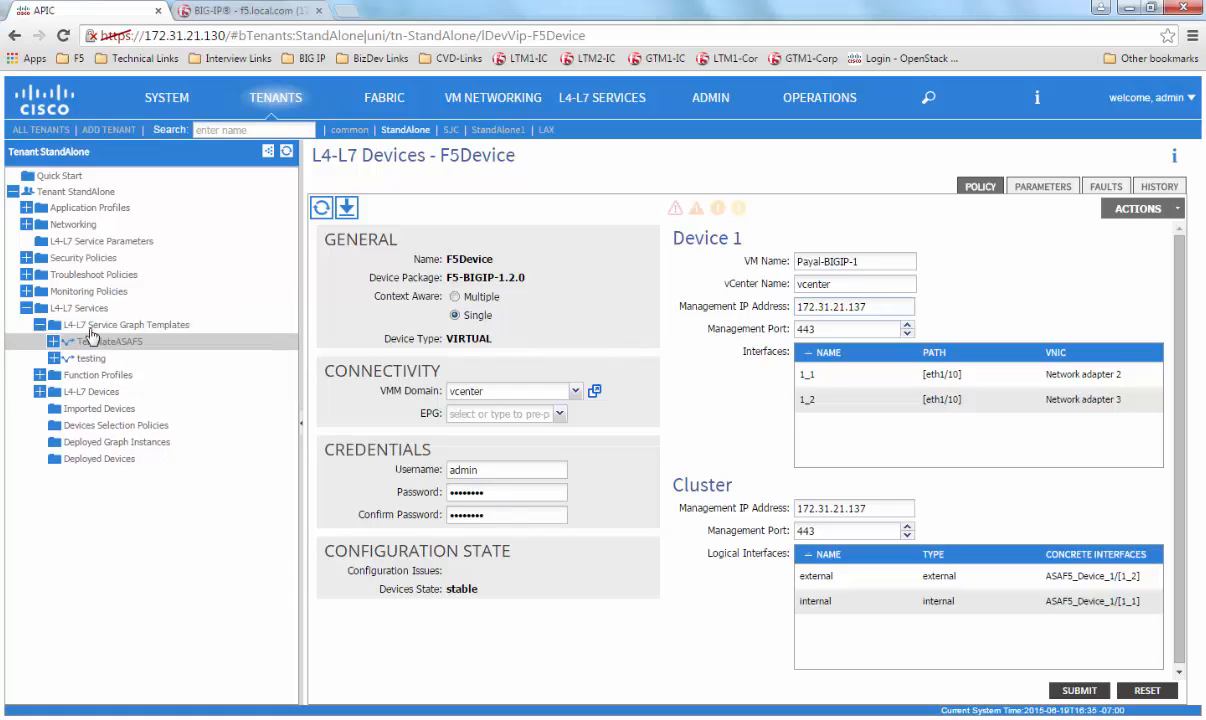
{"action": "left_click", "coordinate": [118, 324]}
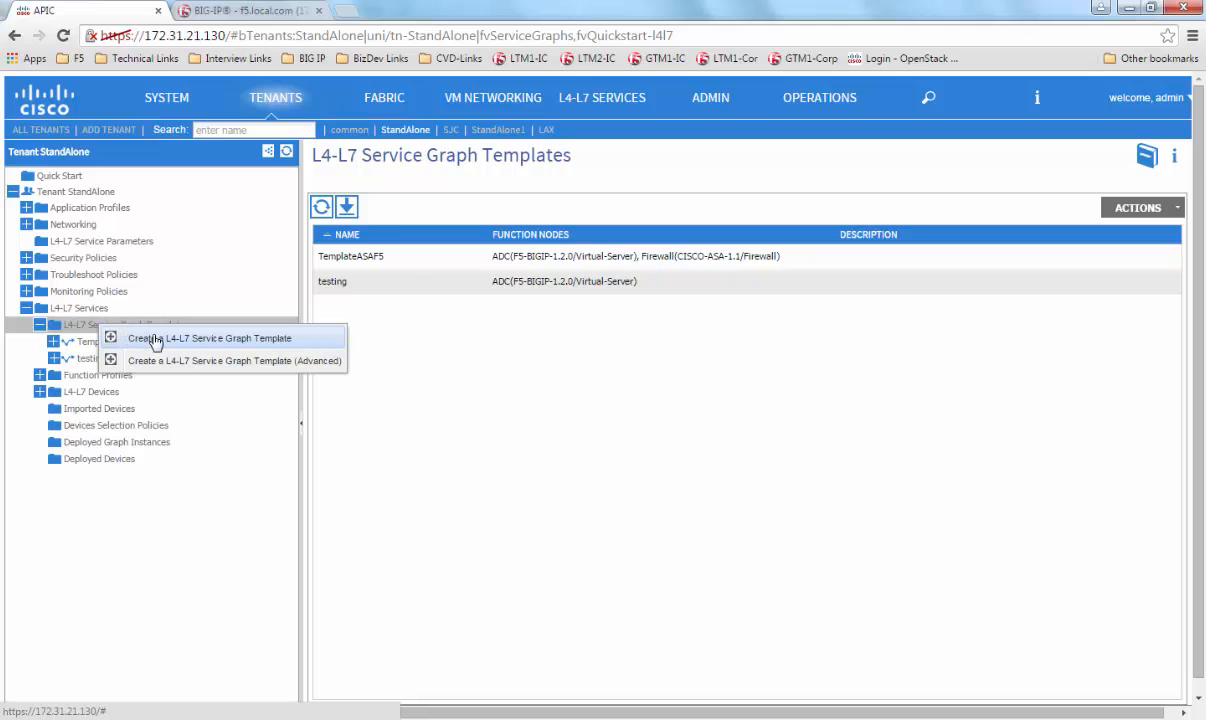
Name the new template 2ARMMode as a single-node ADC in two-arm mode
{"action": "left_click", "coordinate": [210, 338]}
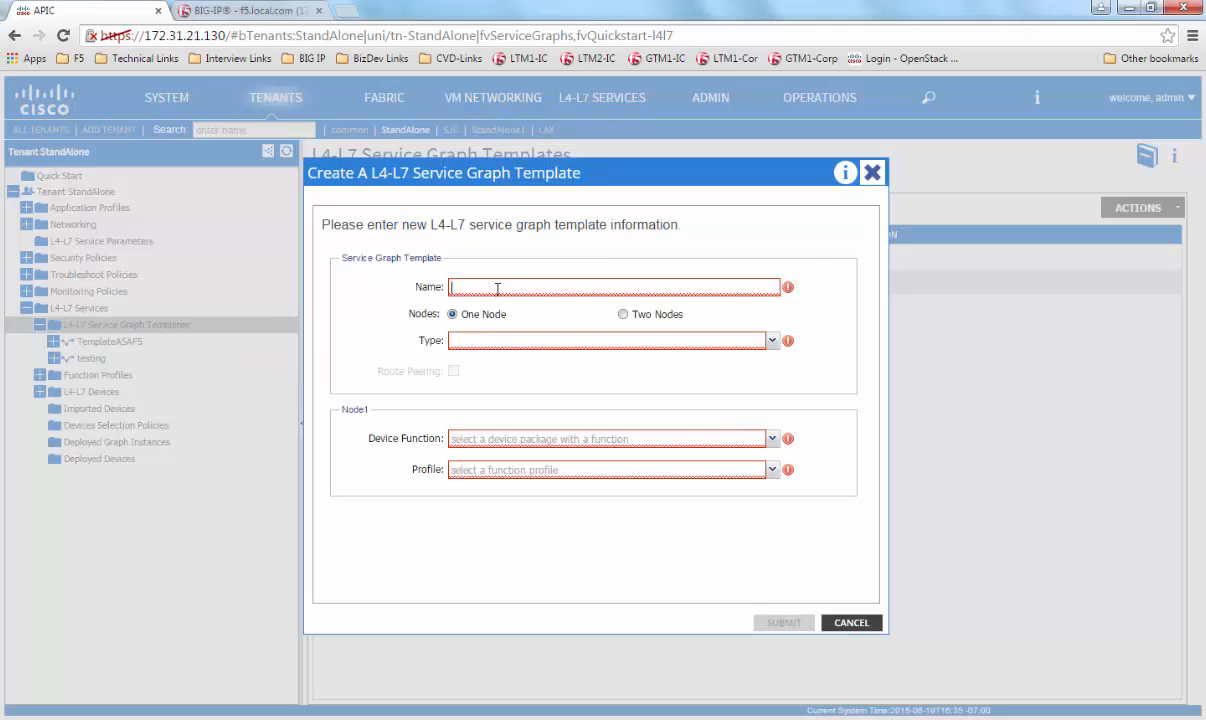
{"action": "type", "text": "2ARM"}
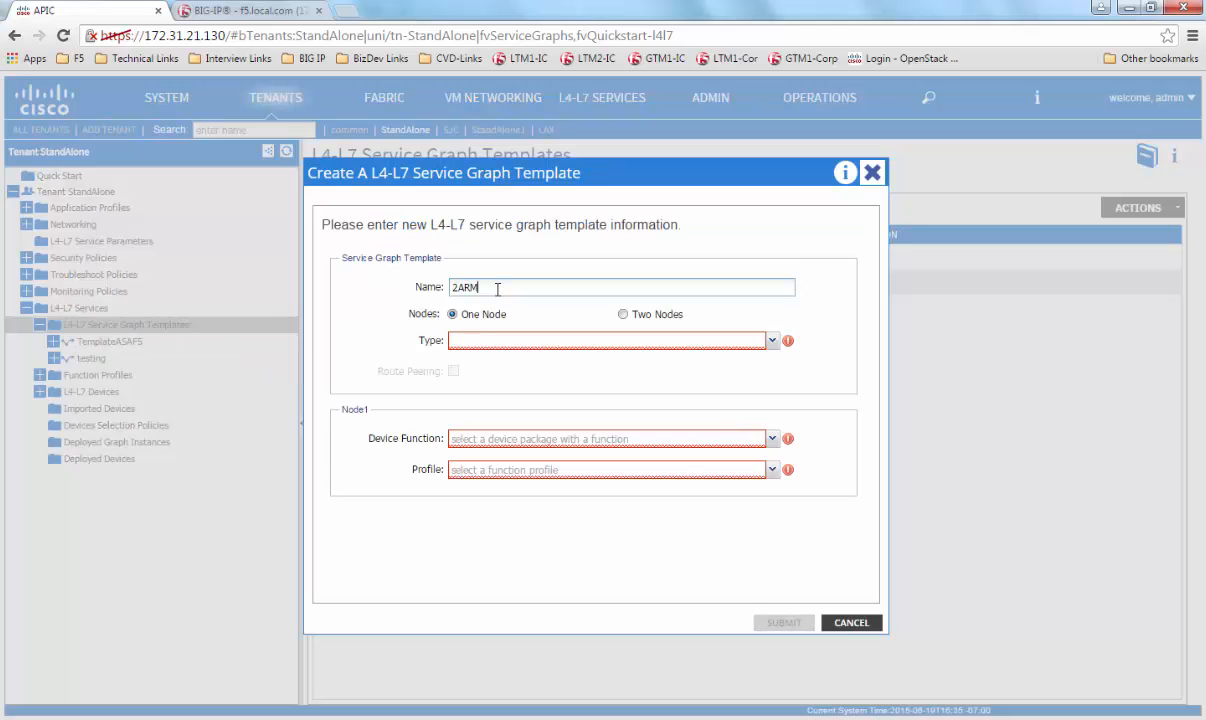
{"action": "type", "text": "Mode"}
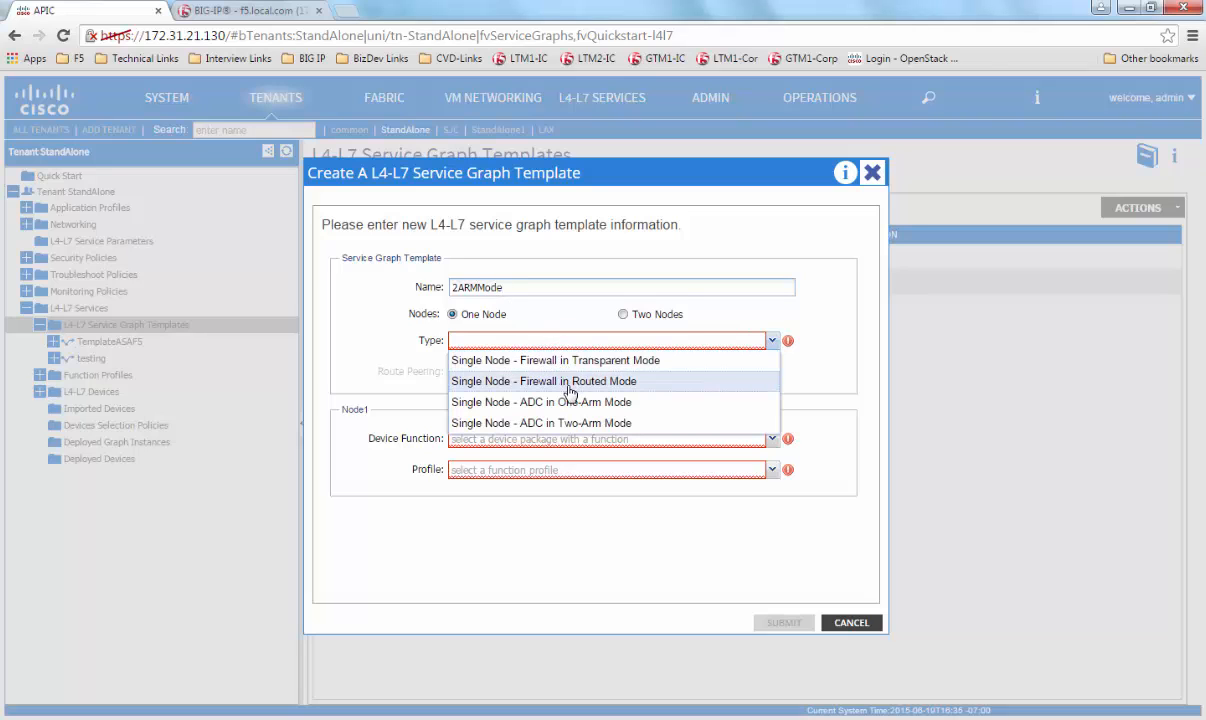
{"action": "mouse_move", "coordinate": [566, 424]}
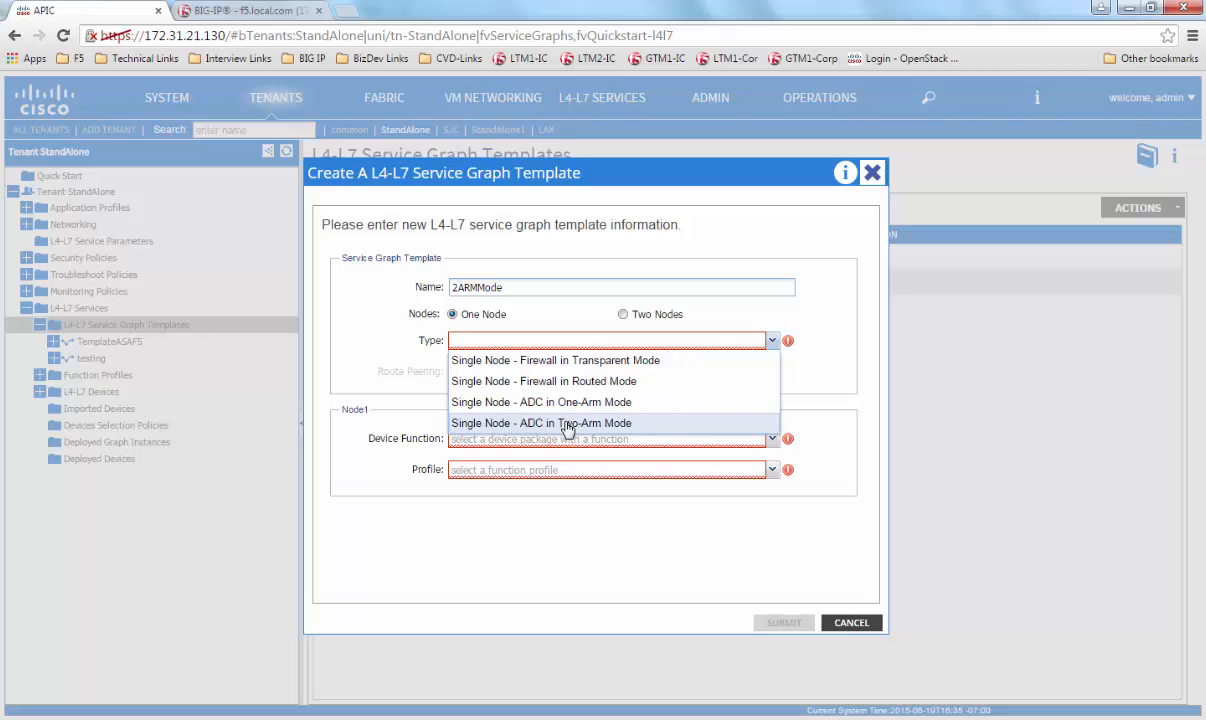
{"action": "left_click", "coordinate": [540, 422]}
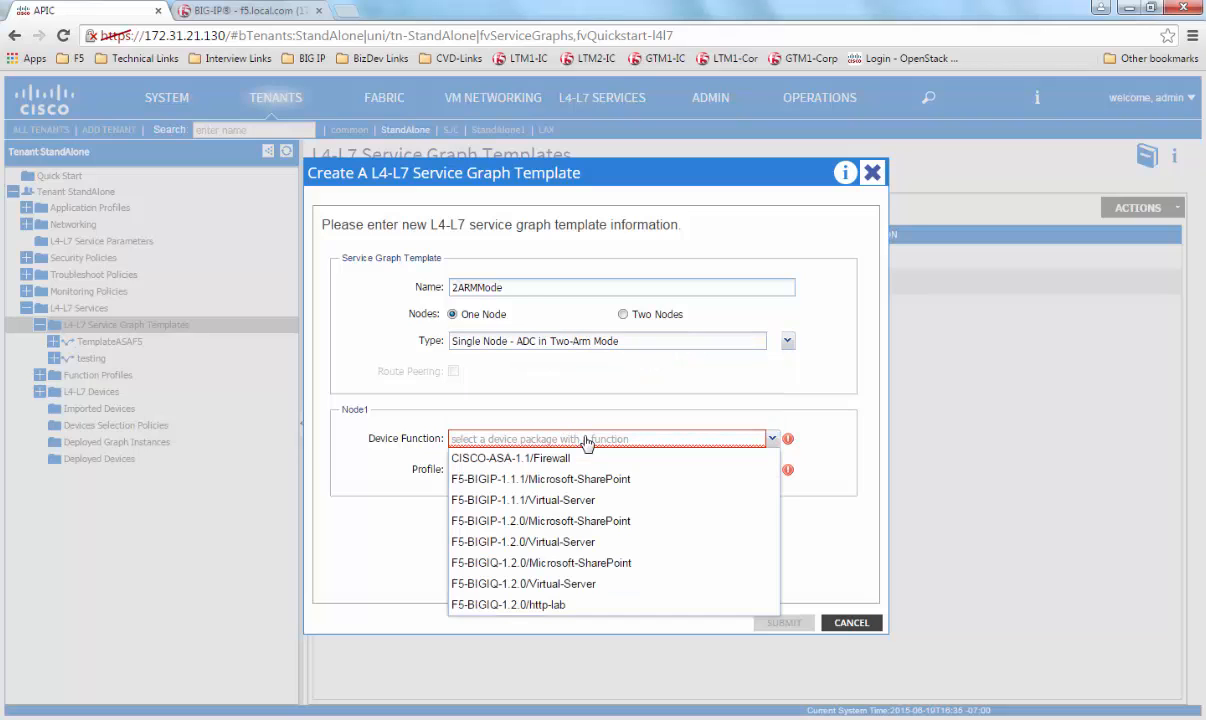
{"action": "mouse_move", "coordinate": [592, 542]}
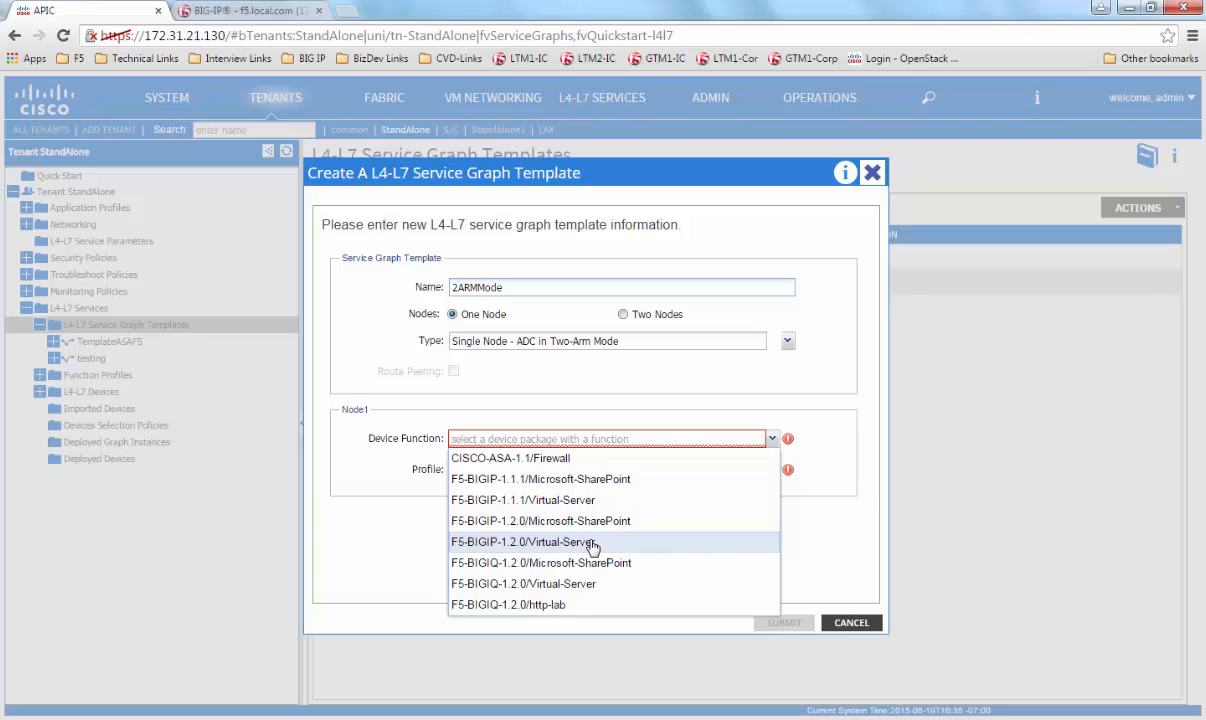
Assign the F5-BIGIP-1.2.0 Virtual-Server function with Basic_SA_VE_APIC2_DynamicPool profile and submit
{"action": "left_click", "coordinate": [524, 542]}
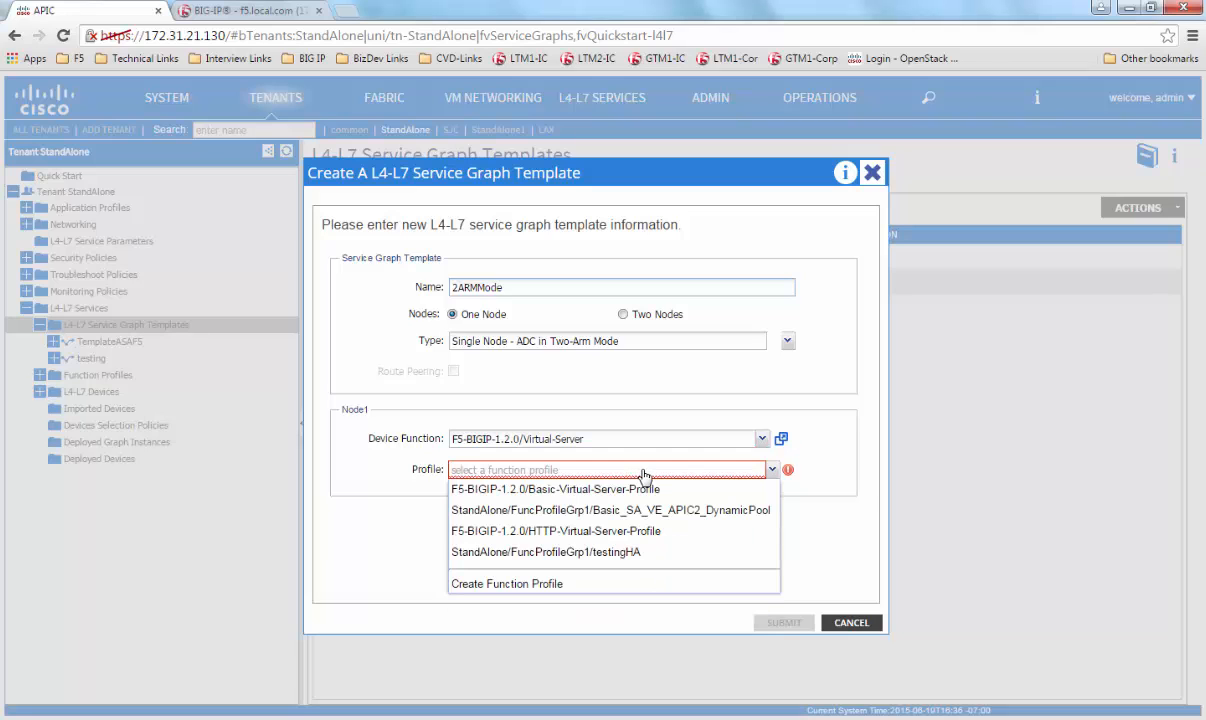
{"action": "mouse_move", "coordinate": [674, 510]}
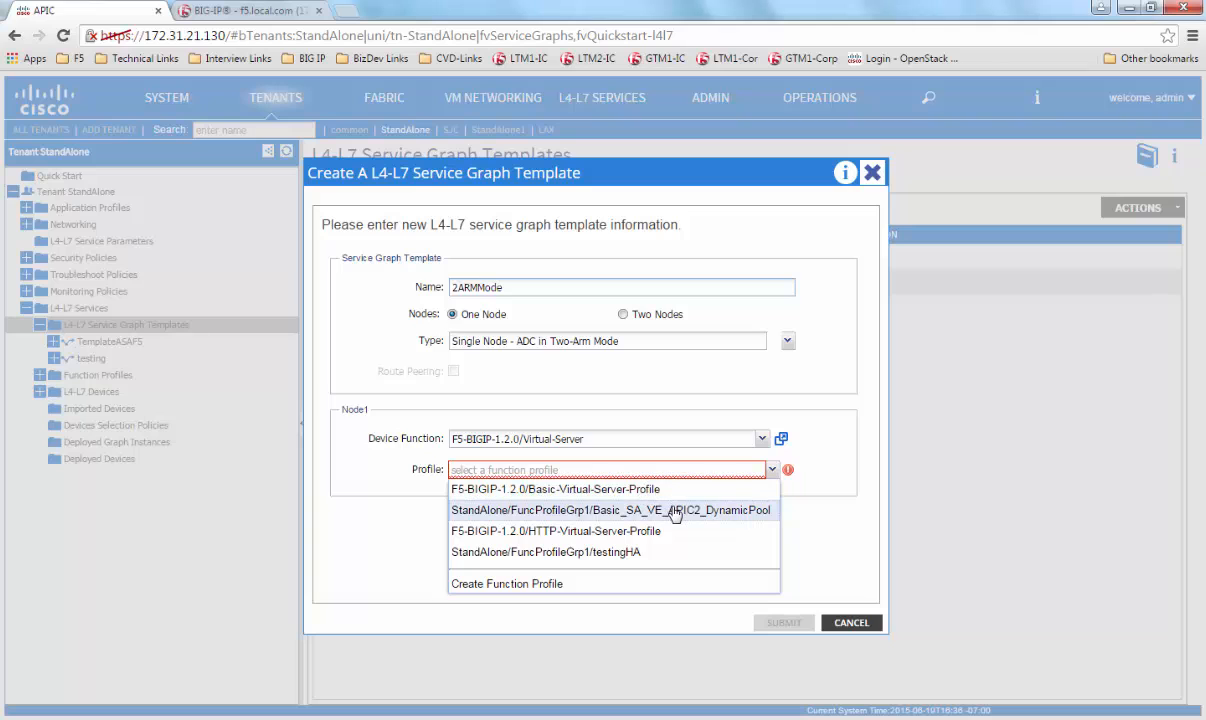
{"action": "left_click", "coordinate": [612, 510]}
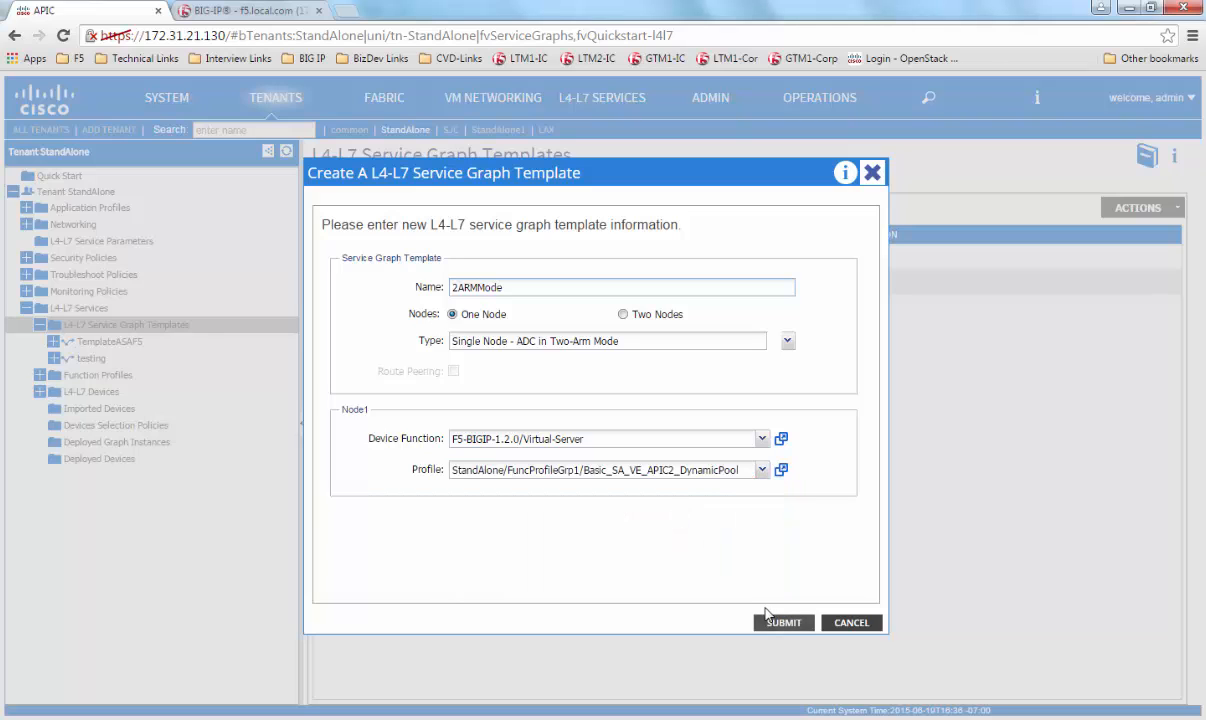
{"action": "left_click", "coordinate": [782, 624]}
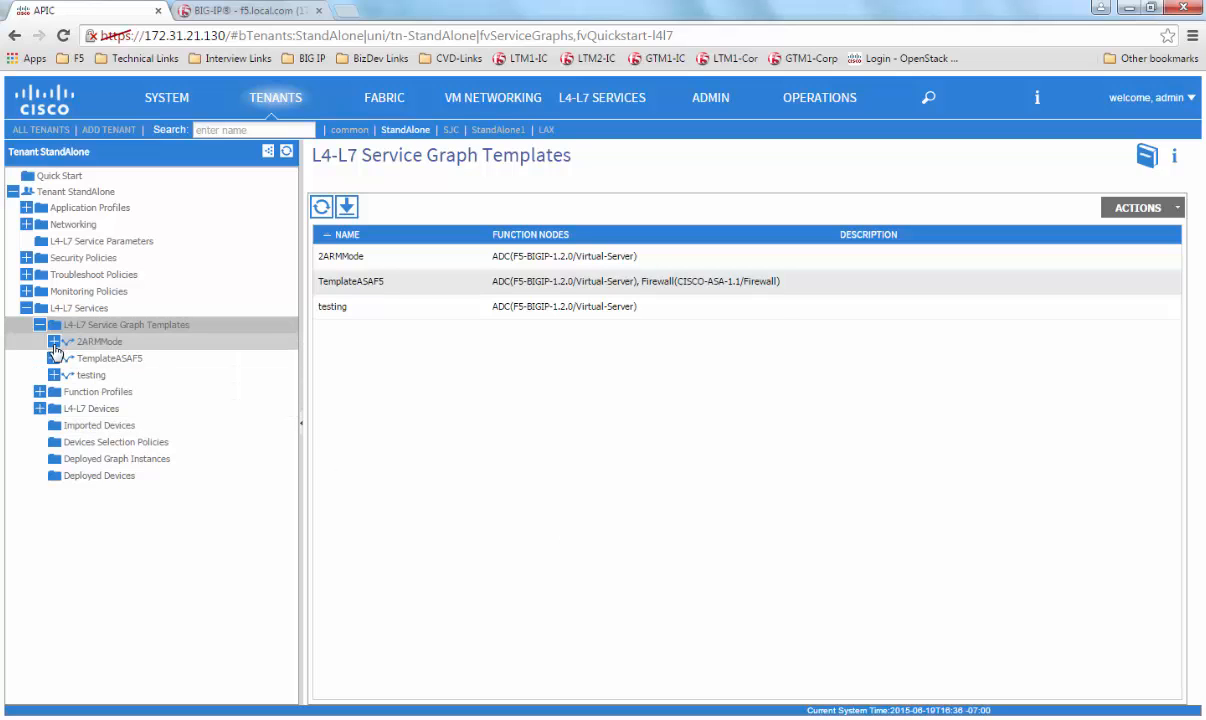
Enable Attachment Notification on 2ARMMode's ADC internal connector and submit it
{"action": "left_click", "coordinate": [56, 340]}
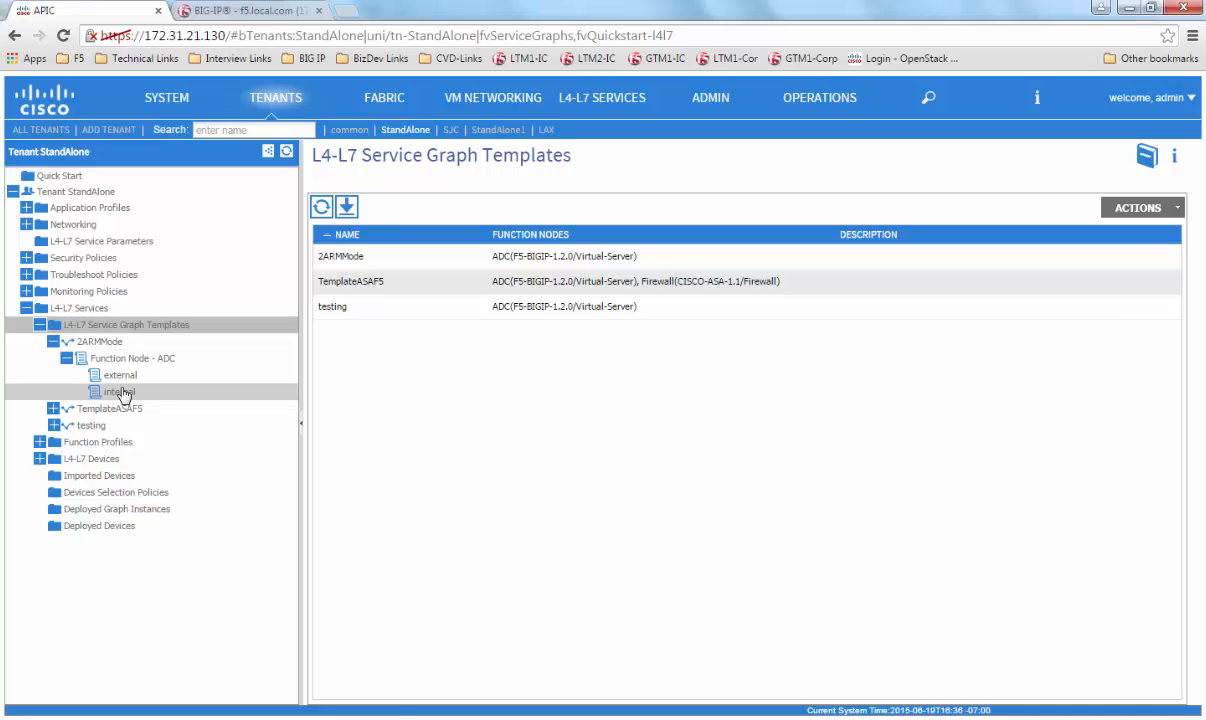
{"action": "left_click", "coordinate": [118, 390]}
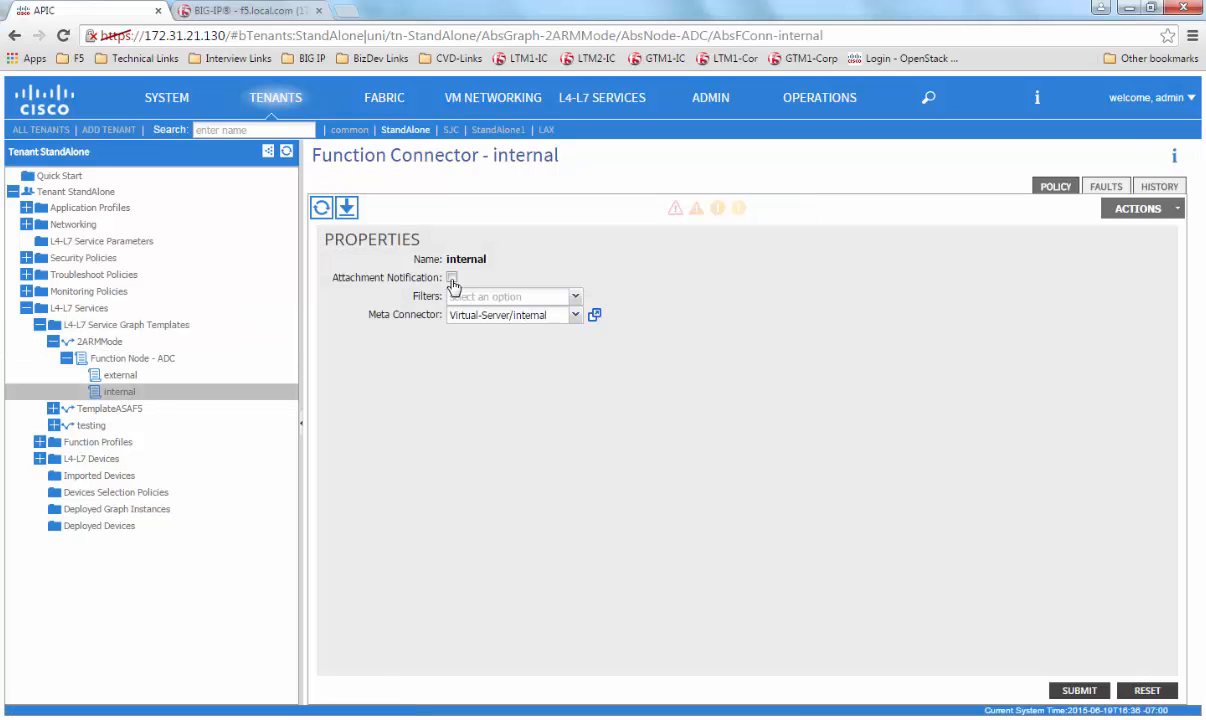
{"action": "left_click", "coordinate": [452, 276]}
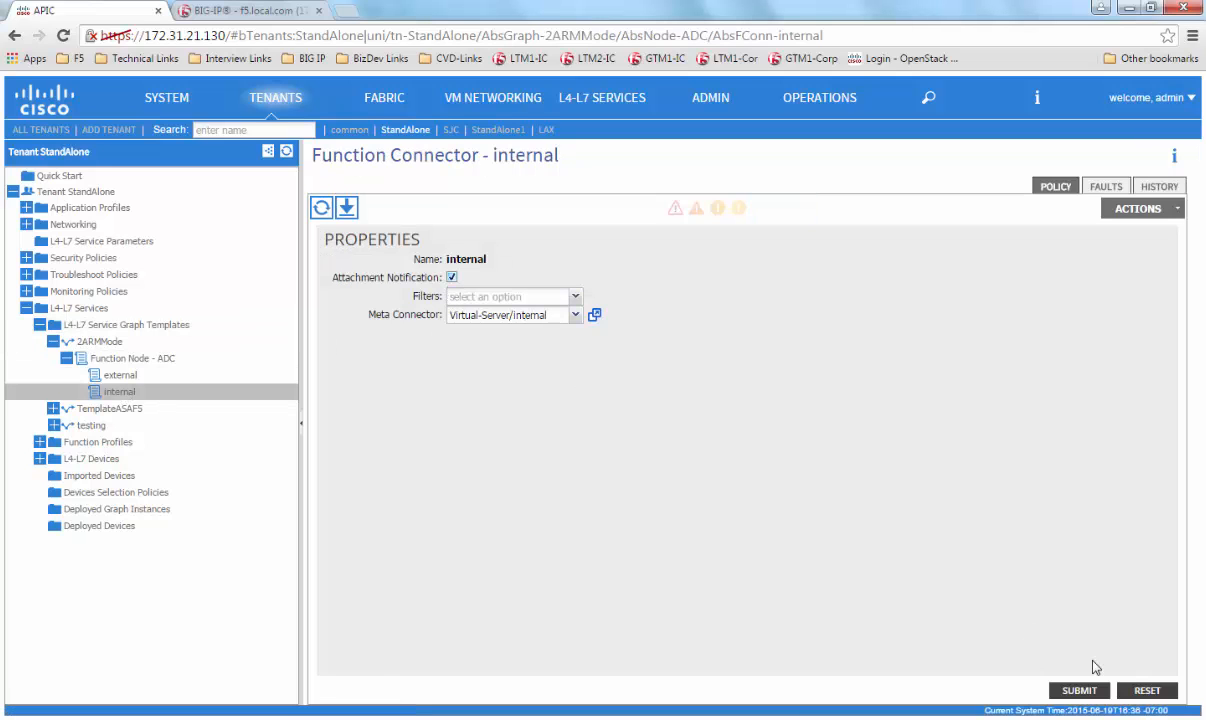
{"action": "left_click", "coordinate": [1078, 692]}
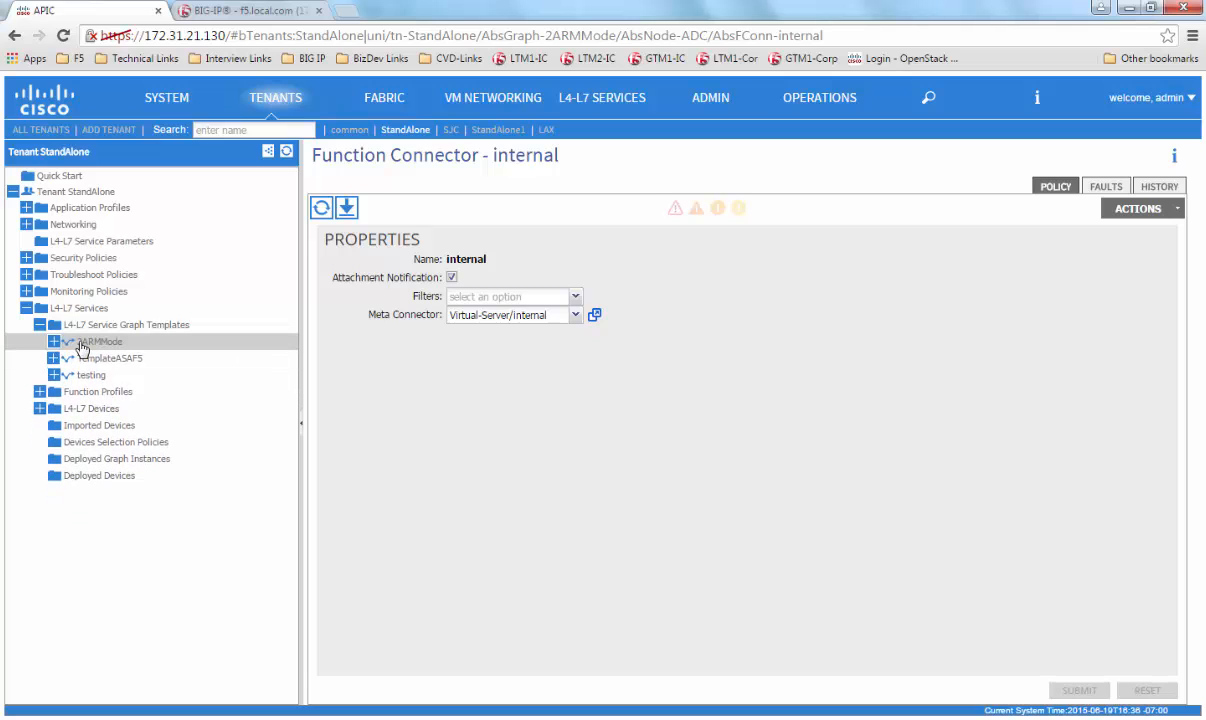
Apply 2ARMMode with external as consumer, internal as provider, naming the contract AllowAllTraffic
{"action": "right_click", "coordinate": [84, 340]}
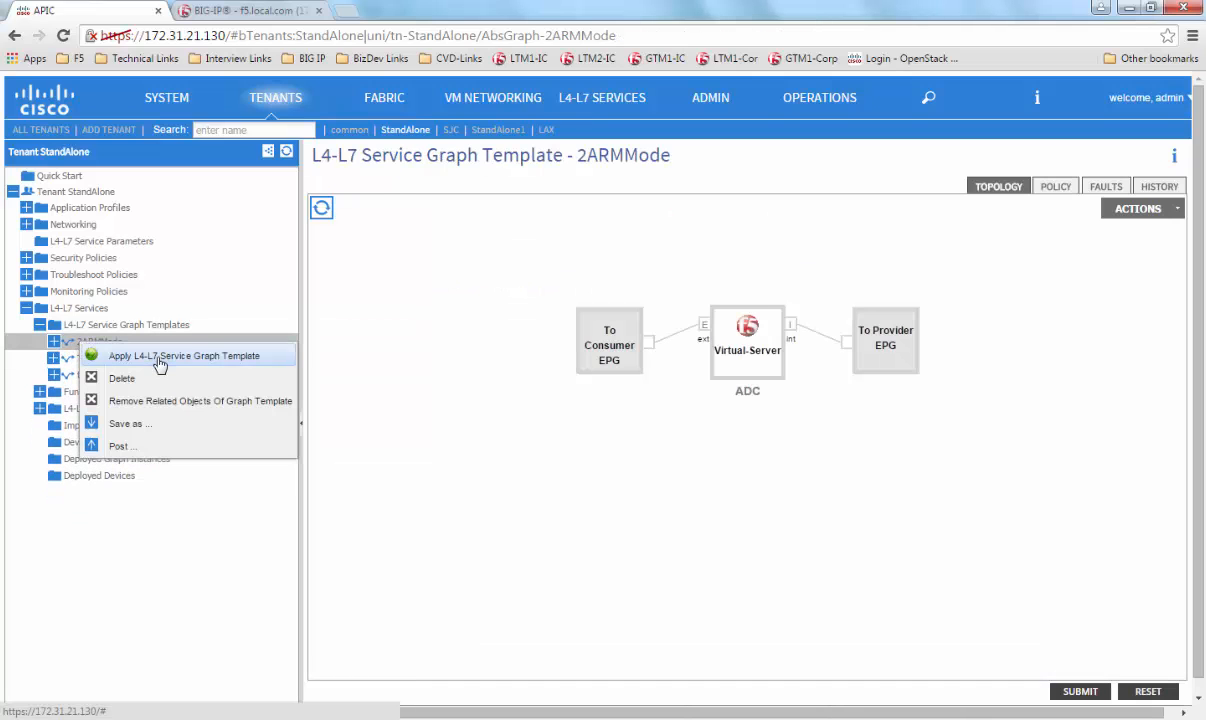
{"action": "left_click", "coordinate": [184, 356]}
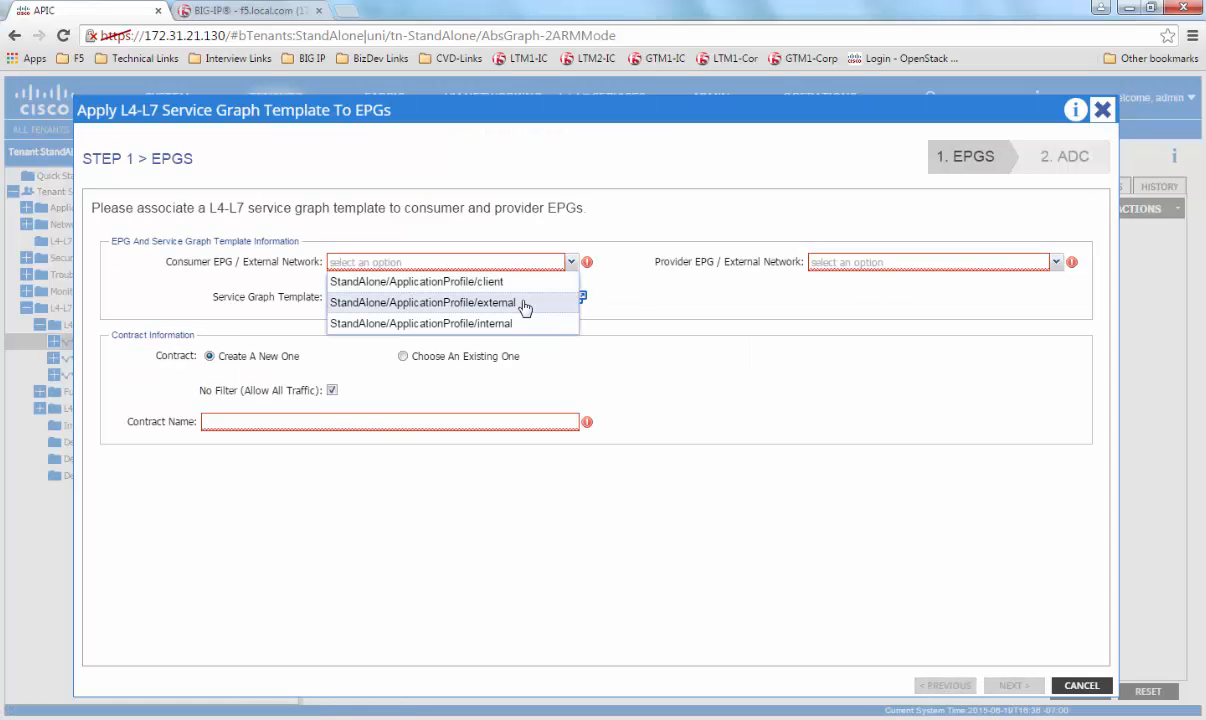
{"action": "left_click", "coordinate": [444, 302]}
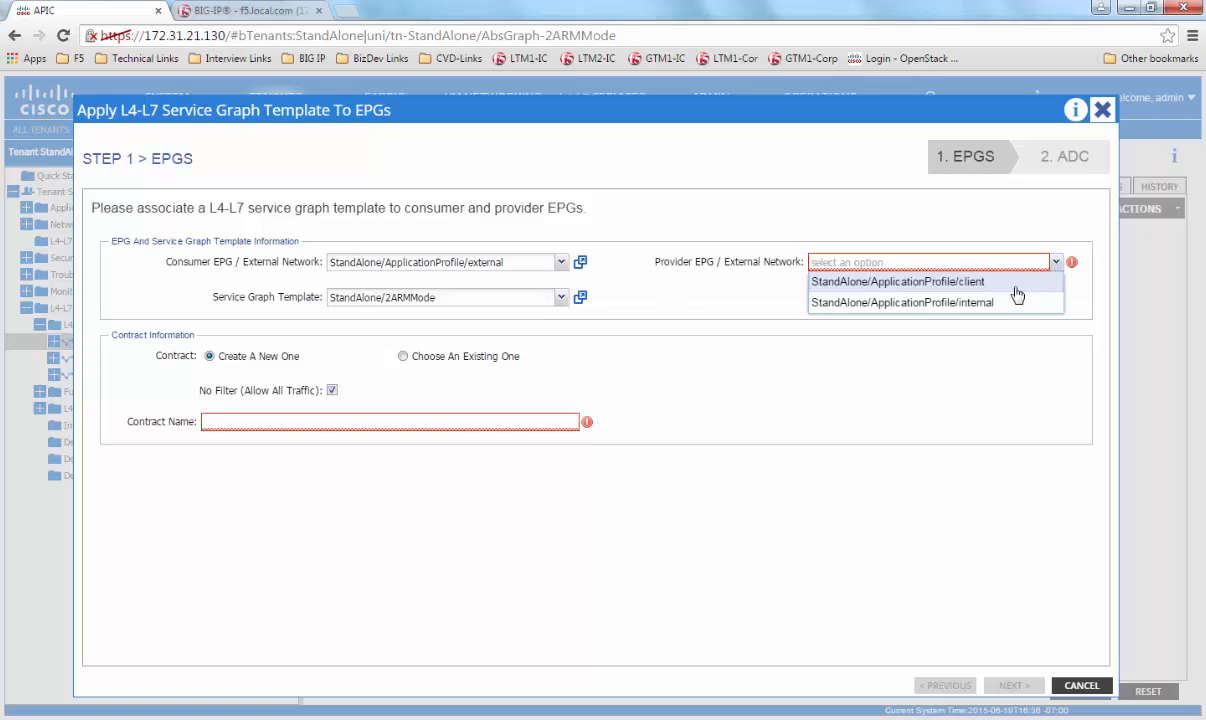
{"action": "left_click", "coordinate": [926, 304]}
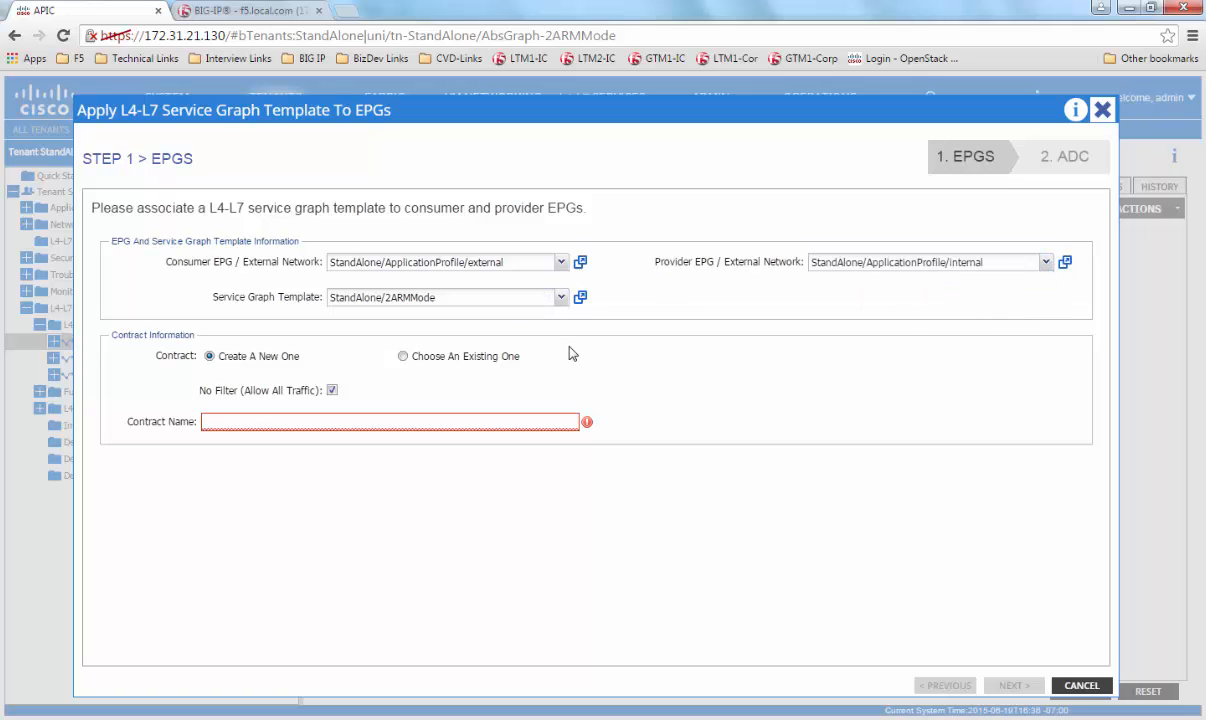
{"action": "mouse_move", "coordinate": [402, 394]}
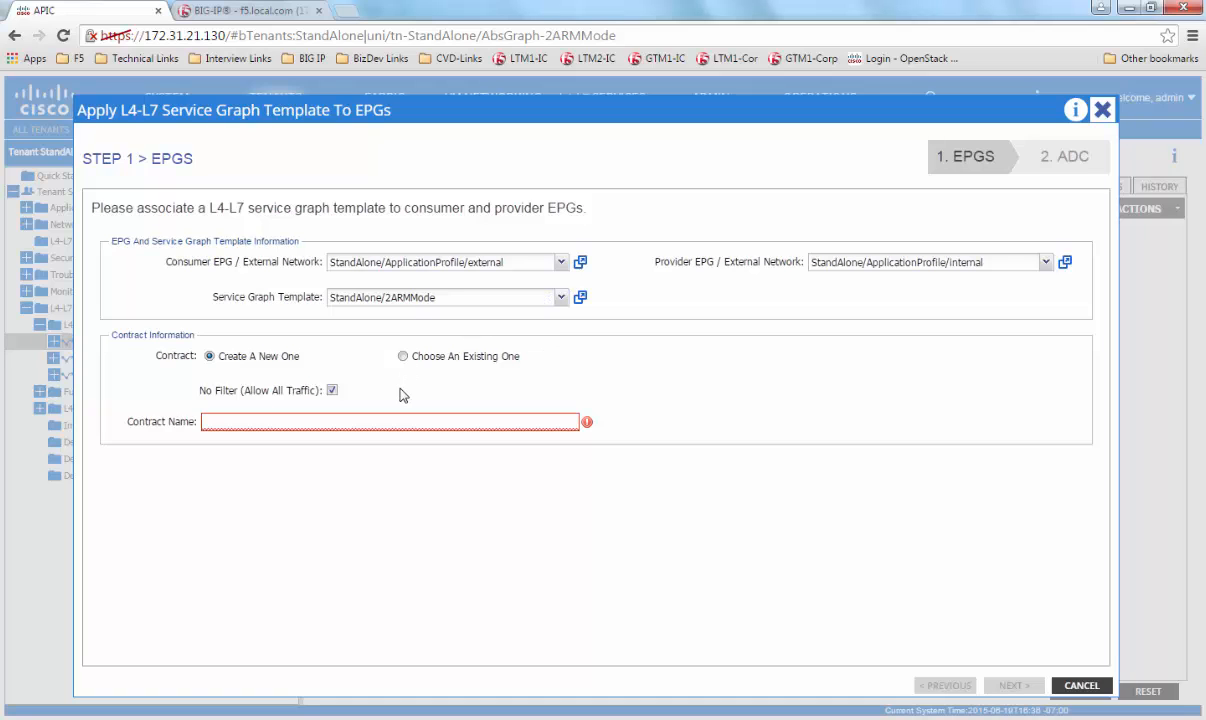
{"action": "type", "text": "AllowAllTraffic"}
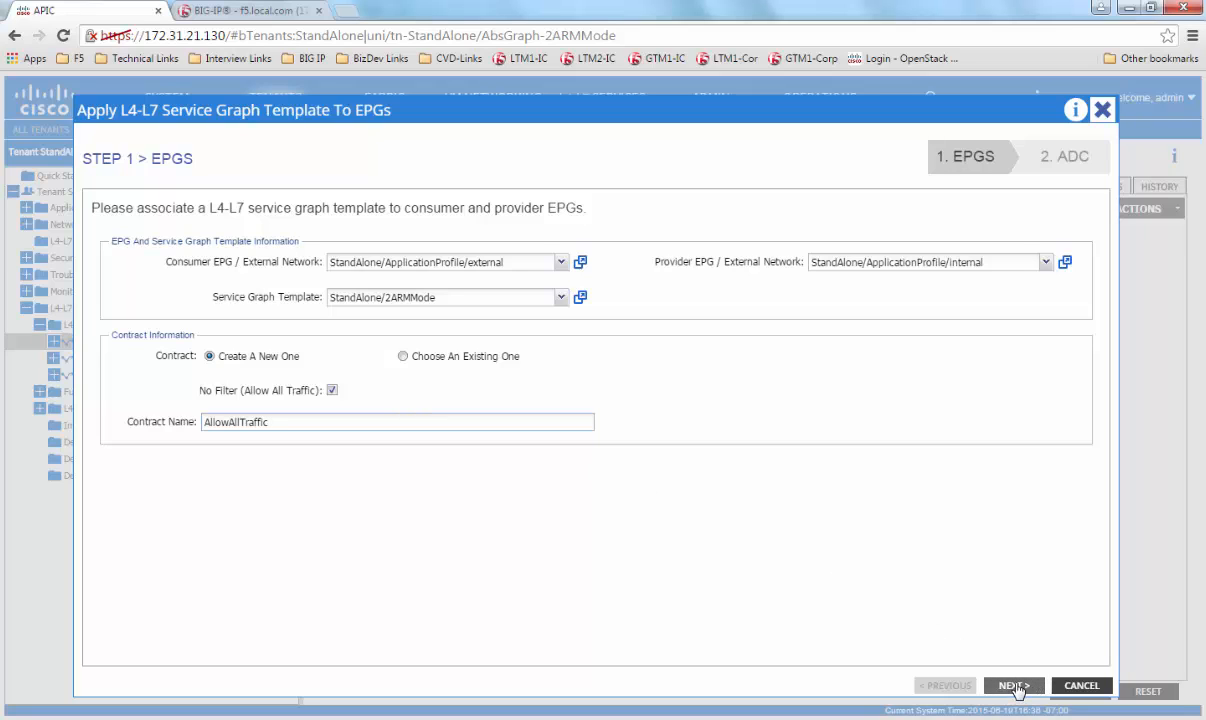
Select F5Device as the ADC device and show all Network parameters
{"action": "left_click", "coordinate": [1012, 684]}
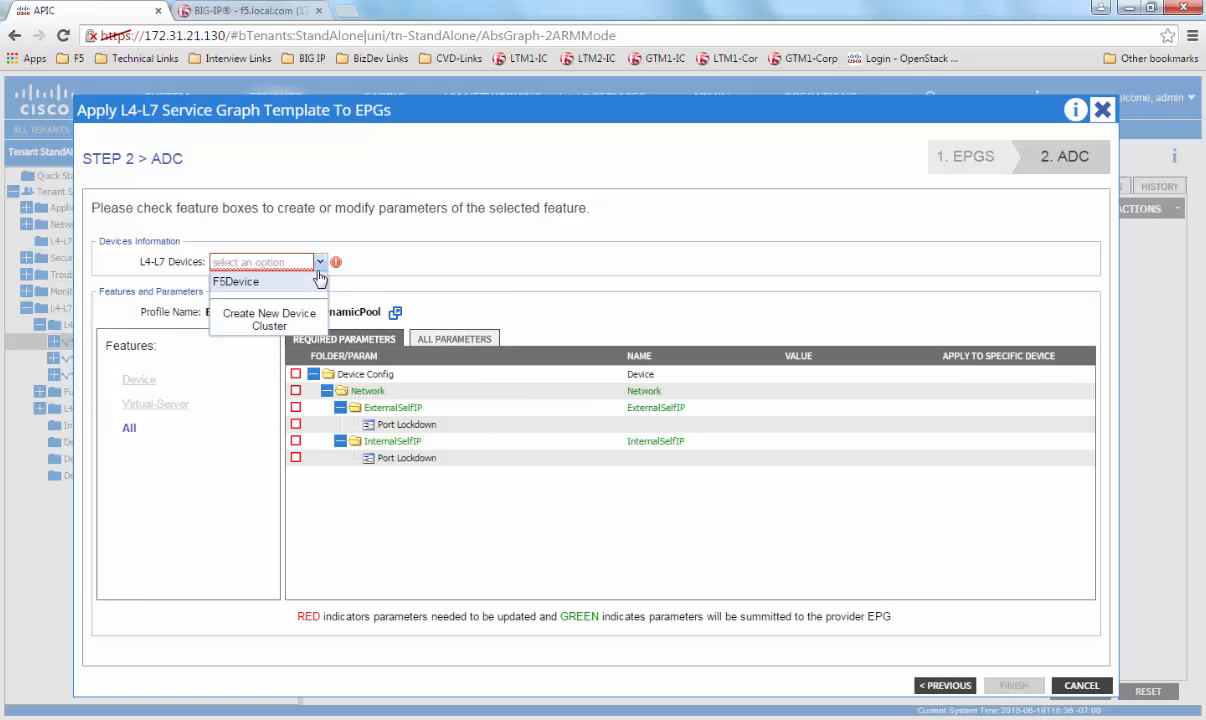
{"action": "left_click", "coordinate": [236, 280]}
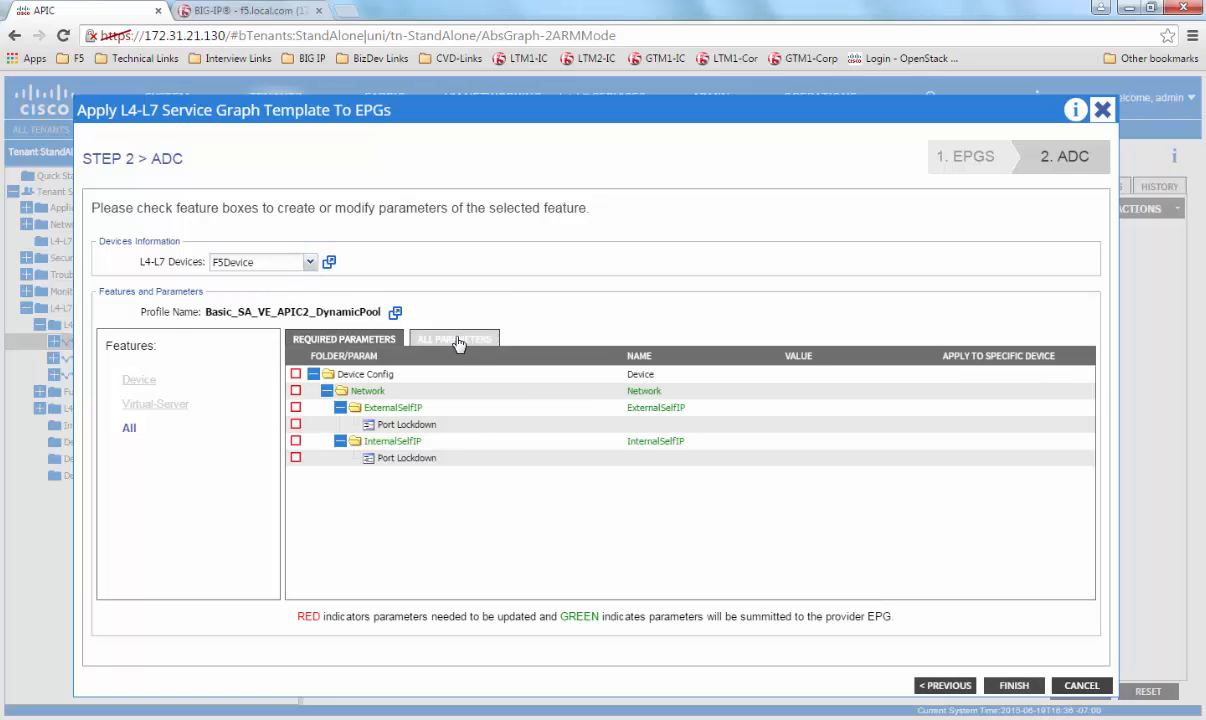
{"action": "left_click", "coordinate": [454, 338]}
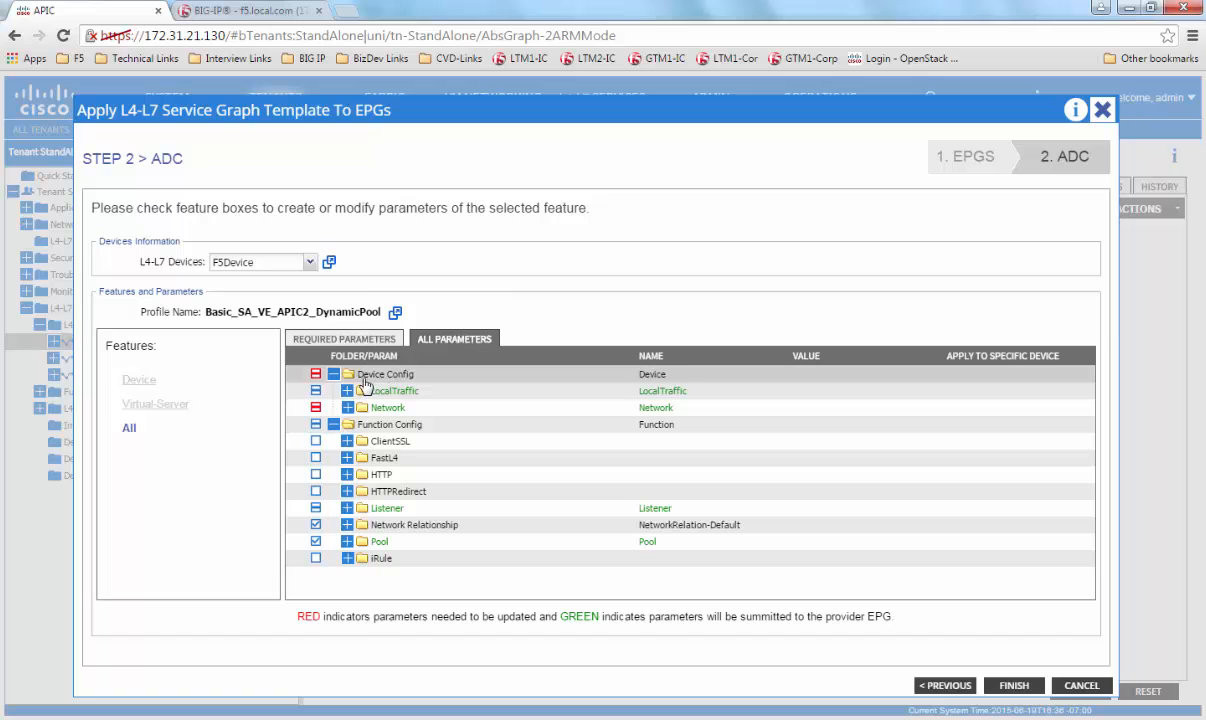
{"action": "left_click", "coordinate": [348, 408]}
{"action": "type", "text": "10.168.68.7"}
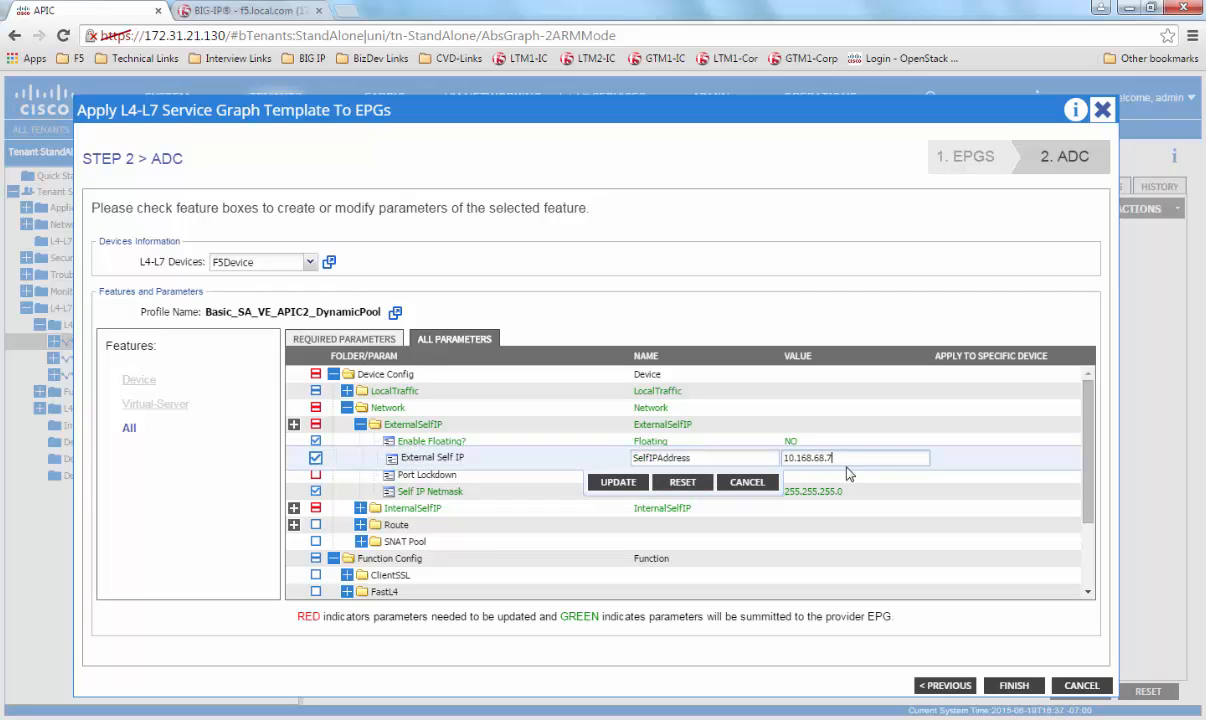
{"action": "mouse_move", "coordinate": [632, 506]}
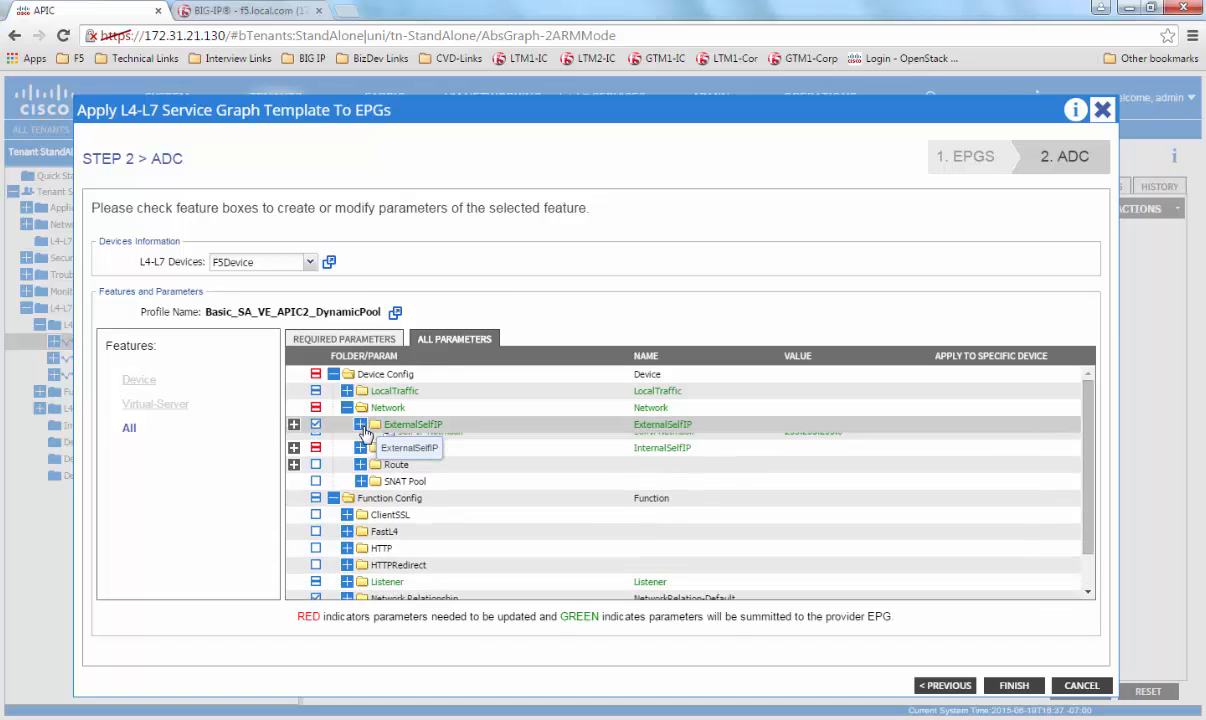
Enter the internal self IP address and netmask, keeping the default port lockdown
{"action": "left_click", "coordinate": [360, 440]}
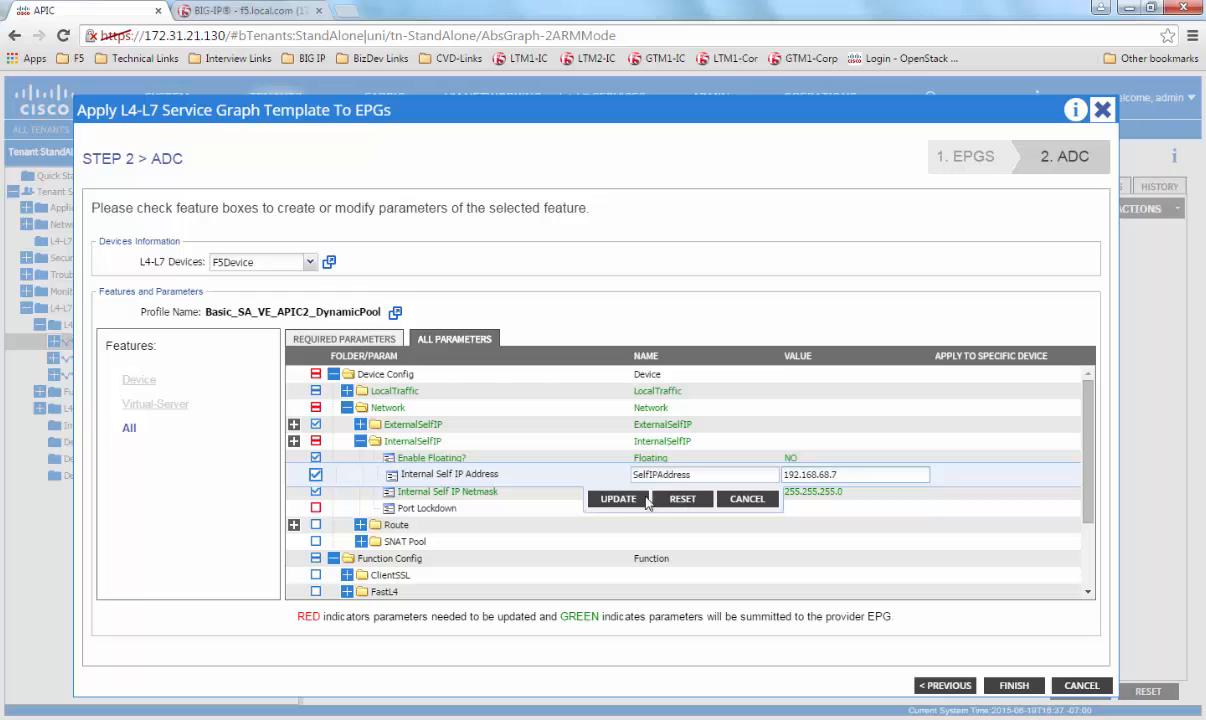
{"action": "left_click", "coordinate": [616, 500]}
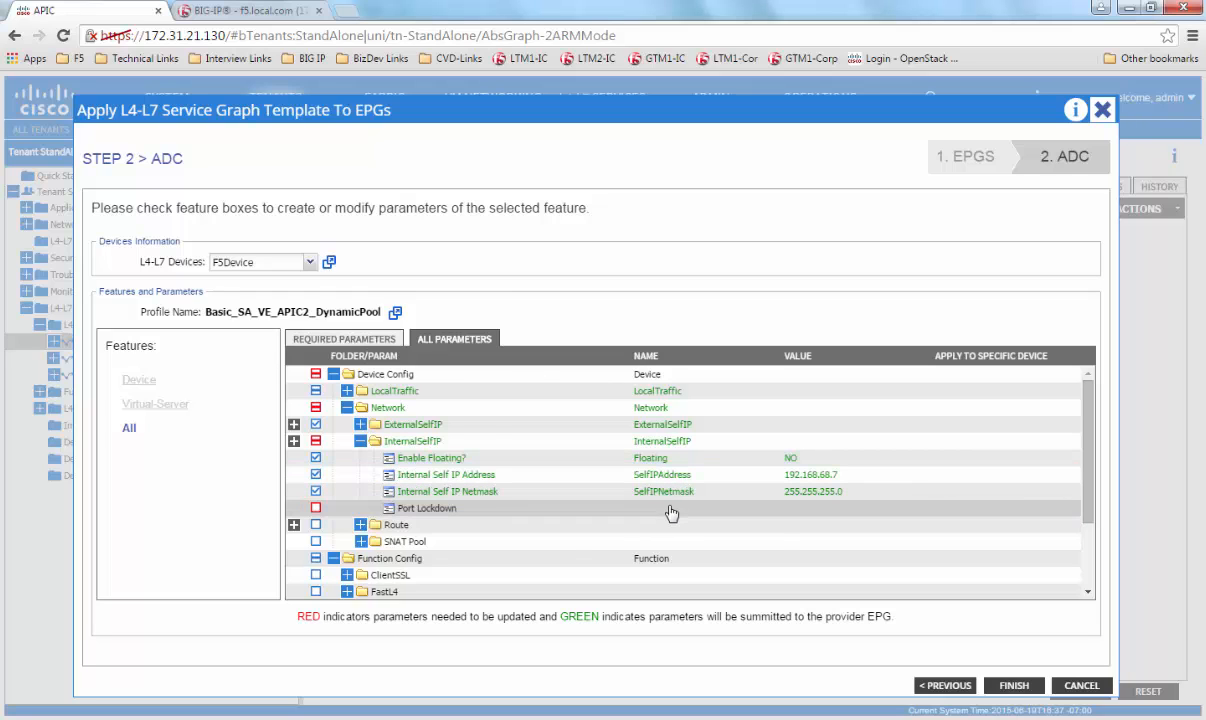
{"action": "left_click", "coordinate": [424, 508]}
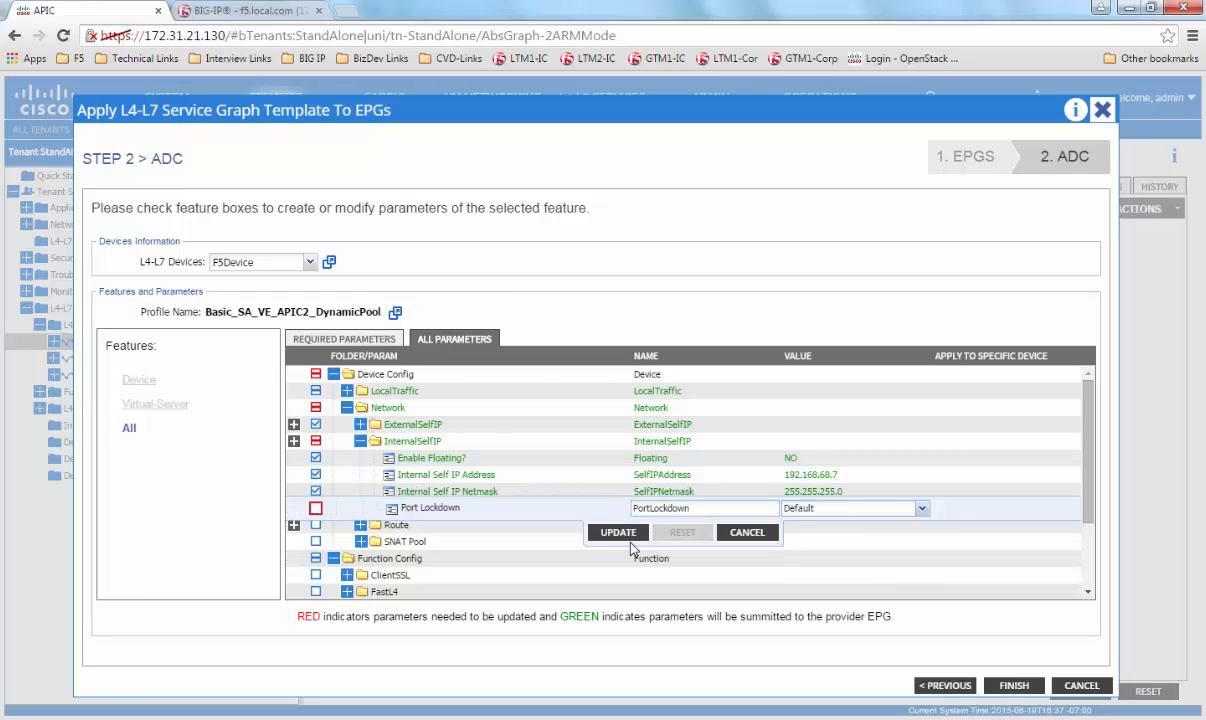
{"action": "left_click", "coordinate": [616, 532]}
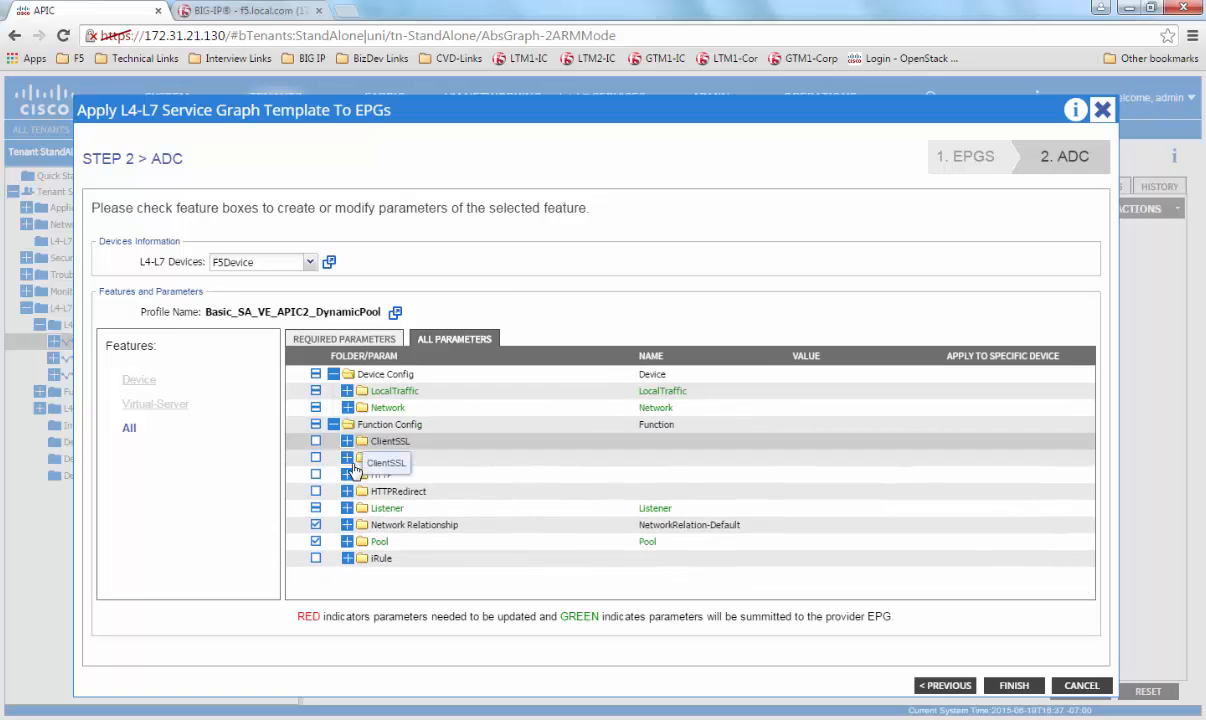
Set the Listener virtual server to 10.168.68.101 port 80 with its netmask
{"action": "left_click", "coordinate": [316, 508]}
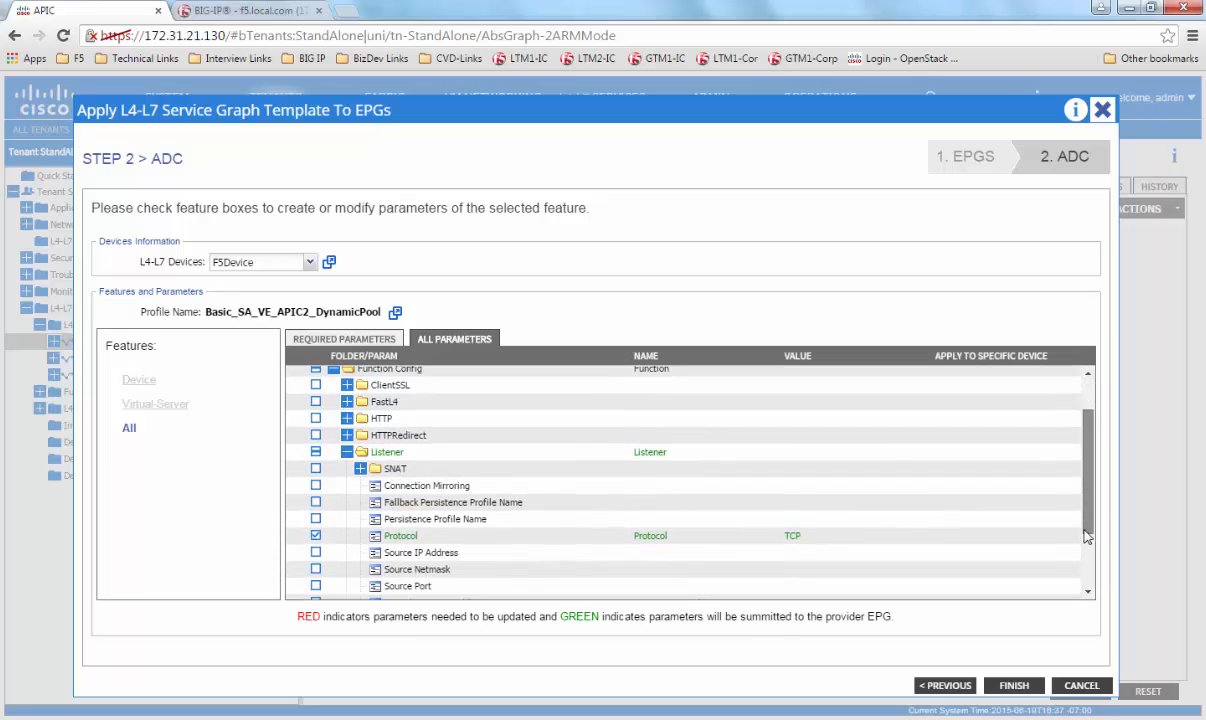
{"action": "scroll", "scroll_direction": "down", "scroll_amount": 3}
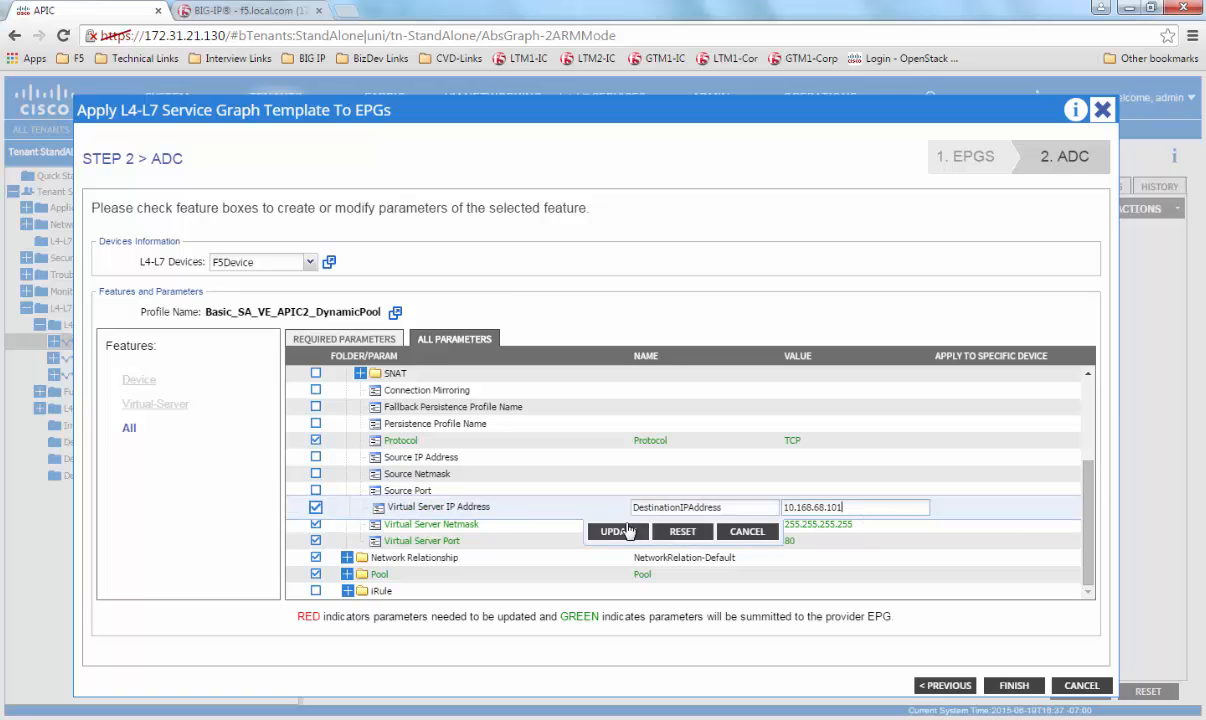
{"action": "left_click", "coordinate": [616, 532]}
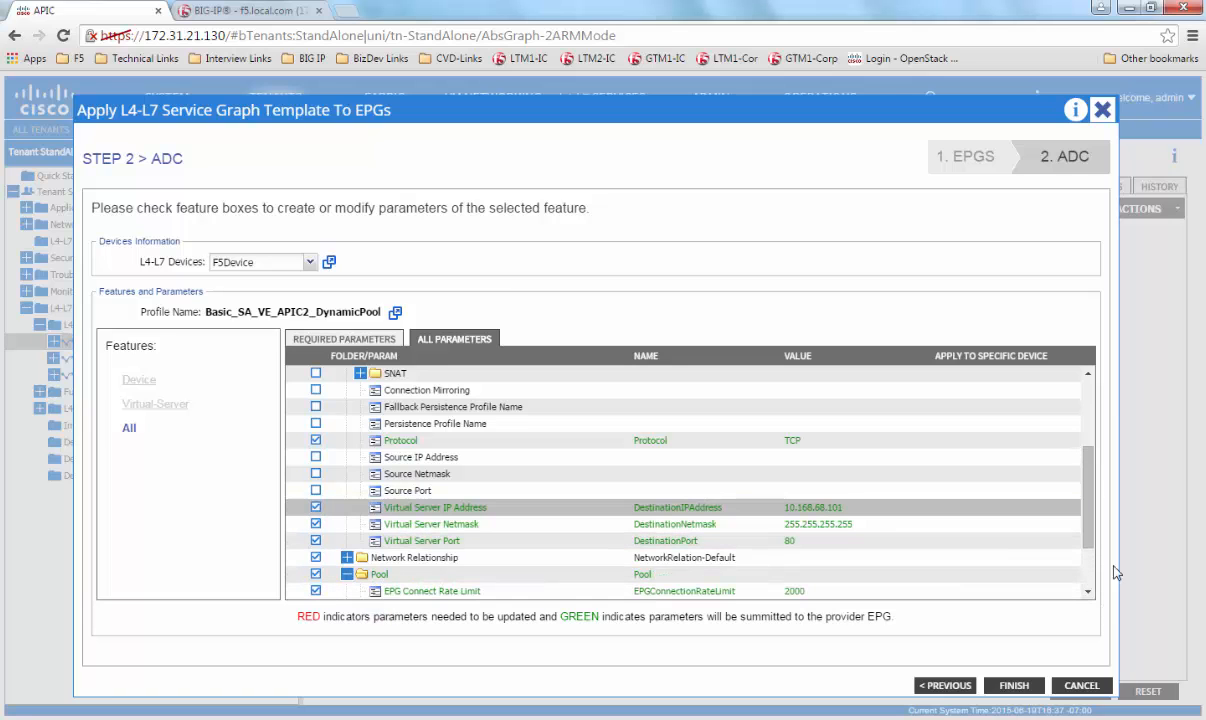
{"action": "scroll", "scroll_direction": "down", "scroll_amount": 3}
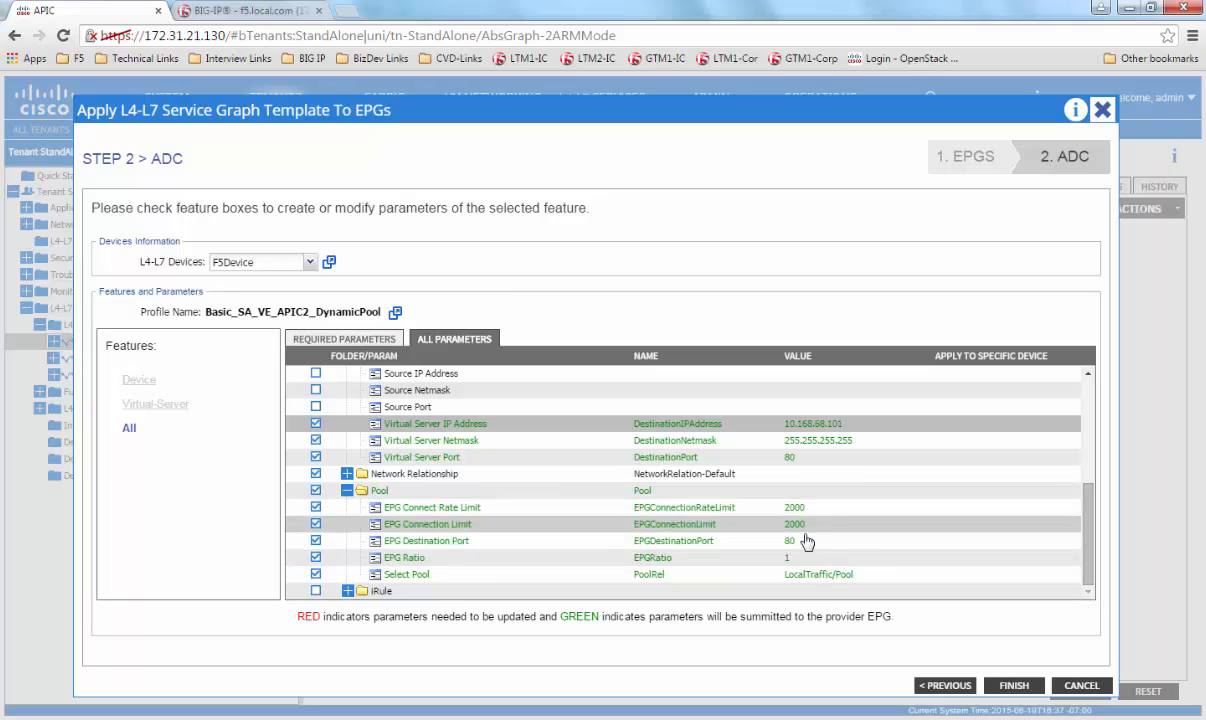
{"action": "mouse_move", "coordinate": [444, 496]}
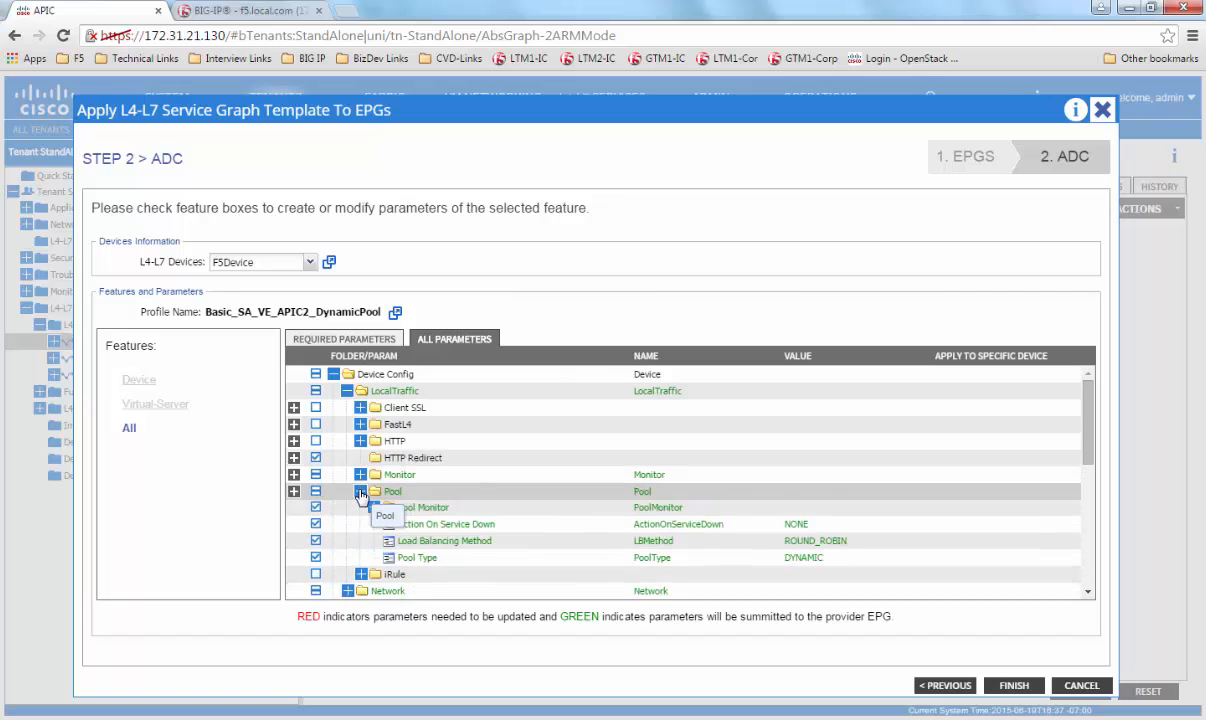
Review the LocalTraffic pool settings, finish applying the graph and view deployed instances
{"action": "left_click", "coordinate": [360, 492]}
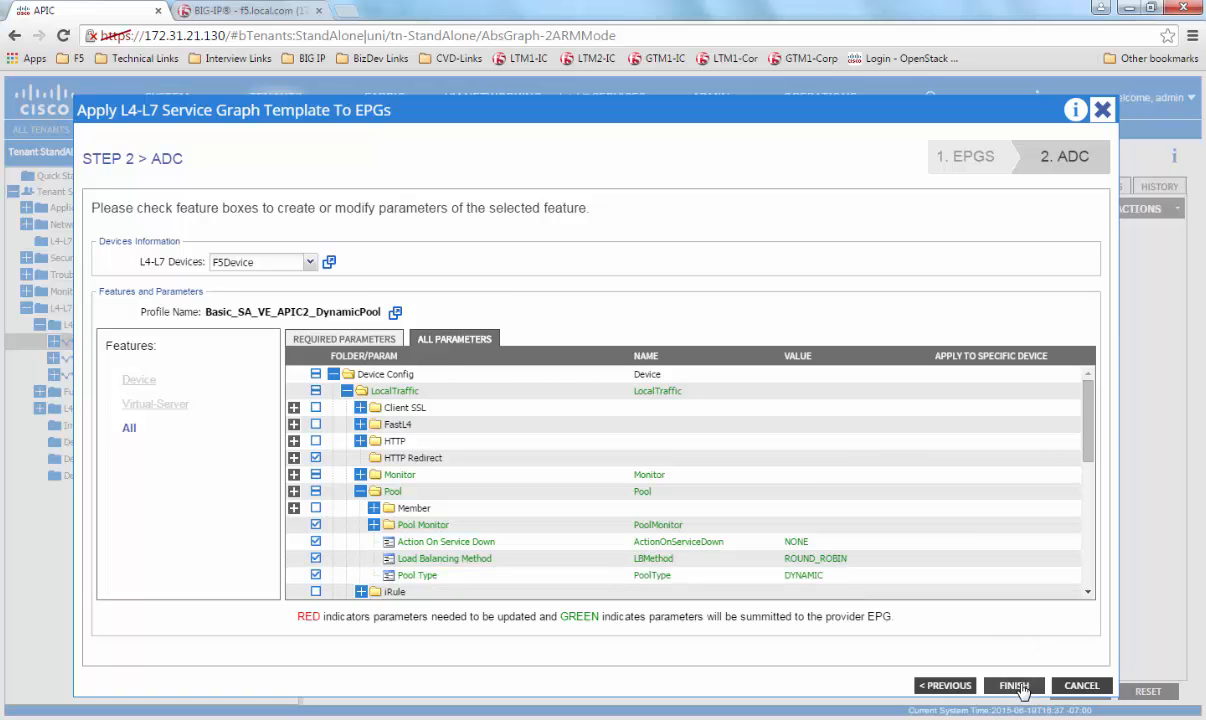
{"action": "left_click", "coordinate": [1024, 686]}
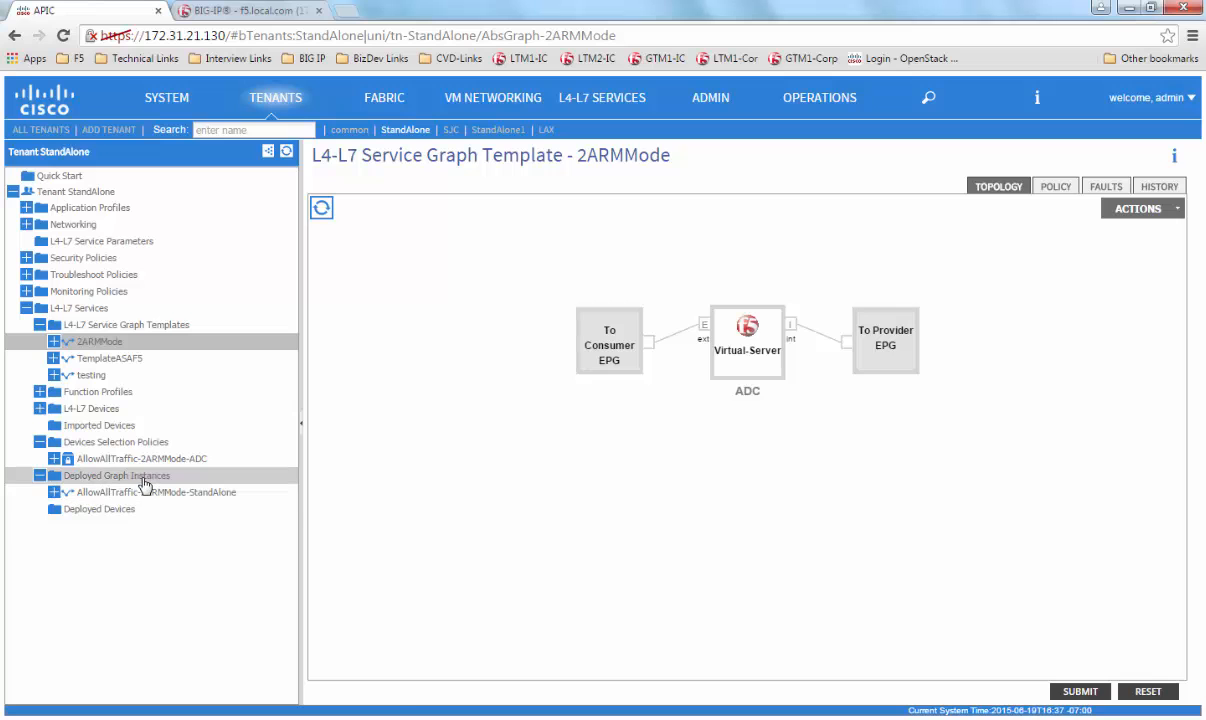
{"action": "left_click", "coordinate": [116, 476]}
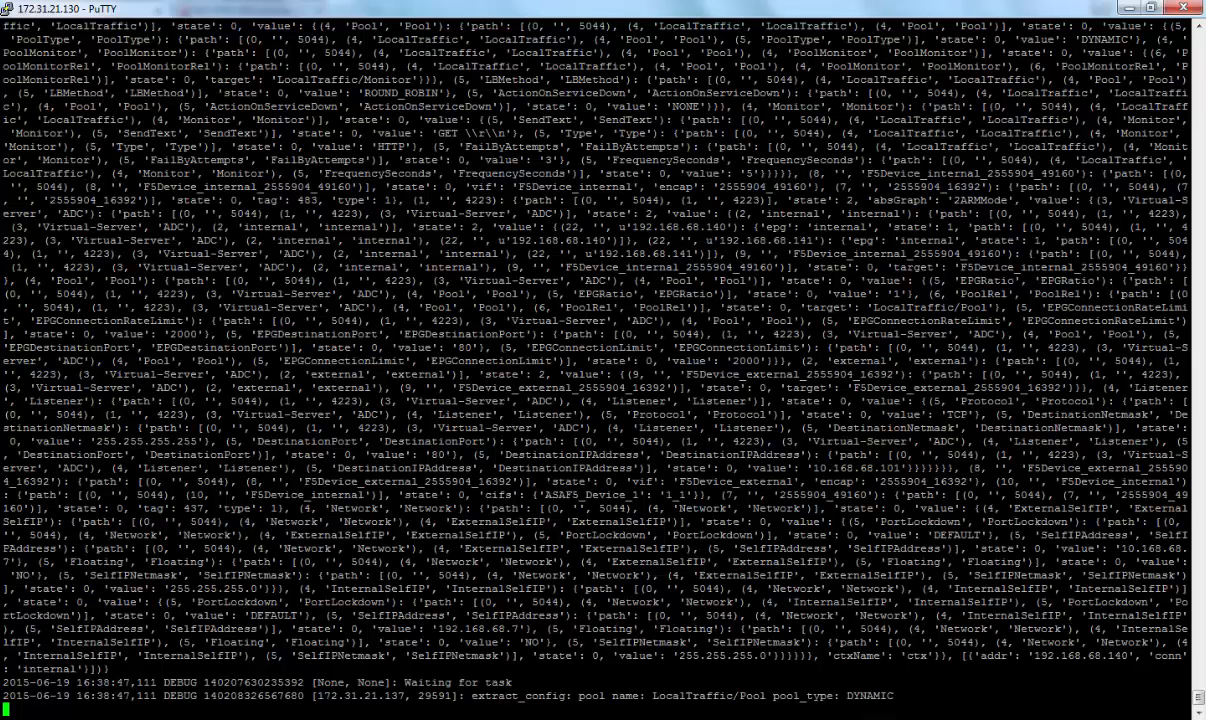
{"action": "scroll", "scroll_direction": "down", "scroll_amount": 3}
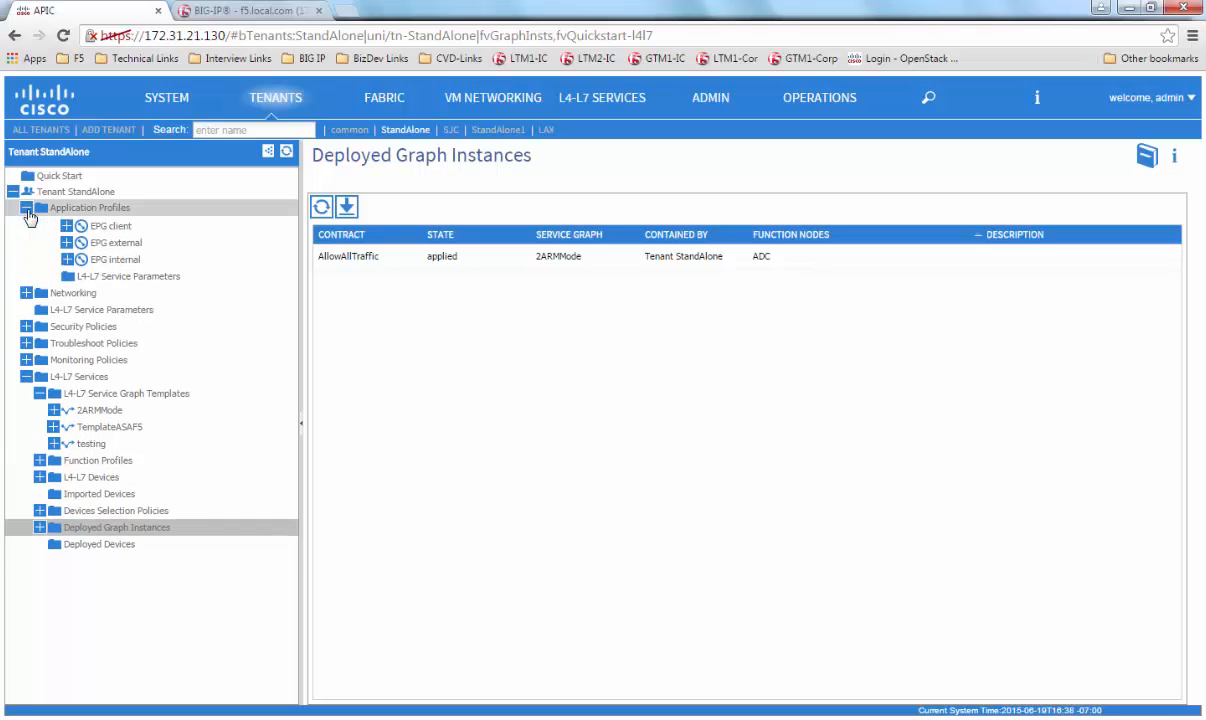
Show all L4-L7 service parameters for the internal EPG under AllowAllTraffic, 2ARMMode and the ADC node
{"action": "left_click", "coordinate": [66, 292]}
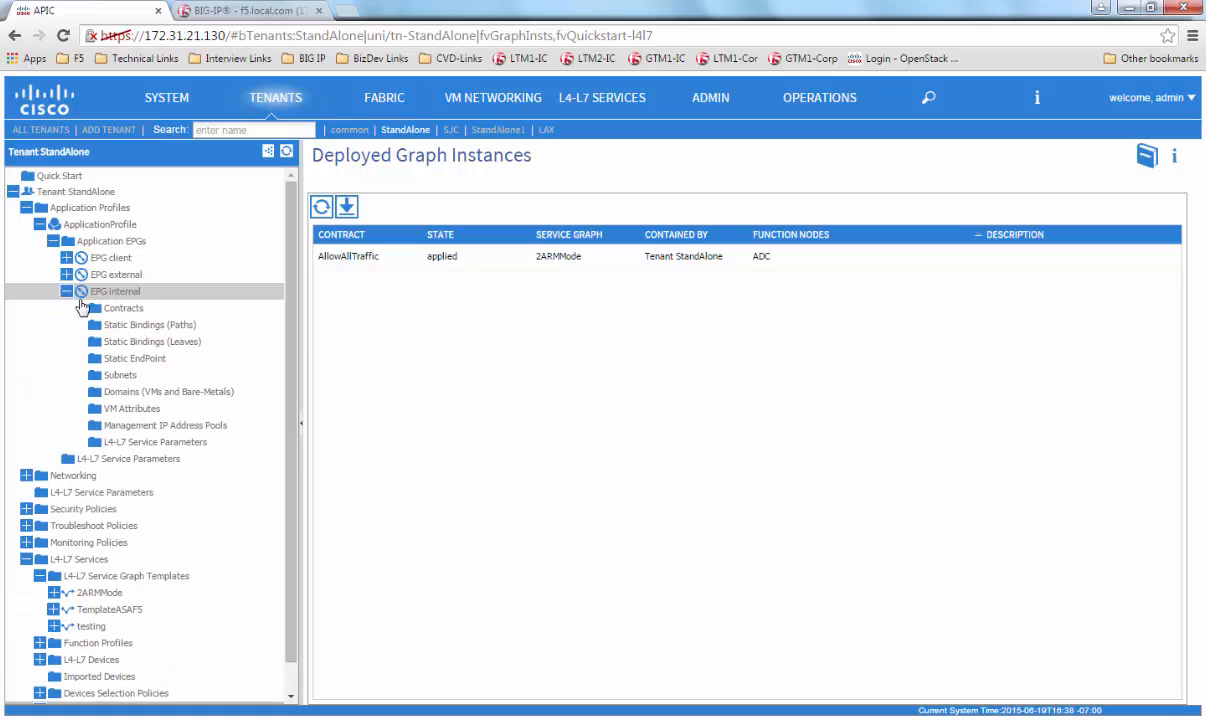
{"action": "left_click", "coordinate": [156, 442]}
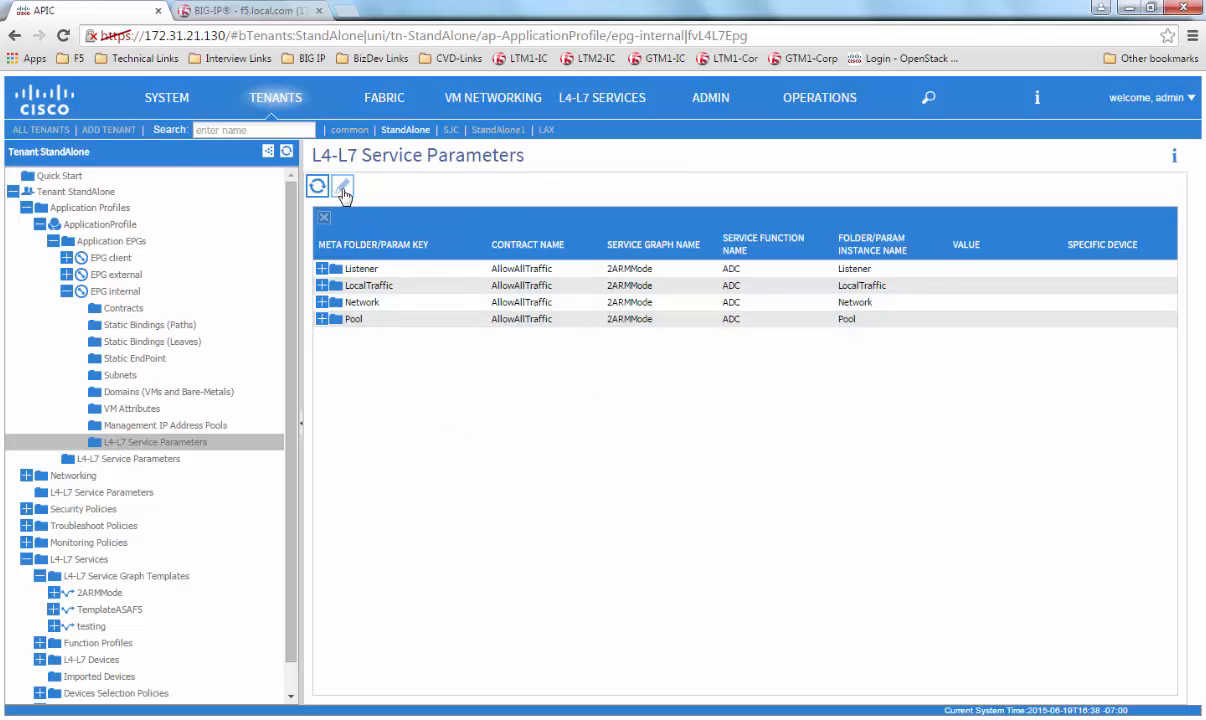
{"action": "left_click", "coordinate": [344, 188]}
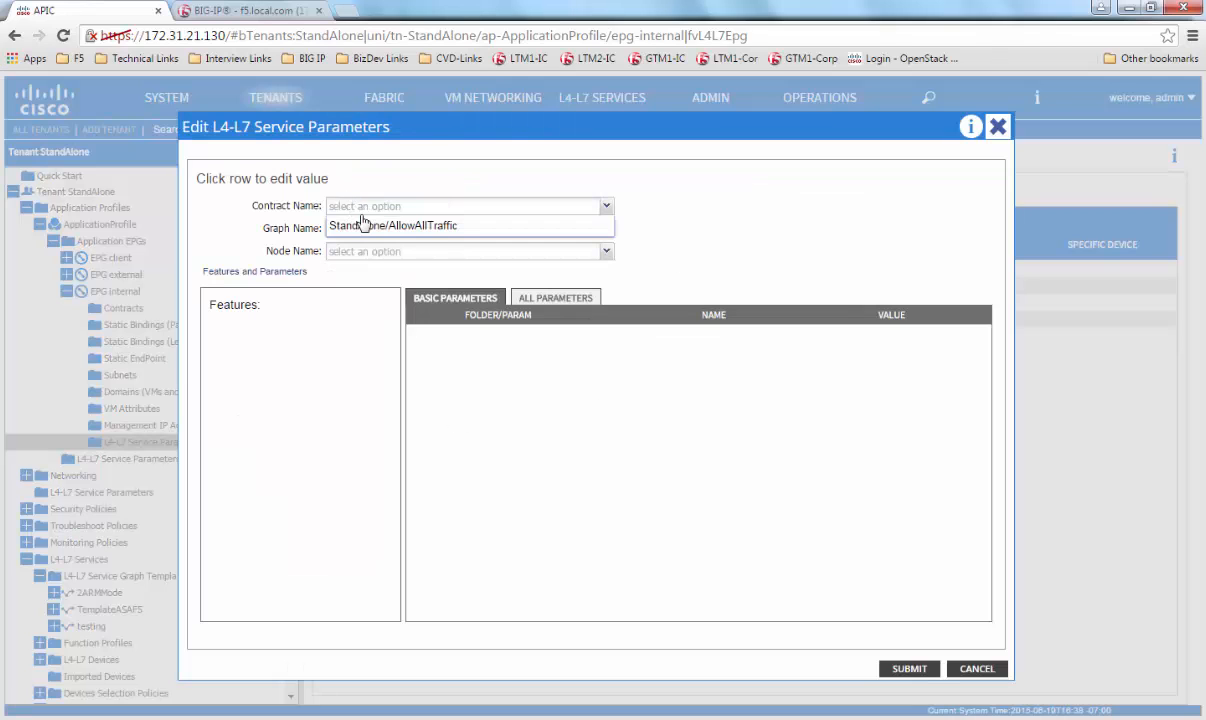
{"action": "left_click", "coordinate": [464, 206]}
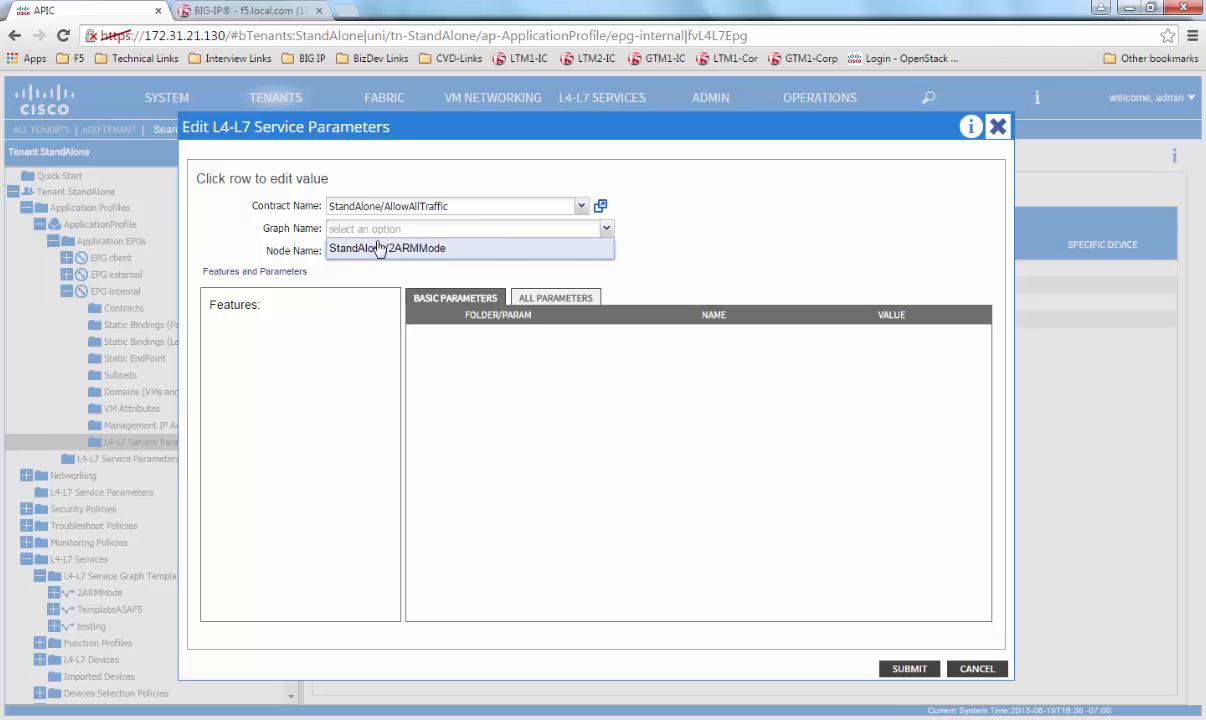
{"action": "left_click", "coordinate": [388, 248]}
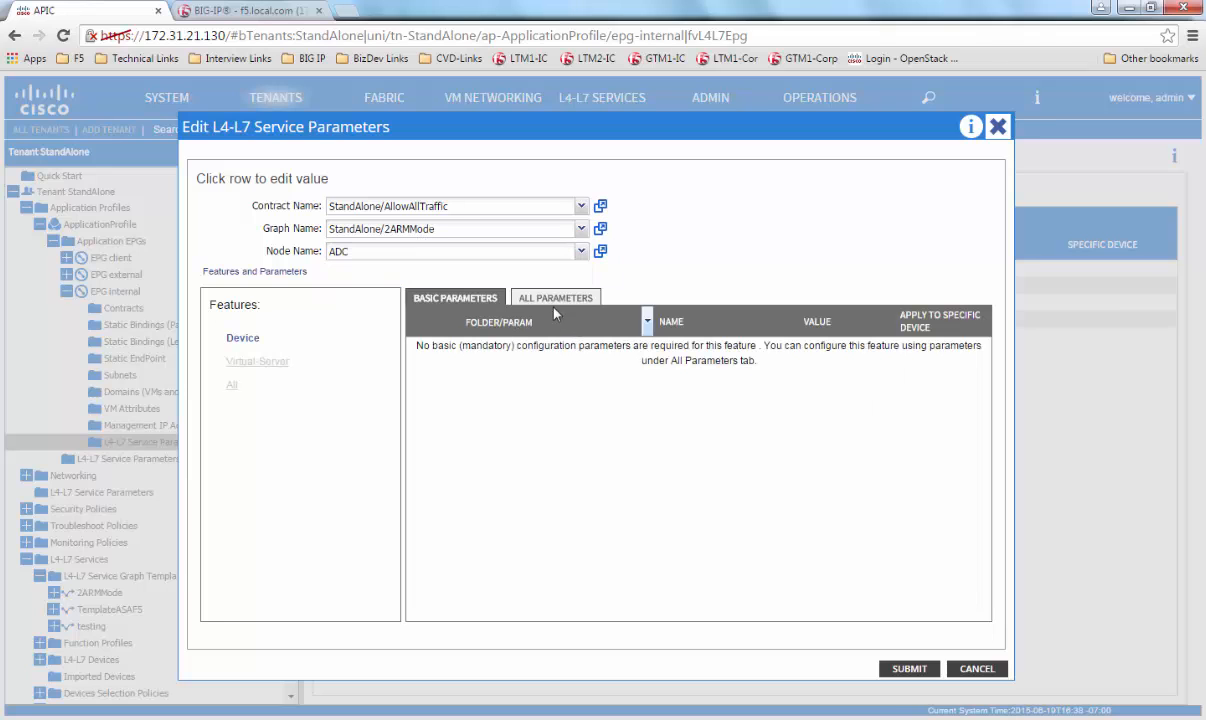
{"action": "left_click", "coordinate": [556, 296]}
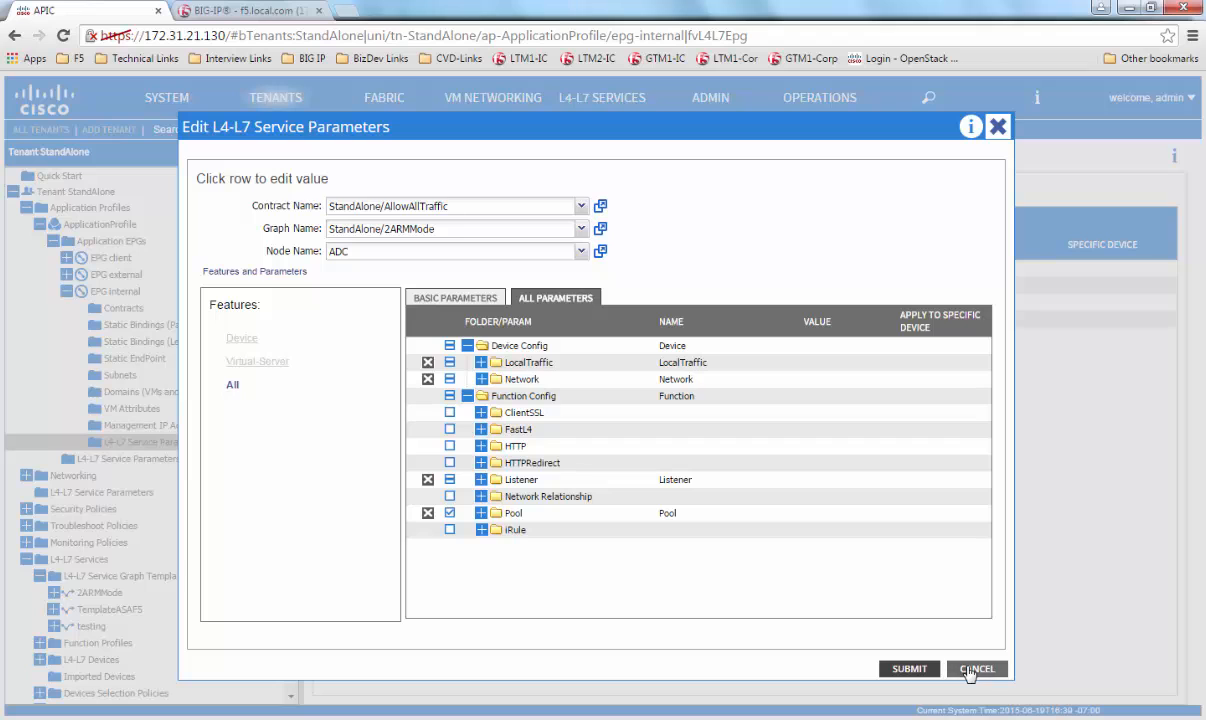
Abandon the parameter edit and switch to the BIG-IP management page
{"action": "left_click", "coordinate": [984, 670]}
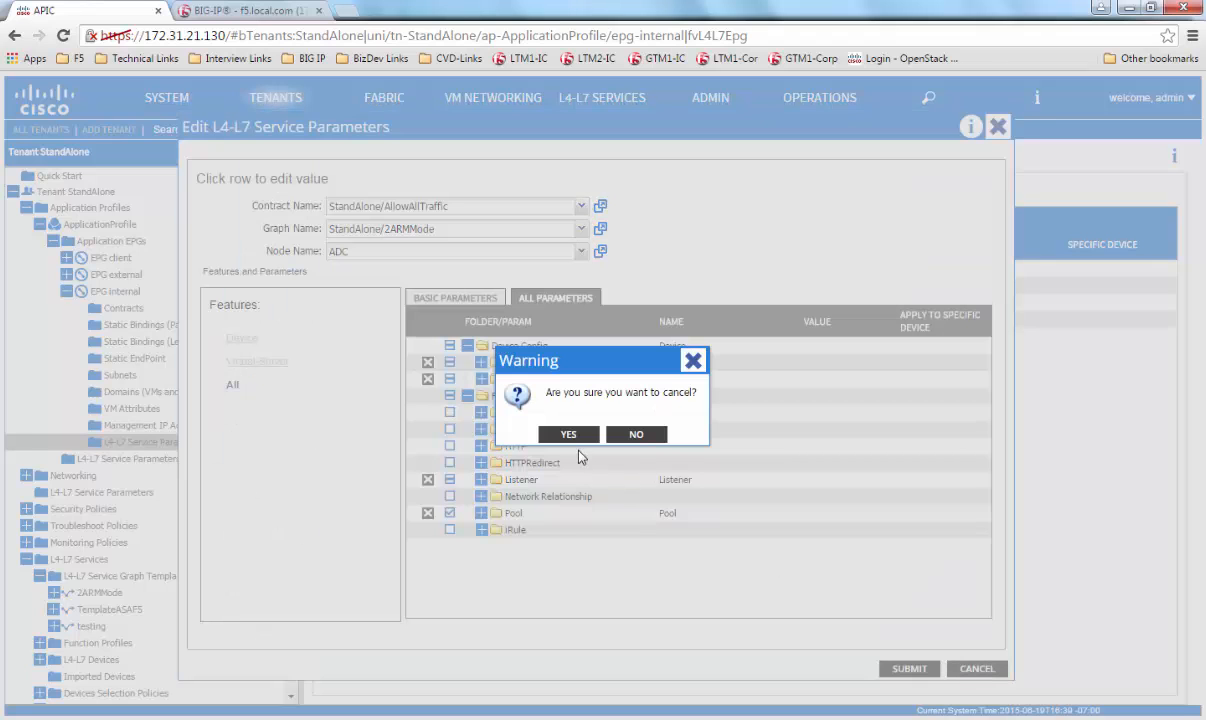
{"action": "left_click", "coordinate": [568, 434]}
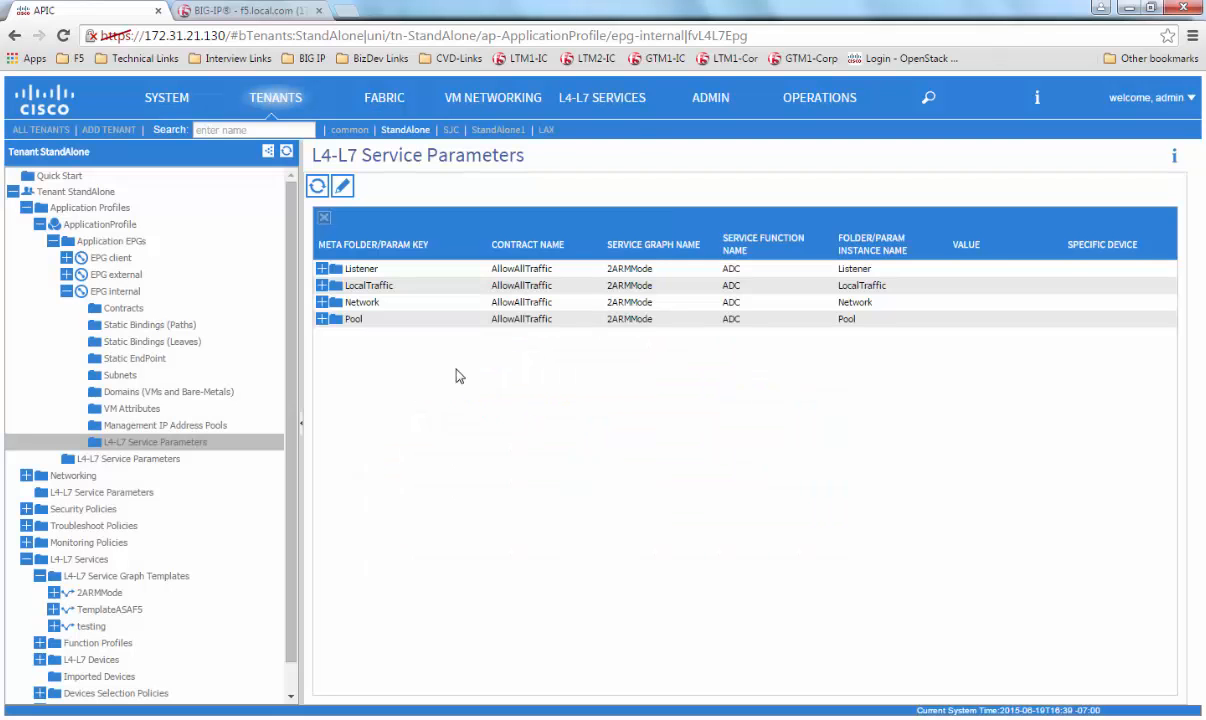
{"action": "left_click", "coordinate": [244, 12]}
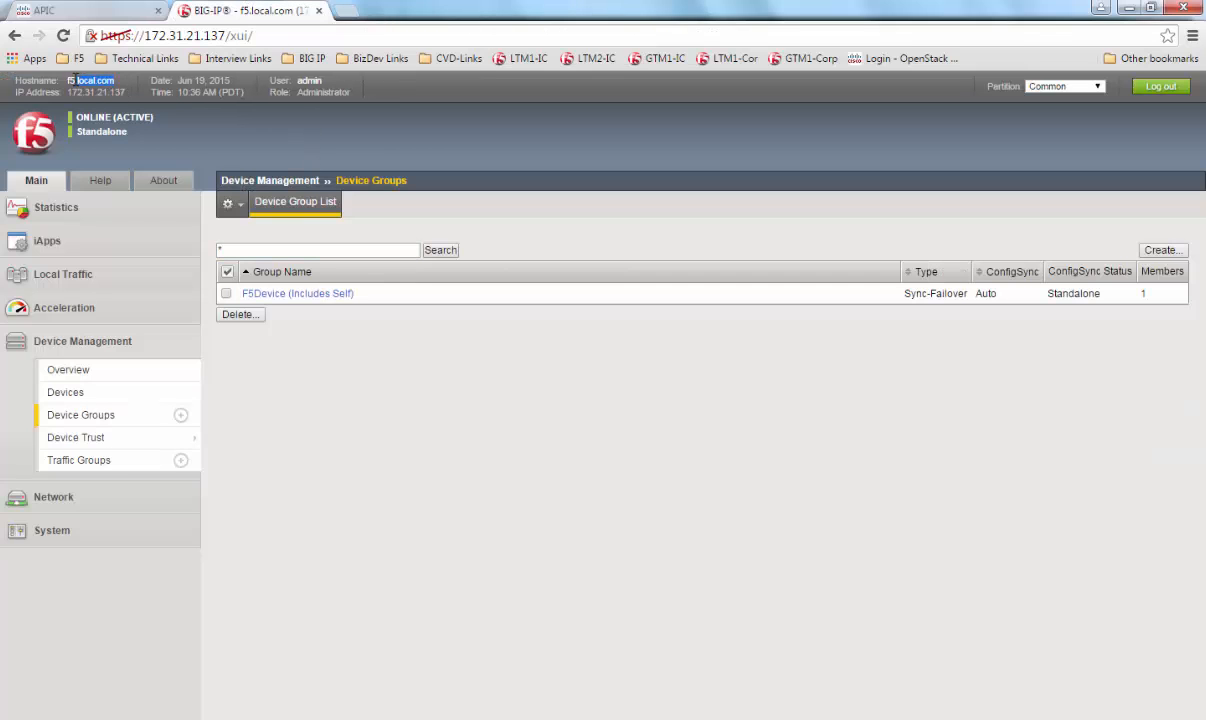
{"action": "mouse_move", "coordinate": [828, 376]}
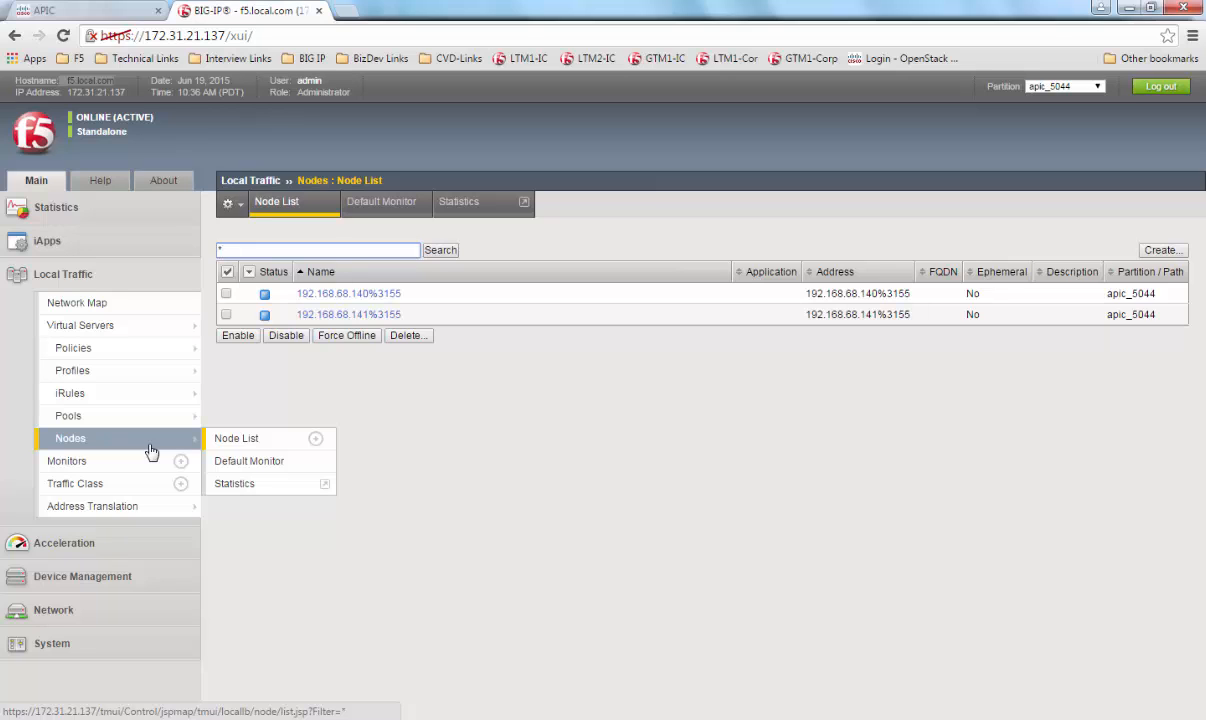
List the apic_5044 partition's pools and virtual servers, including apic_5044_4223_ADC on port 80
{"action": "left_click", "coordinate": [68, 414]}
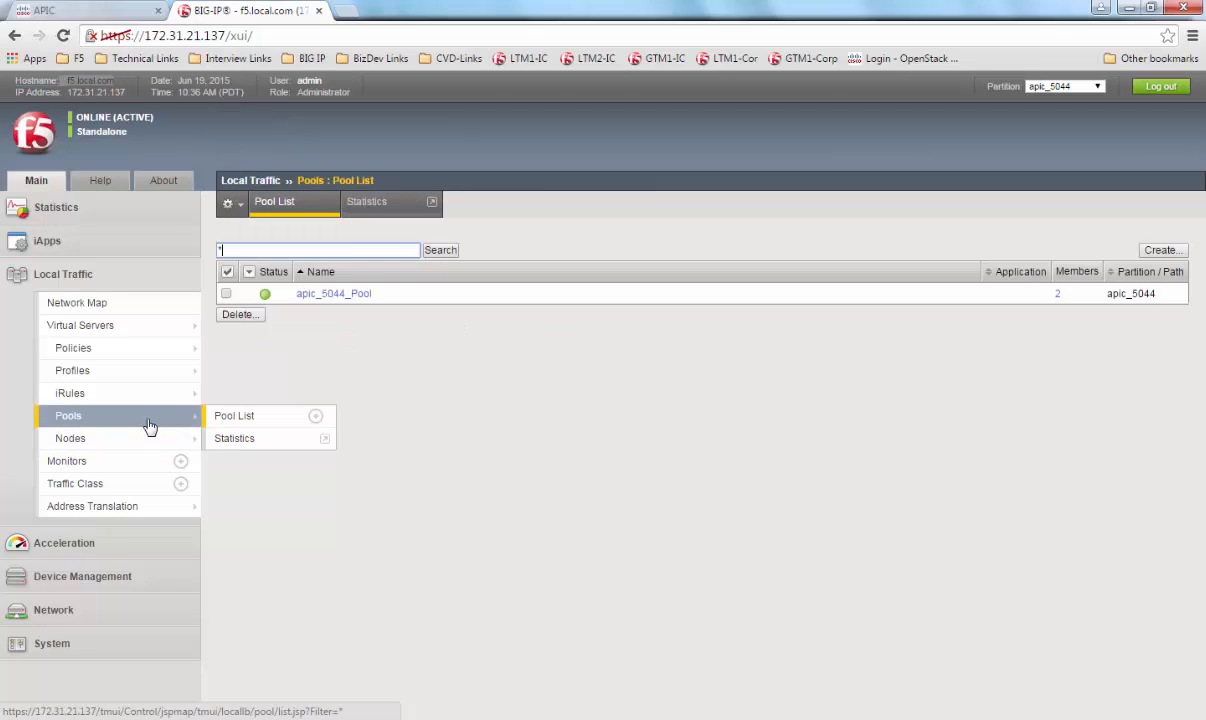
{"action": "left_click", "coordinate": [80, 324]}
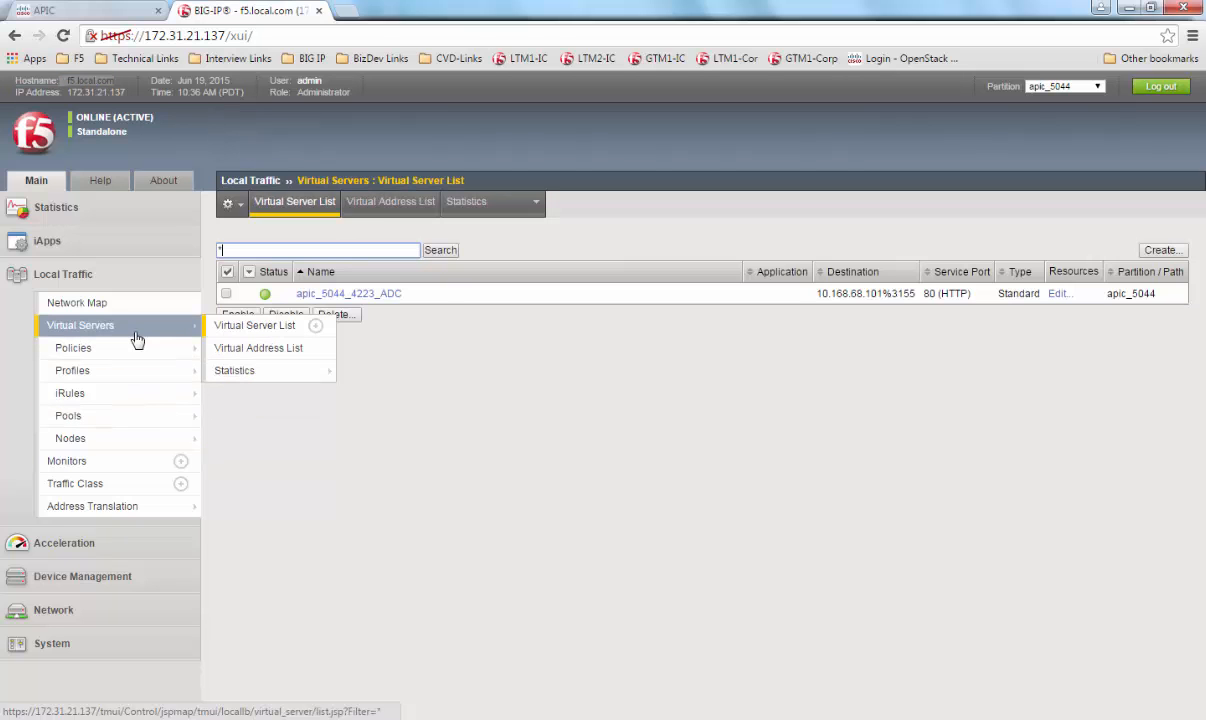
{"action": "left_click", "coordinate": [76, 302]}
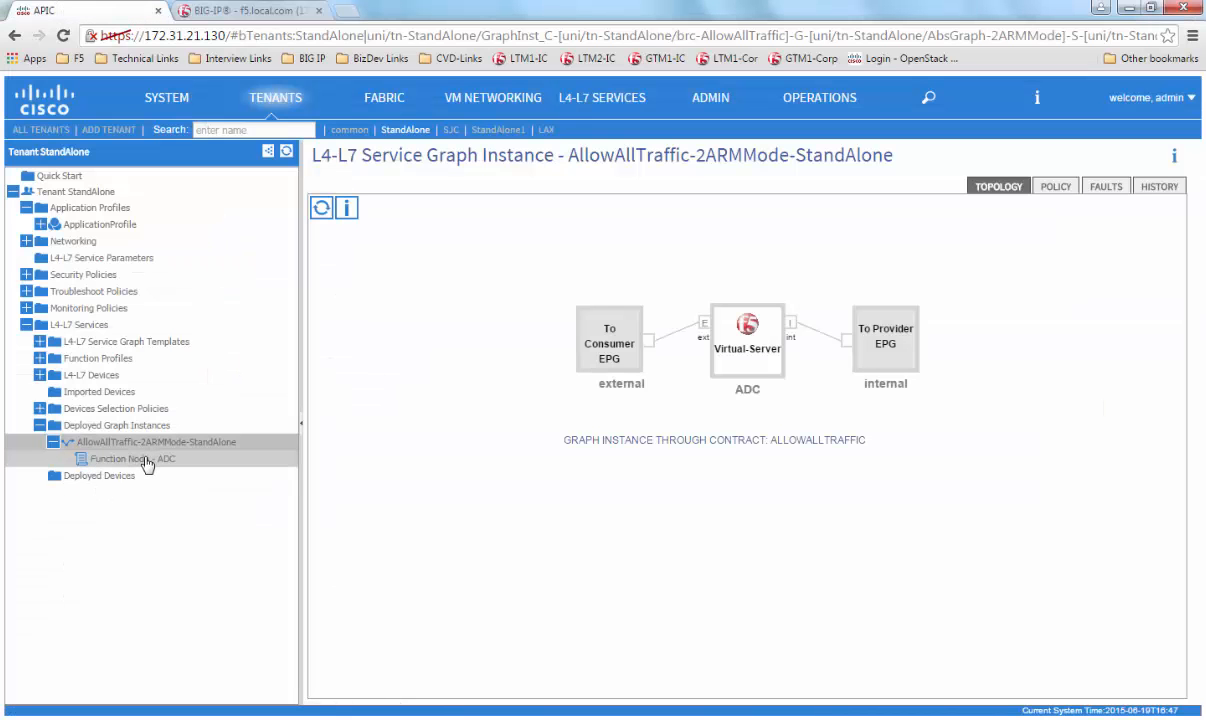
Review the ADC function node's vlan-483 and vlan-407 encapsulations, then compare on BIG-IP
{"action": "left_click", "coordinate": [124, 456]}
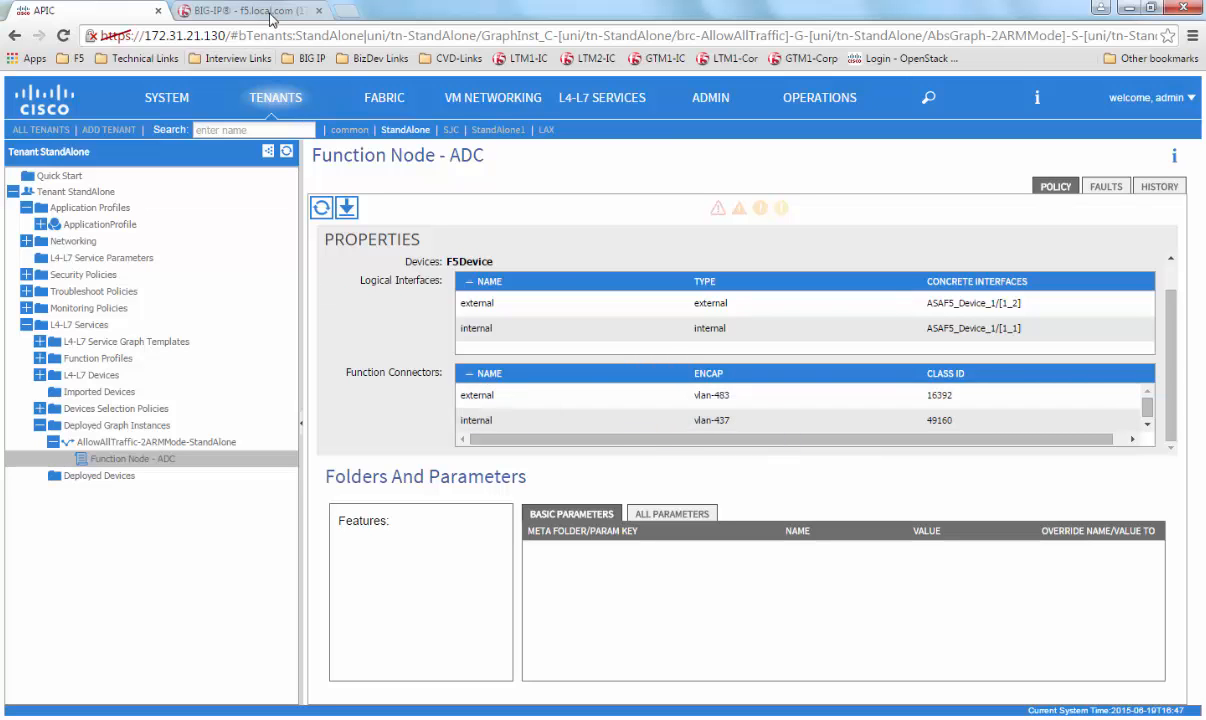
{"action": "left_click", "coordinate": [248, 12]}
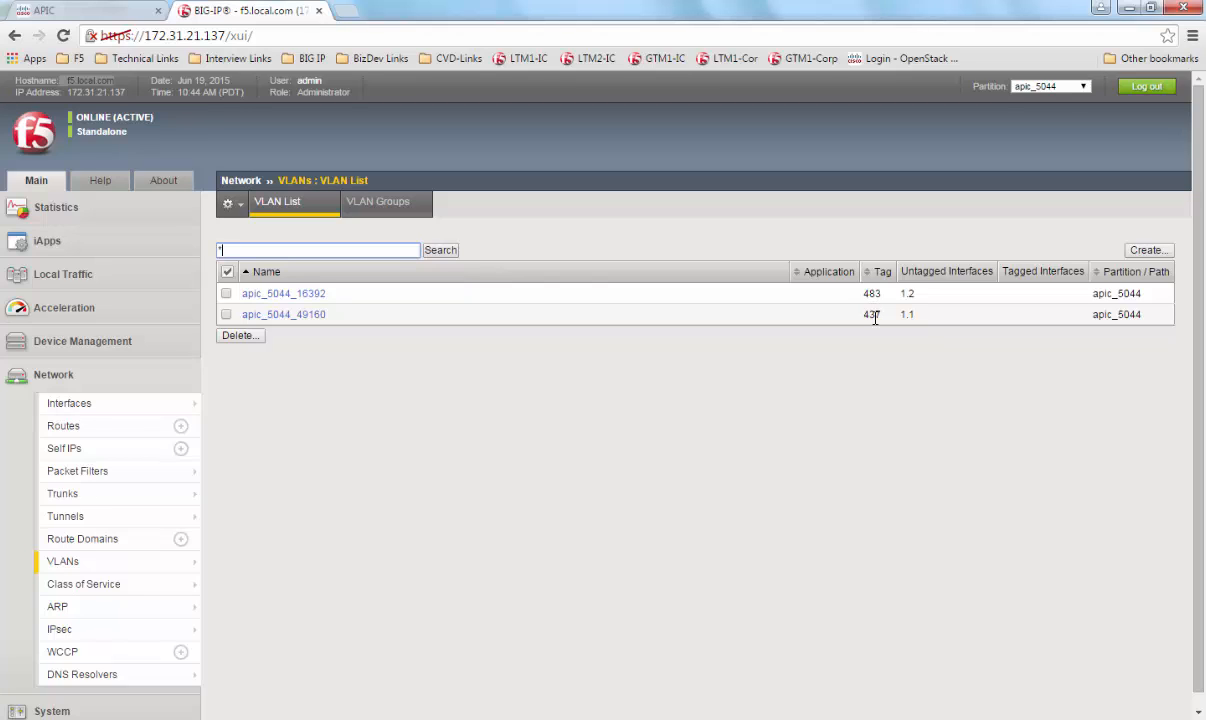
{"action": "mouse_move", "coordinate": [512, 472]}
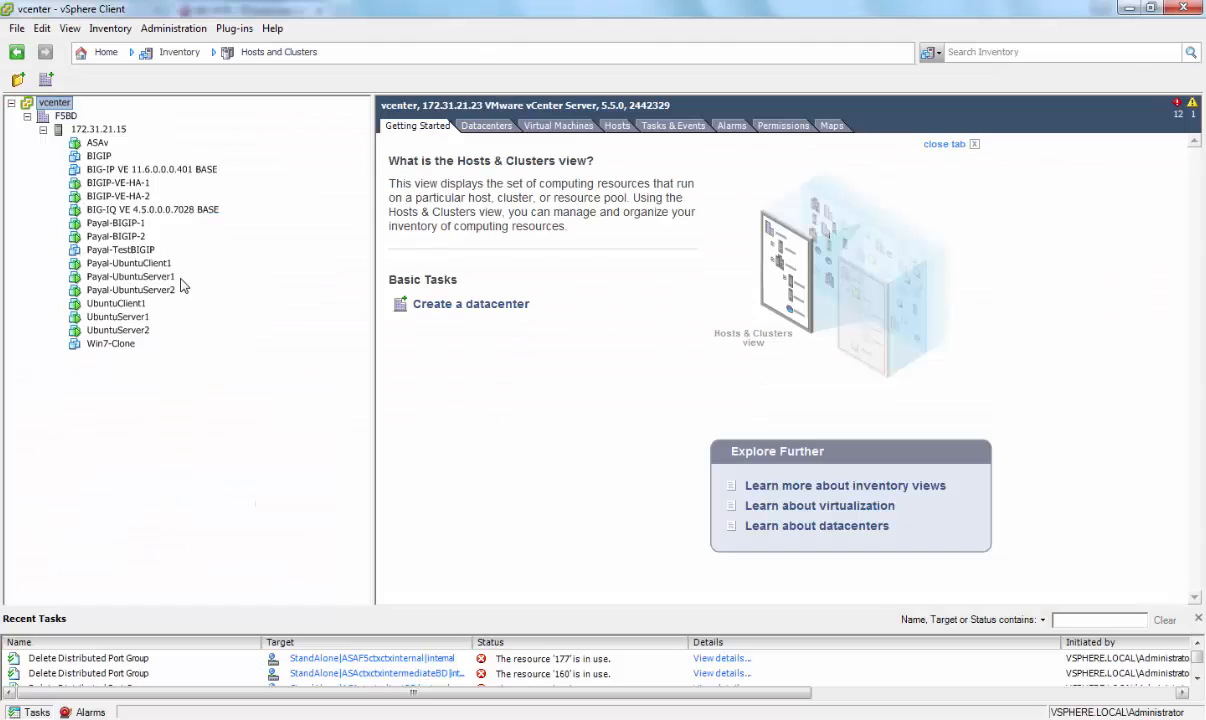
Move the first Ubuntu server's network adapter 2 to Cisco-BD MGMT
{"action": "left_click", "coordinate": [130, 276]}
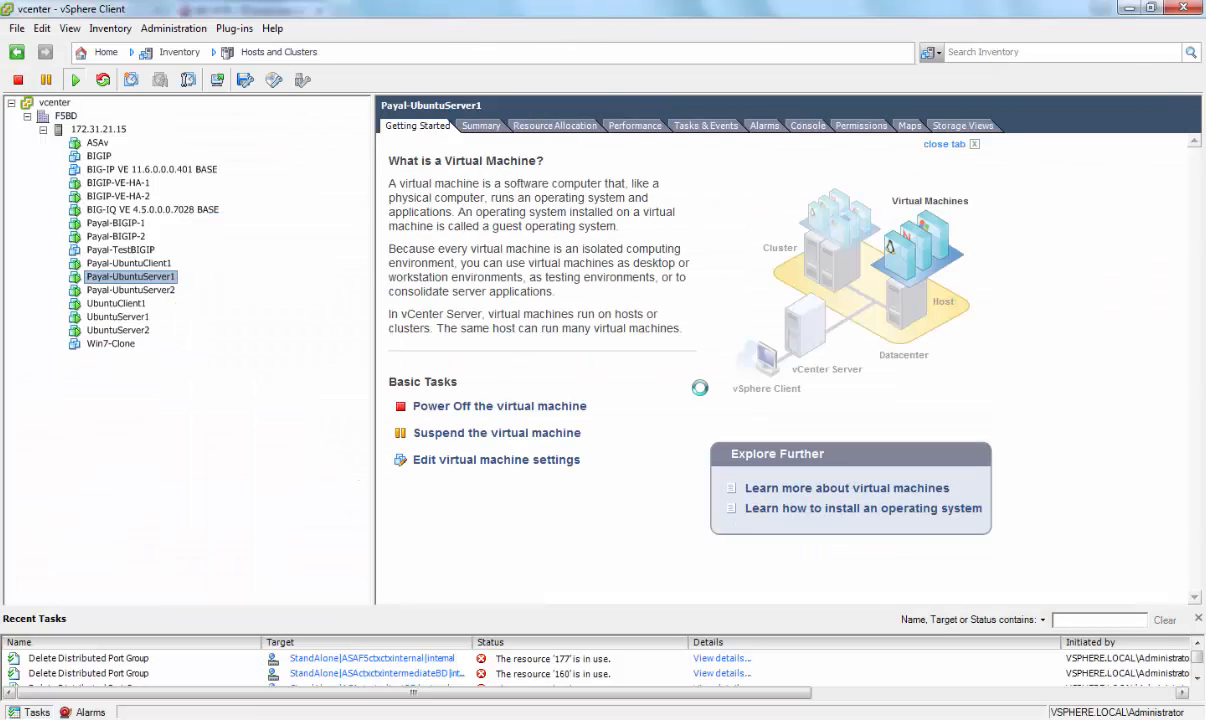
{"action": "left_click", "coordinate": [496, 460]}
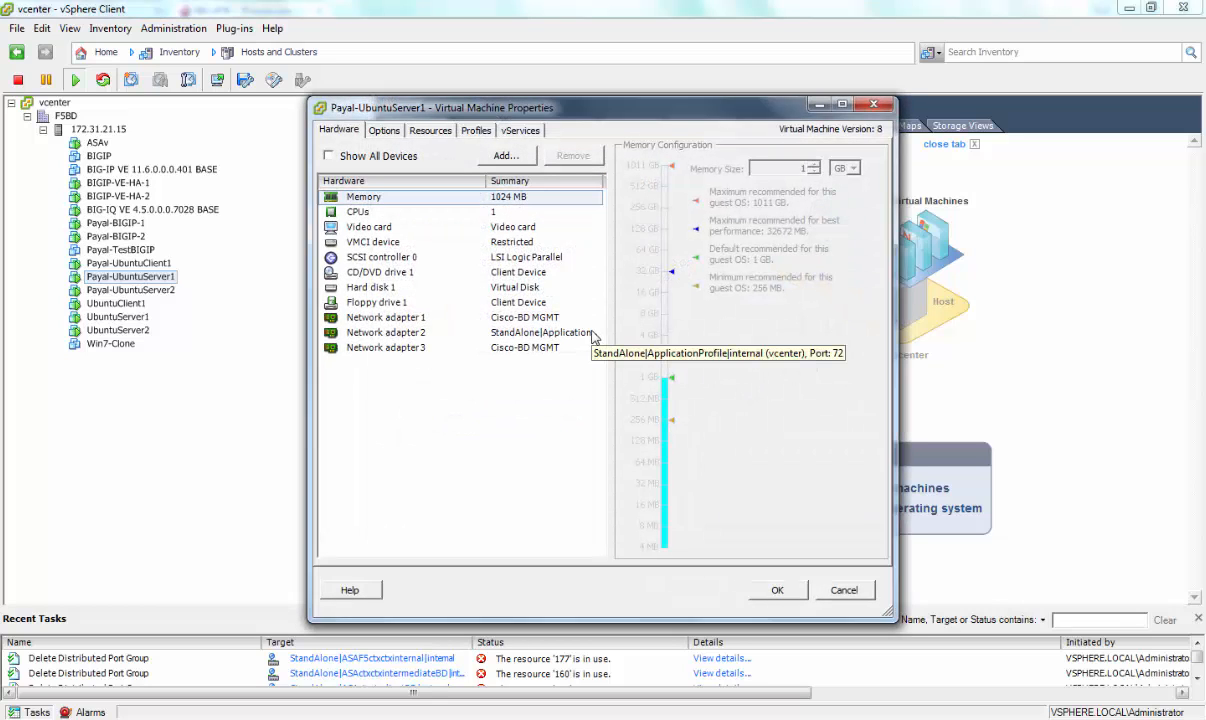
{"action": "left_click", "coordinate": [386, 332]}
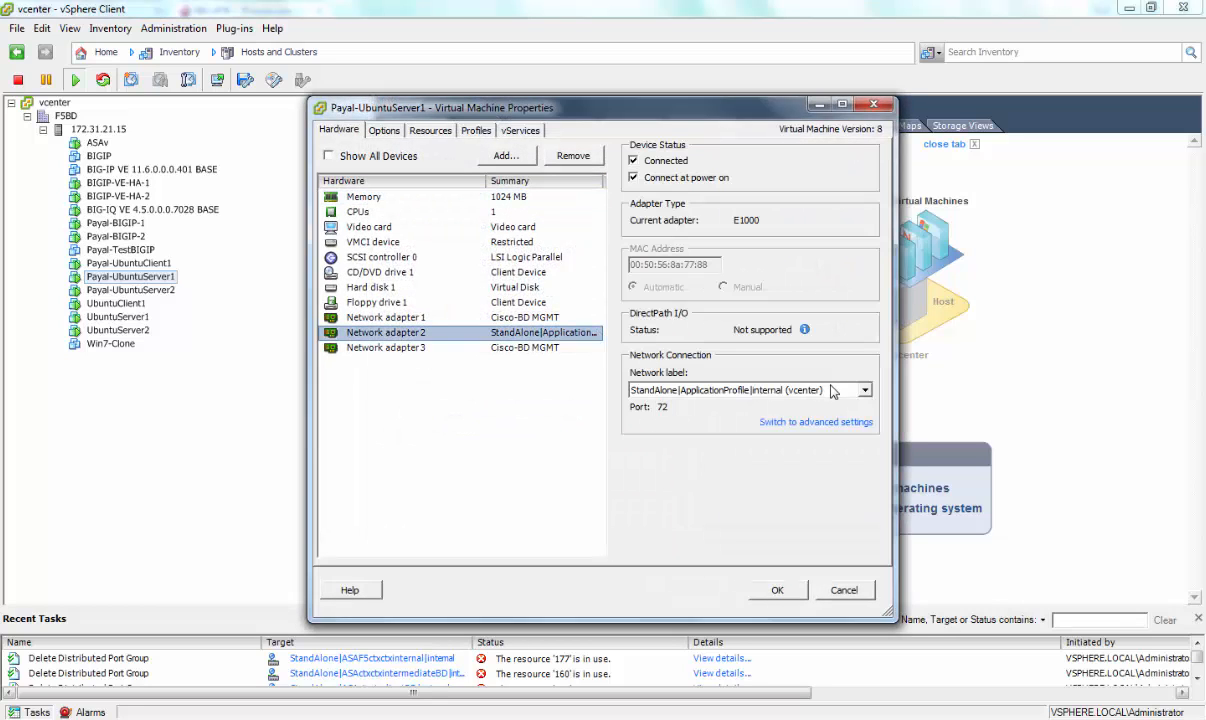
{"action": "left_click", "coordinate": [864, 388]}
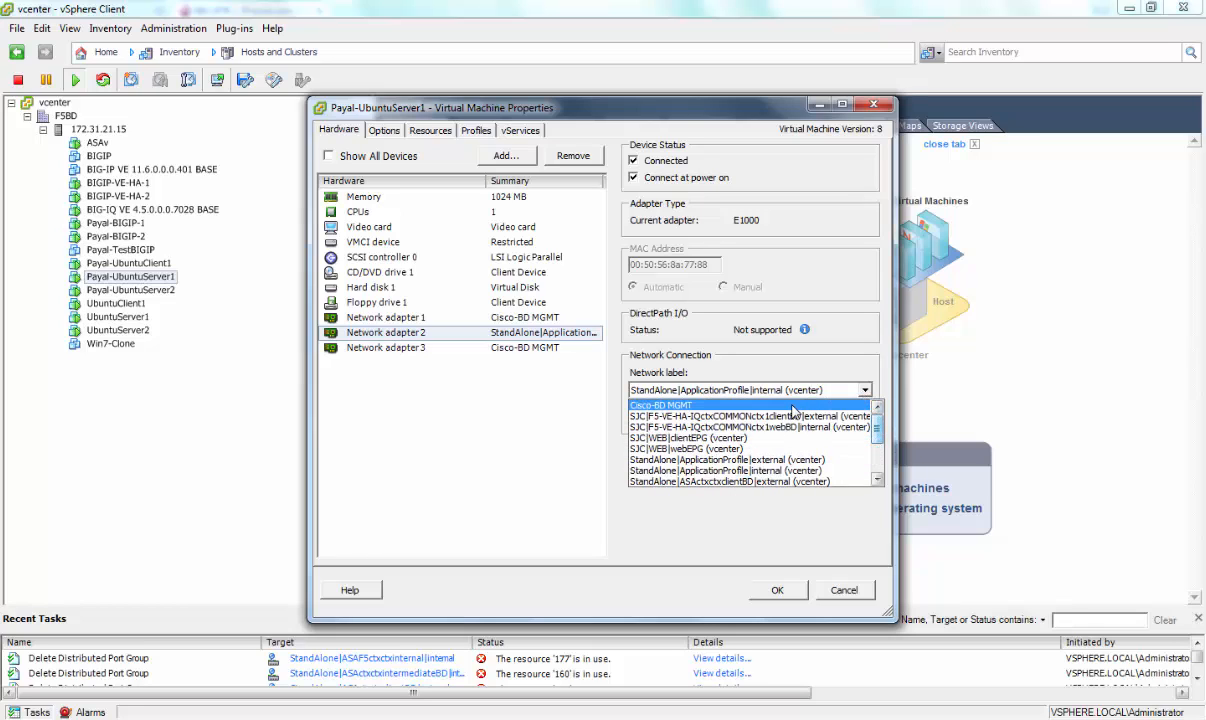
{"action": "left_click", "coordinate": [660, 404]}
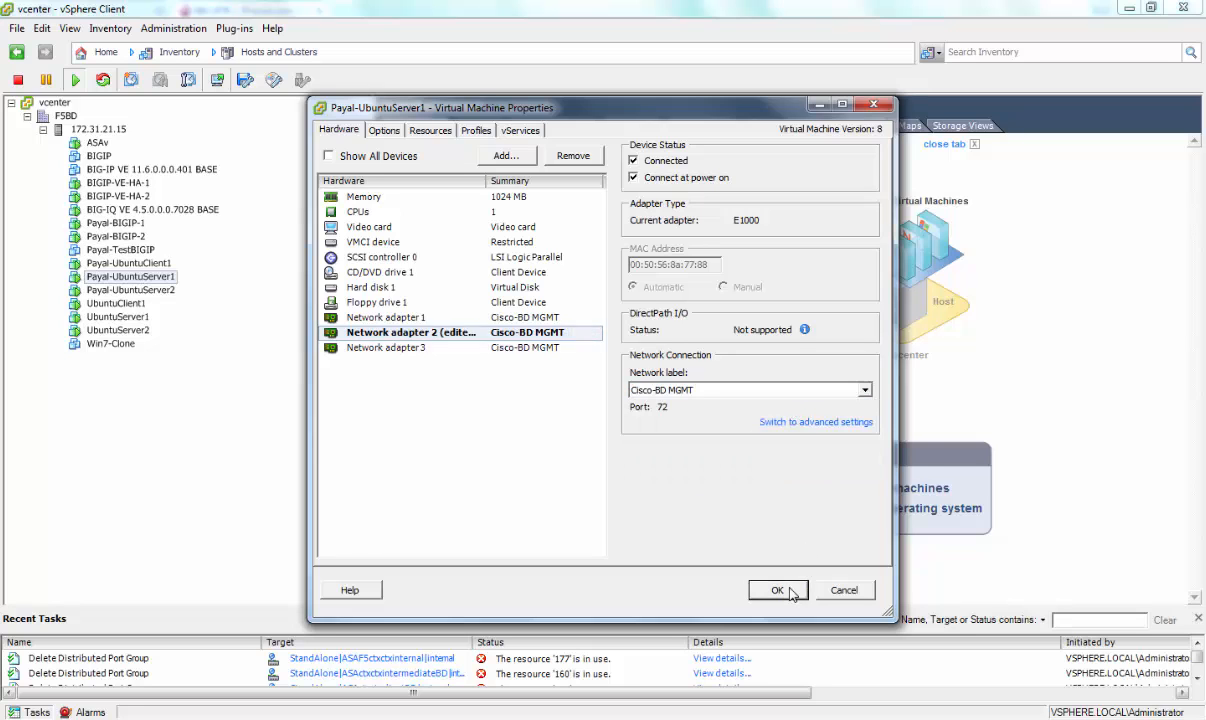
{"action": "left_click", "coordinate": [776, 590]}
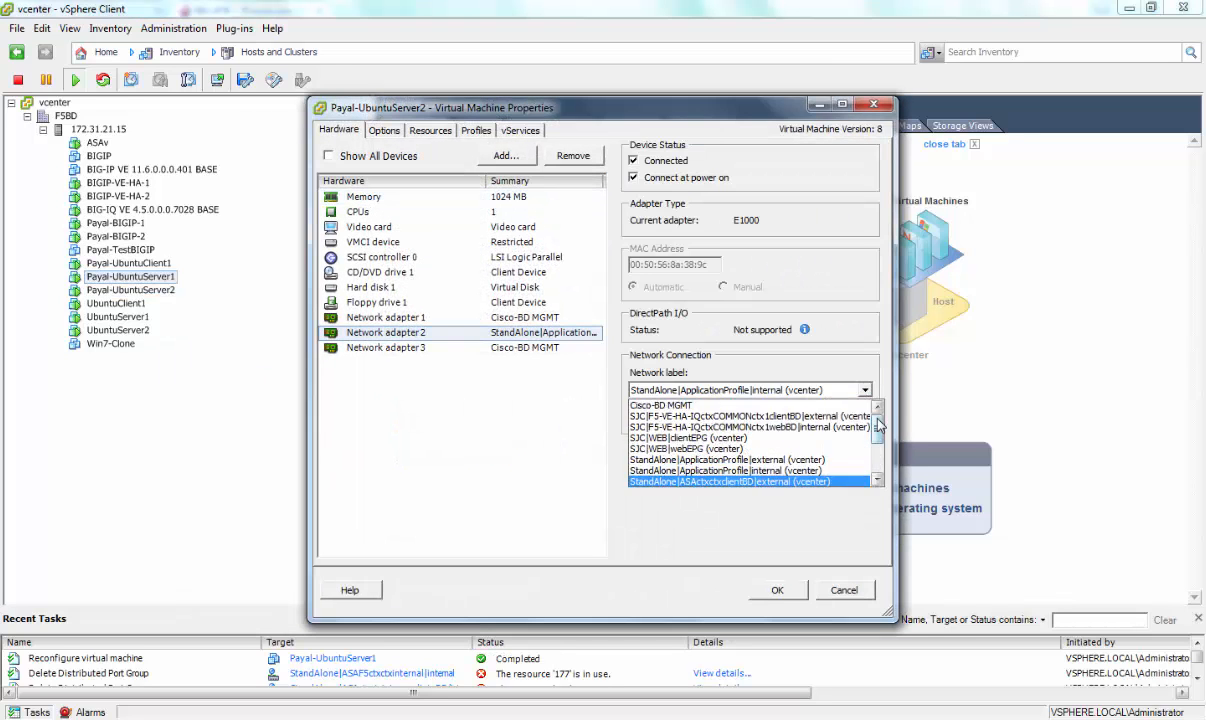
Move the second Ubuntu server's network adapter 2 to Cisco-BD MGMT
{"action": "left_click", "coordinate": [660, 404]}
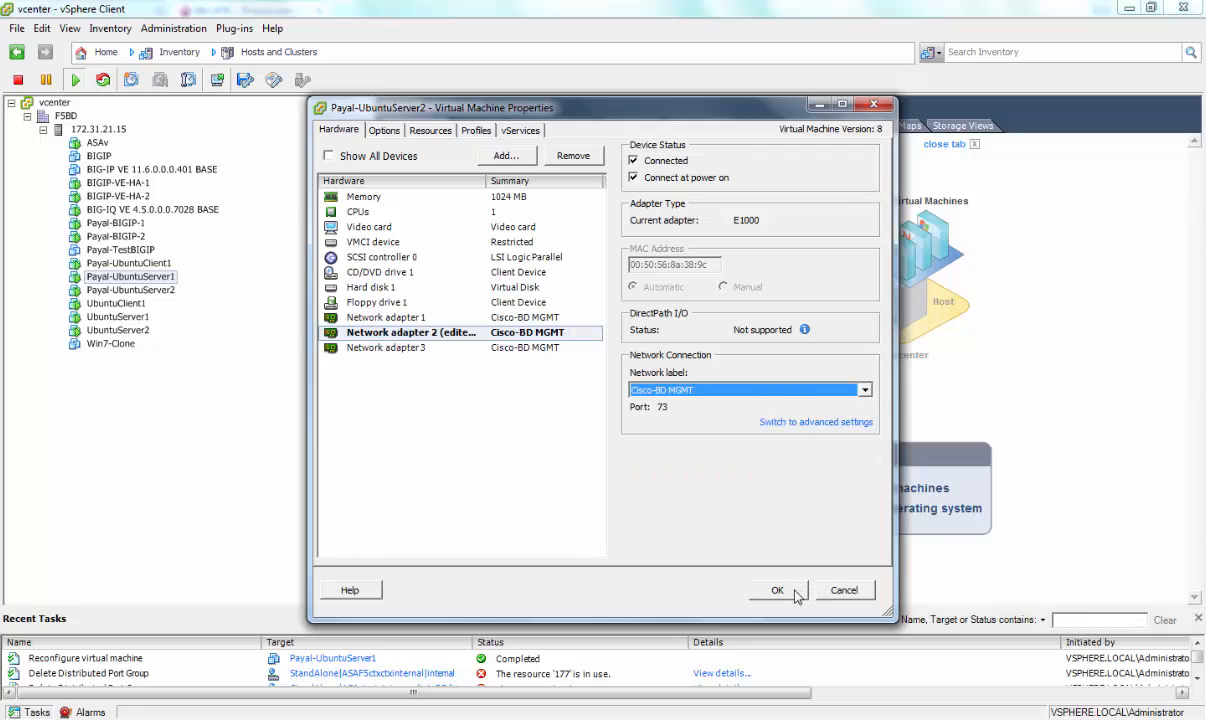
{"action": "left_click", "coordinate": [776, 590]}
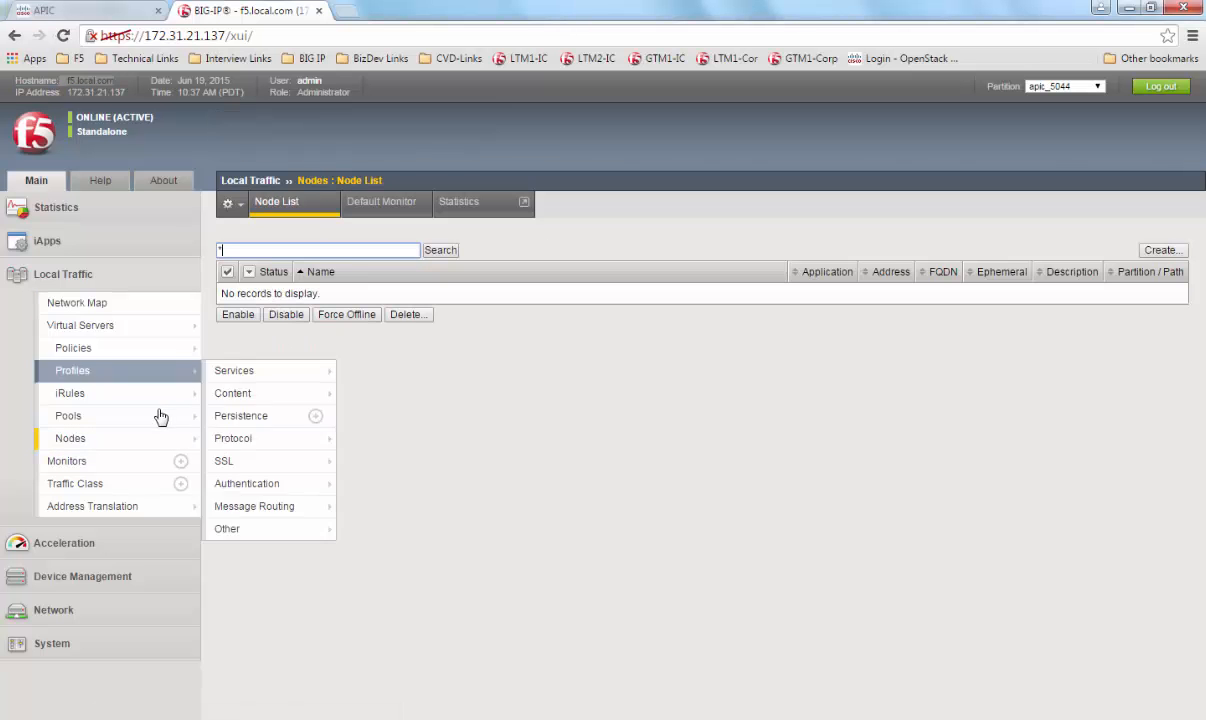
Check the Pools list: apic_5044_Pool shows zero members and a down status
{"action": "left_click", "coordinate": [68, 414]}
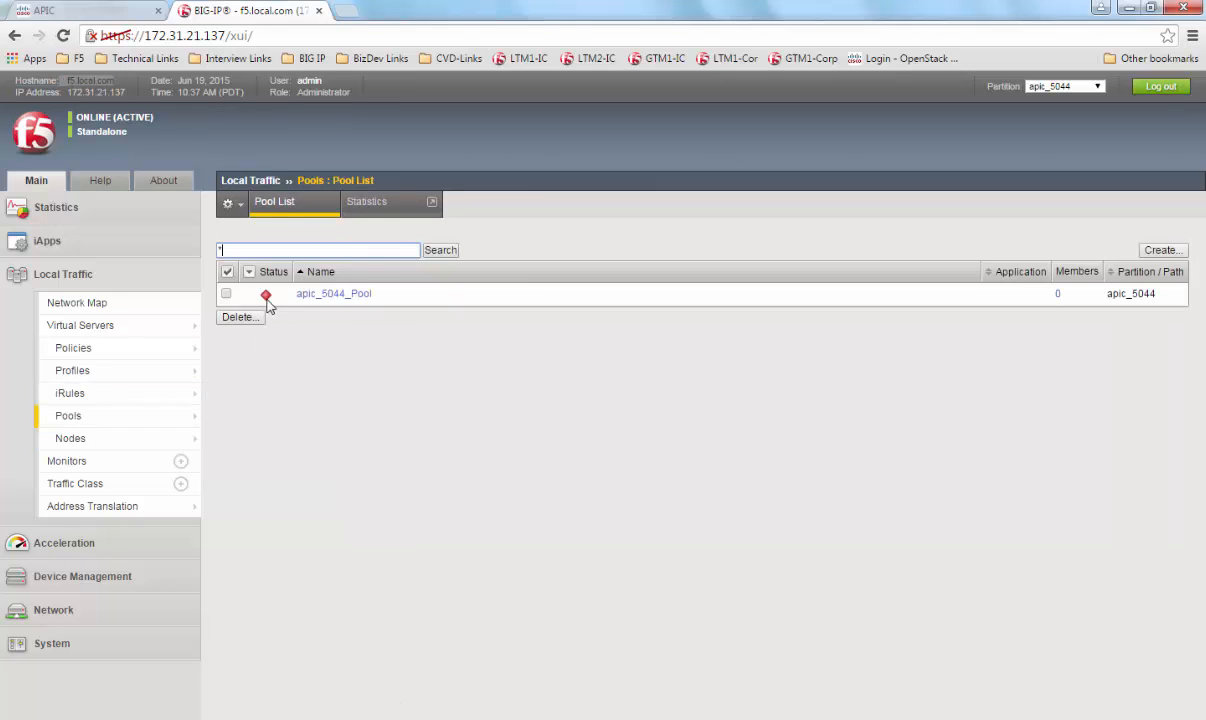
{"action": "left_click", "coordinate": [80, 324]}
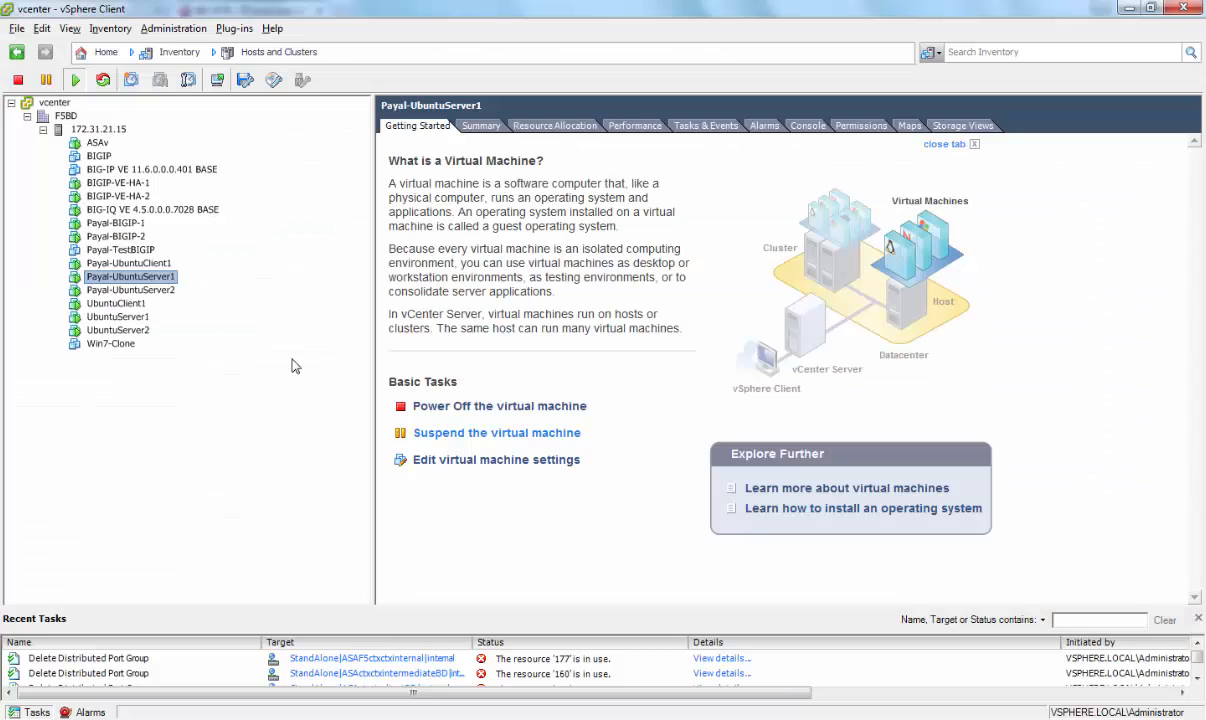
Set both Ubuntu servers' Network adapter 2 to StandAlone|ApplicationProfile|internal and apply
{"action": "left_click", "coordinate": [496, 460]}
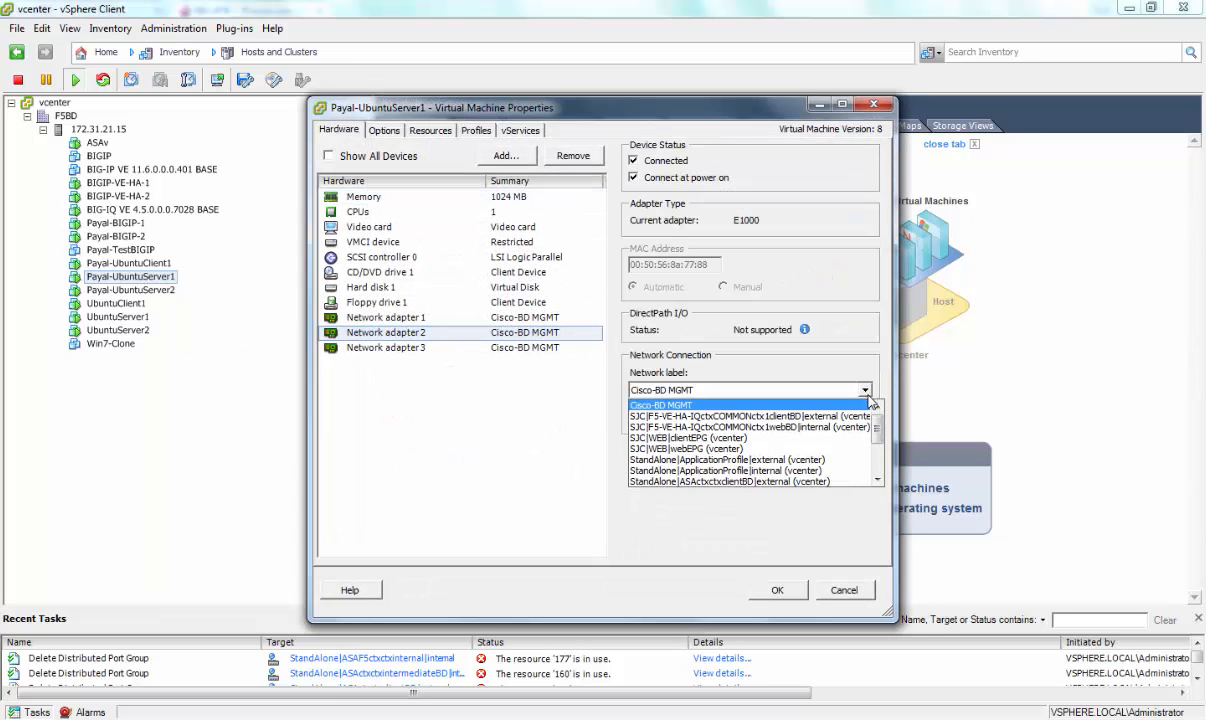
{"action": "left_click", "coordinate": [724, 470]}
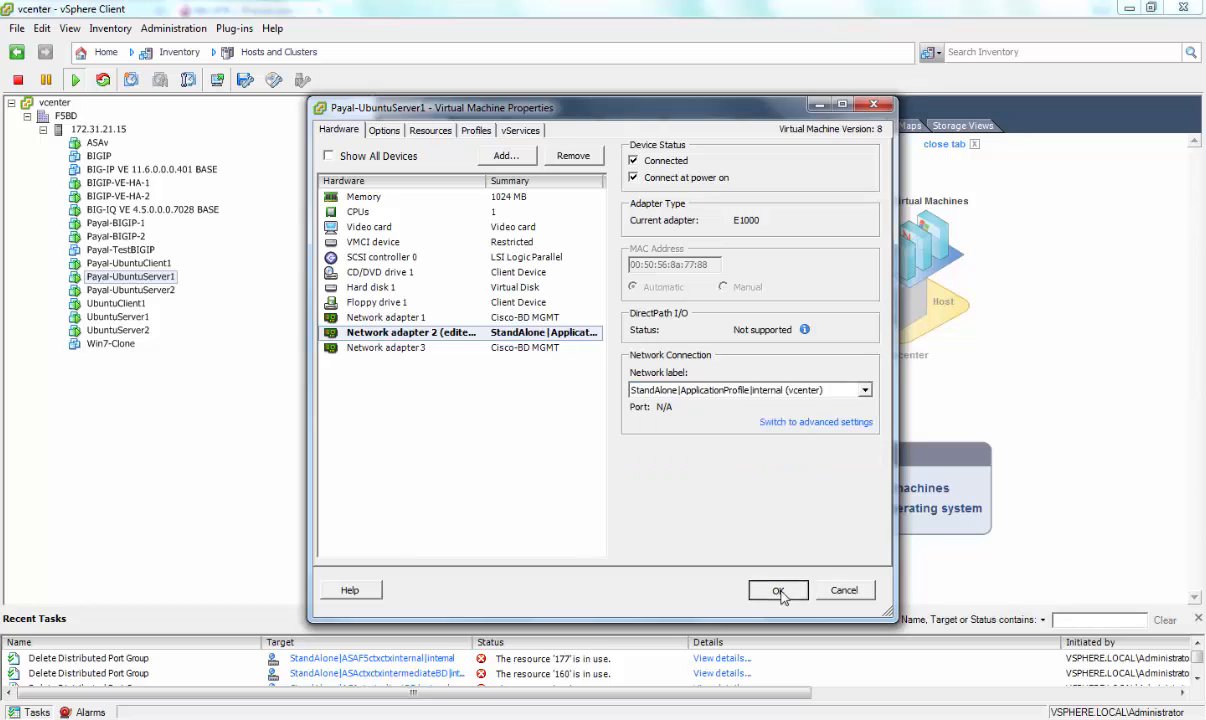
{"action": "left_click", "coordinate": [778, 590]}
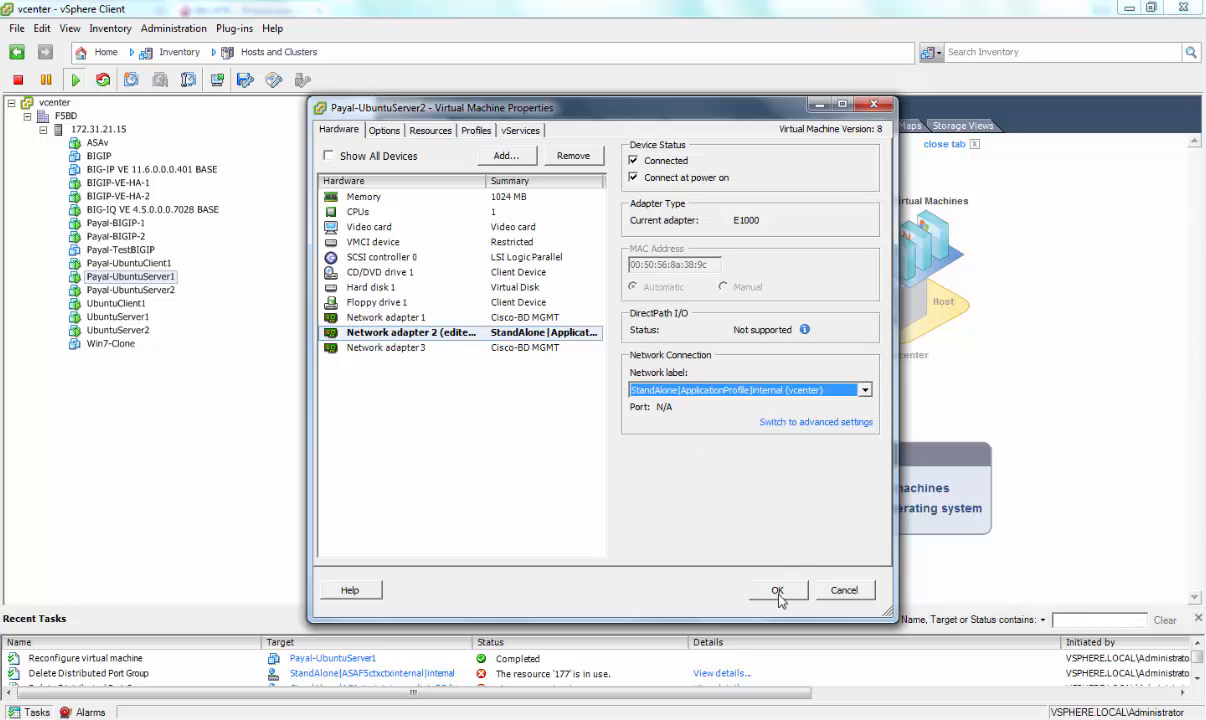
{"action": "left_click", "coordinate": [776, 590]}
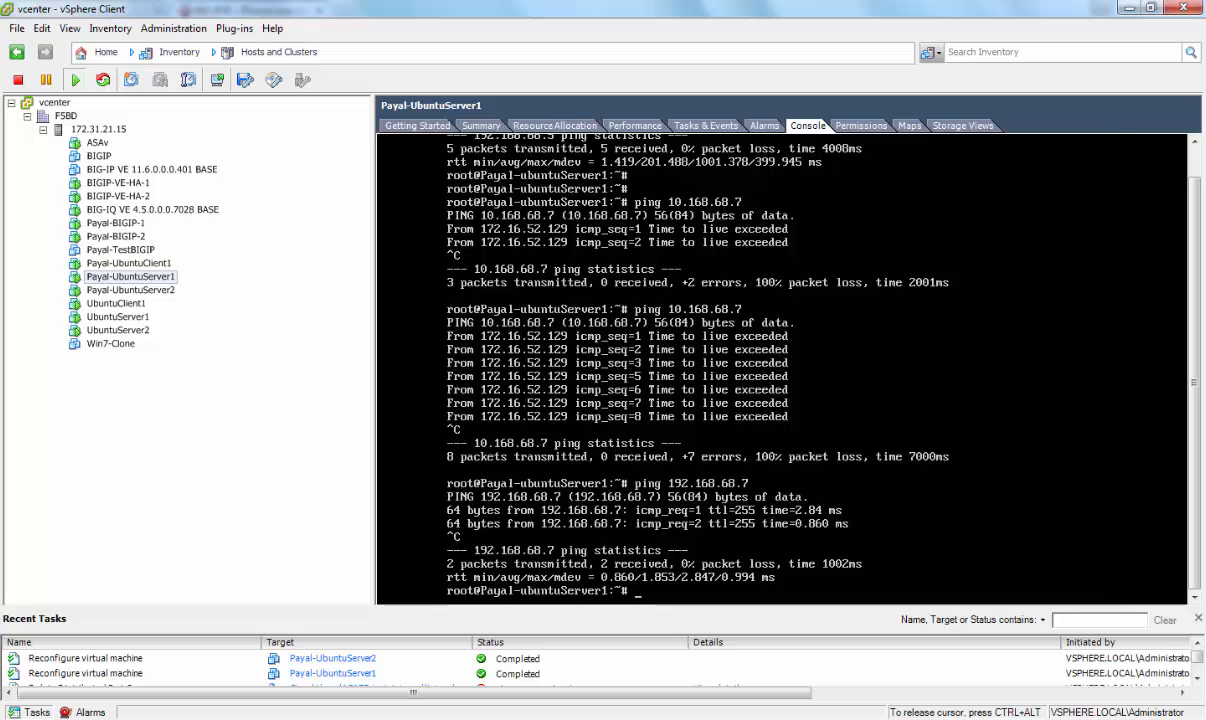
View the second Ubuntu server's console to confirm it receives ping replies
{"action": "left_click", "coordinate": [130, 290]}
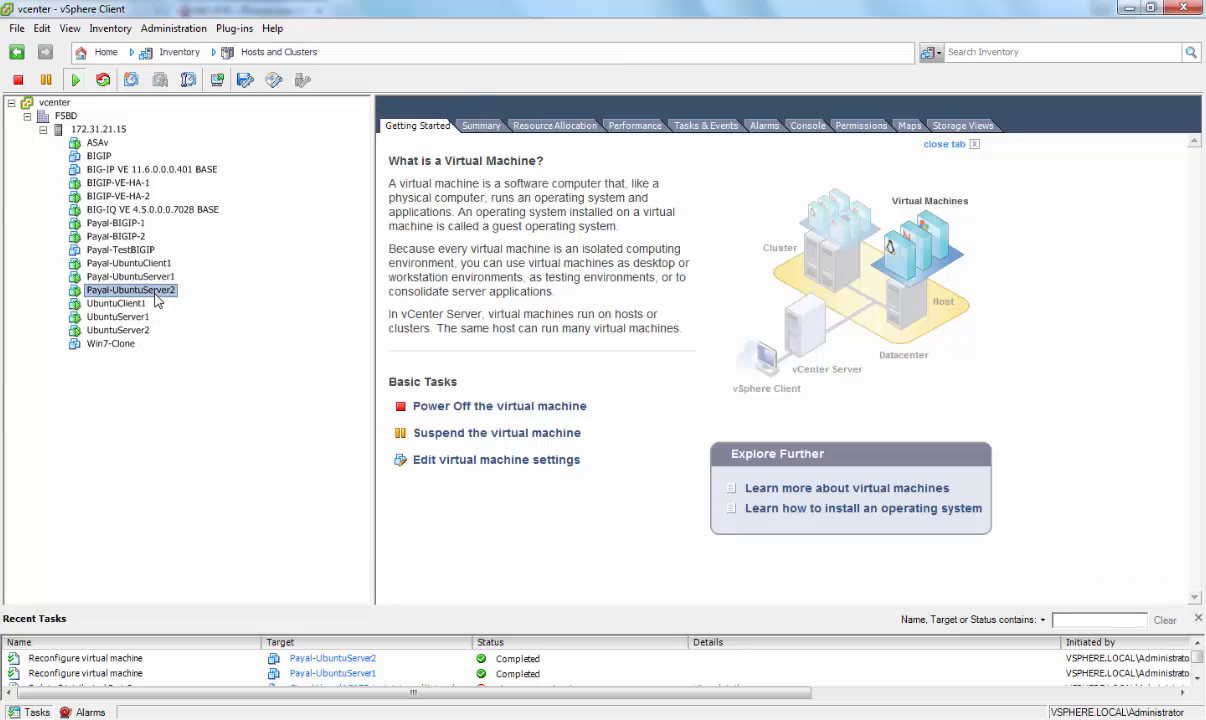
{"action": "left_click", "coordinate": [808, 124]}
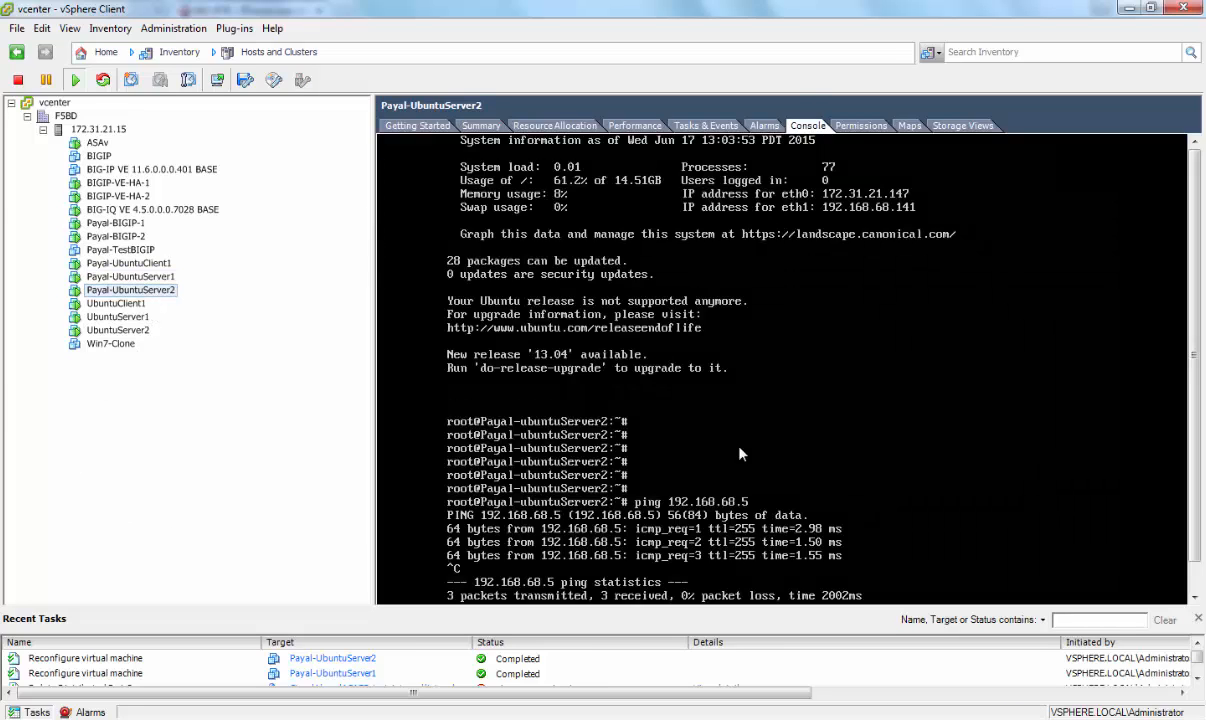
{"action": "scroll", "scroll_direction": "down", "scroll_amount": 3}
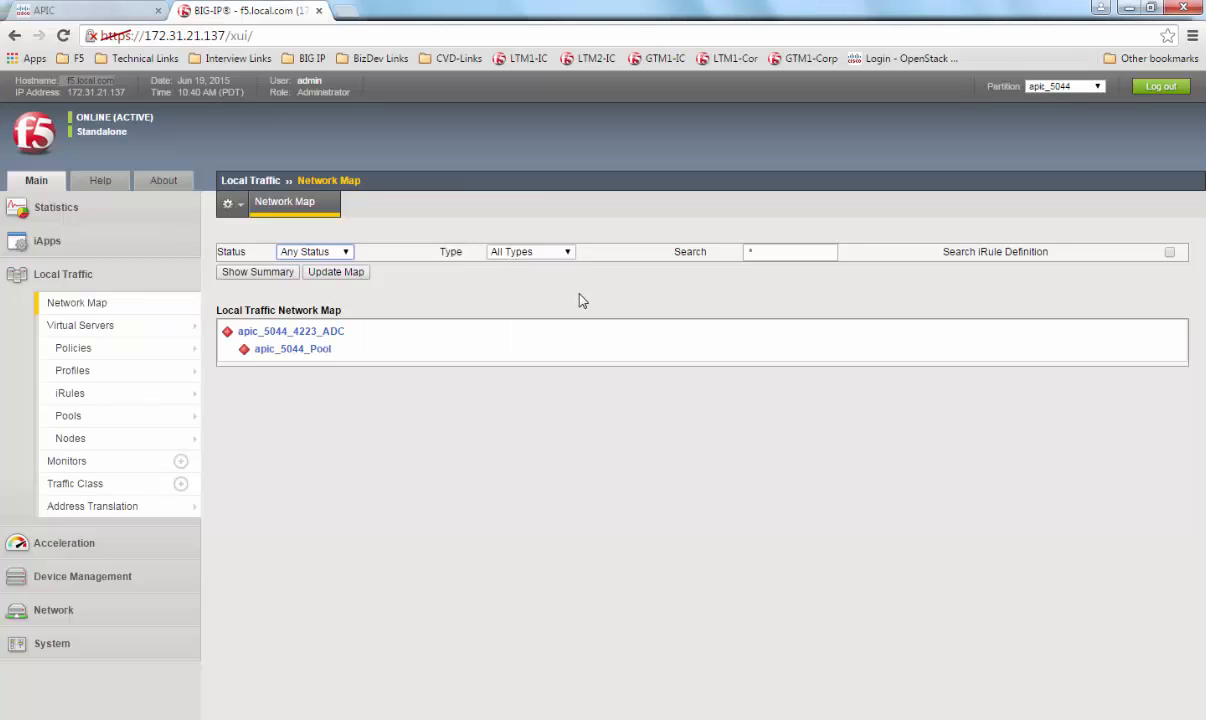
Confirm nodes 192.168.60.140 and .141 are listed and the network map shows virtual server and pool up
{"action": "left_click", "coordinate": [70, 438]}
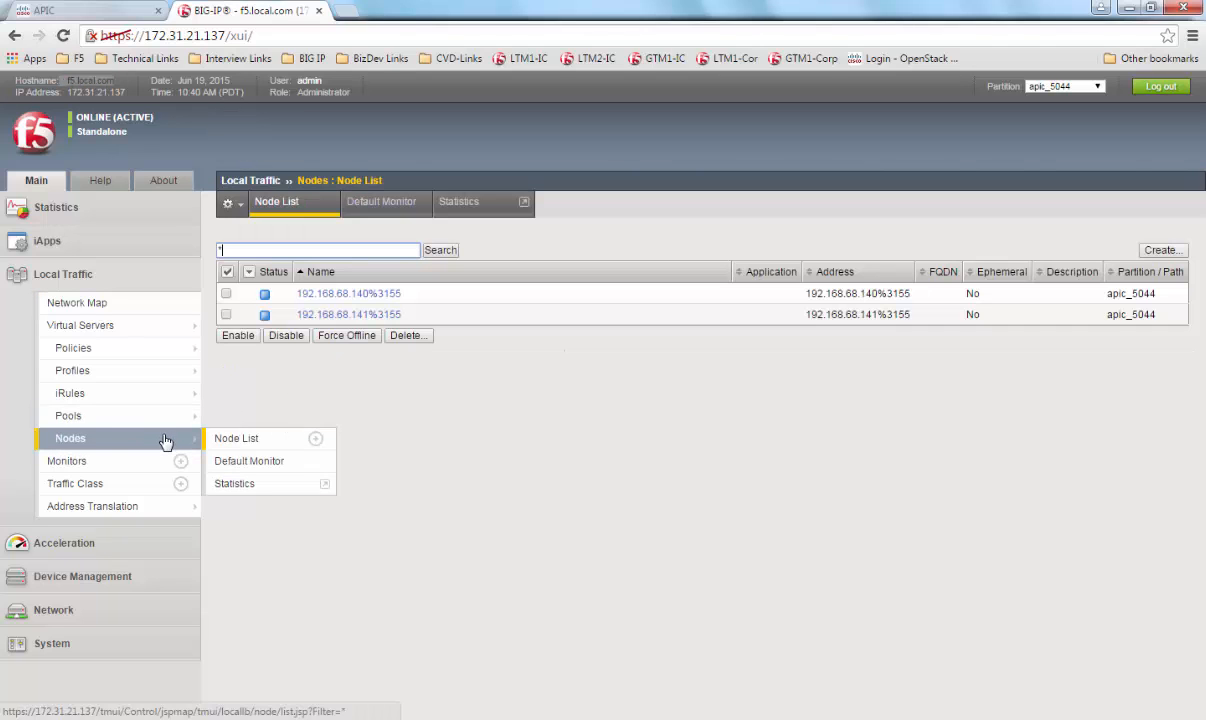
{"action": "mouse_move", "coordinate": [120, 314]}
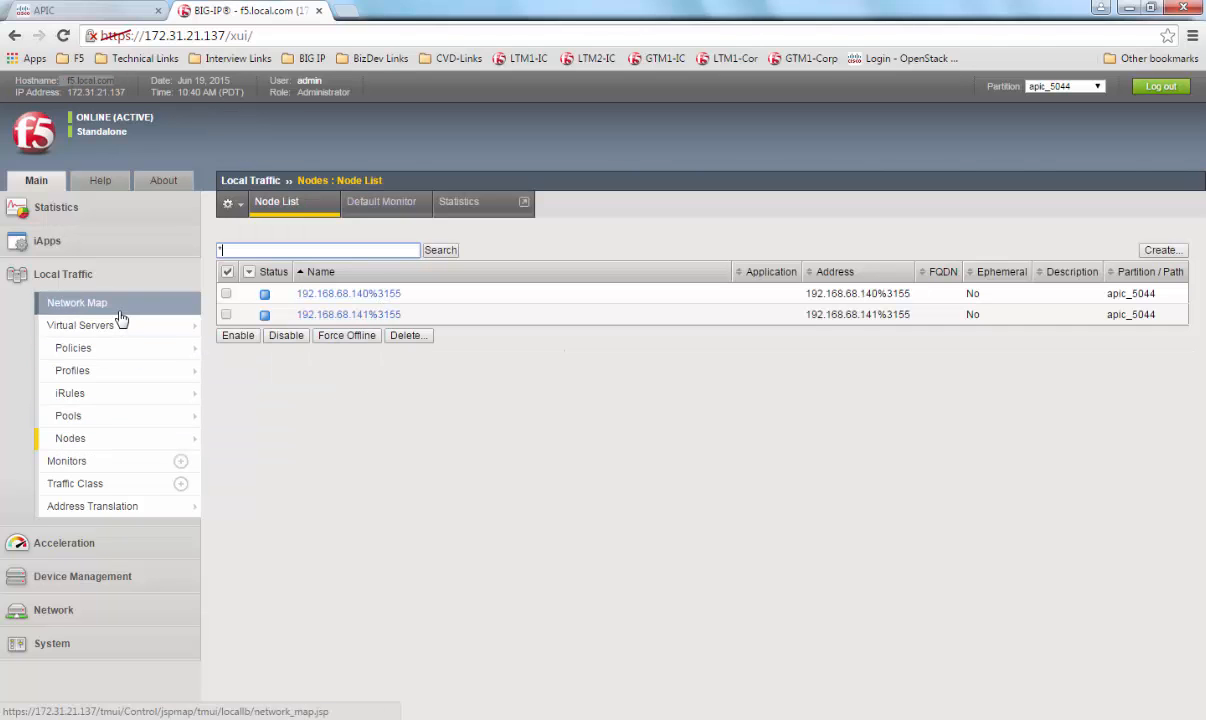
{"action": "left_click", "coordinate": [76, 302]}
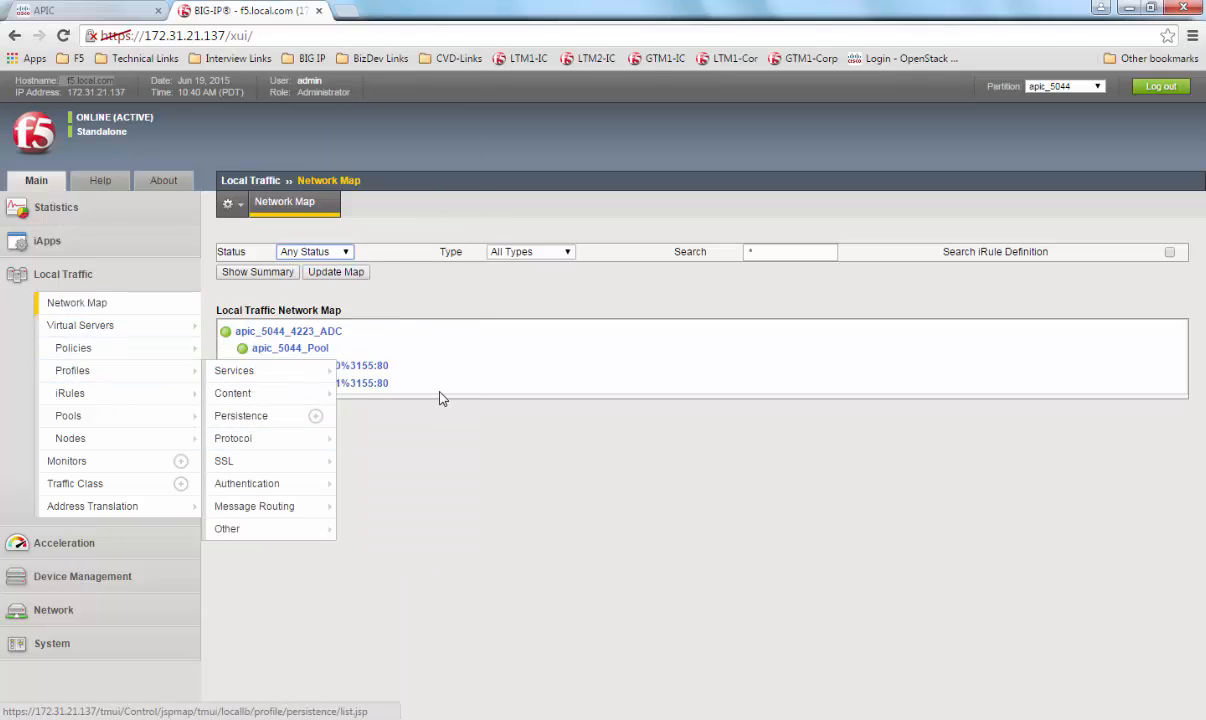
{"action": "left_click", "coordinate": [694, 584]}
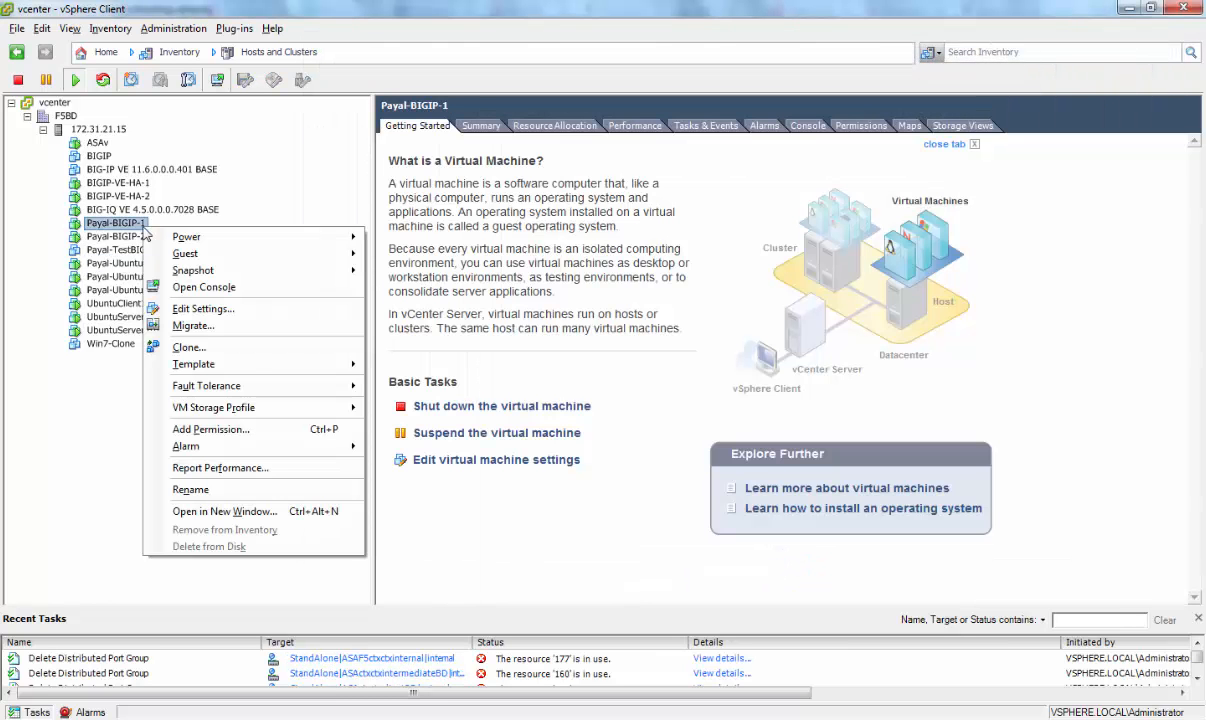
Review Payal-BIGIP-1's properties, showing its hardware and four network adapters
{"action": "left_click", "coordinate": [276, 320]}
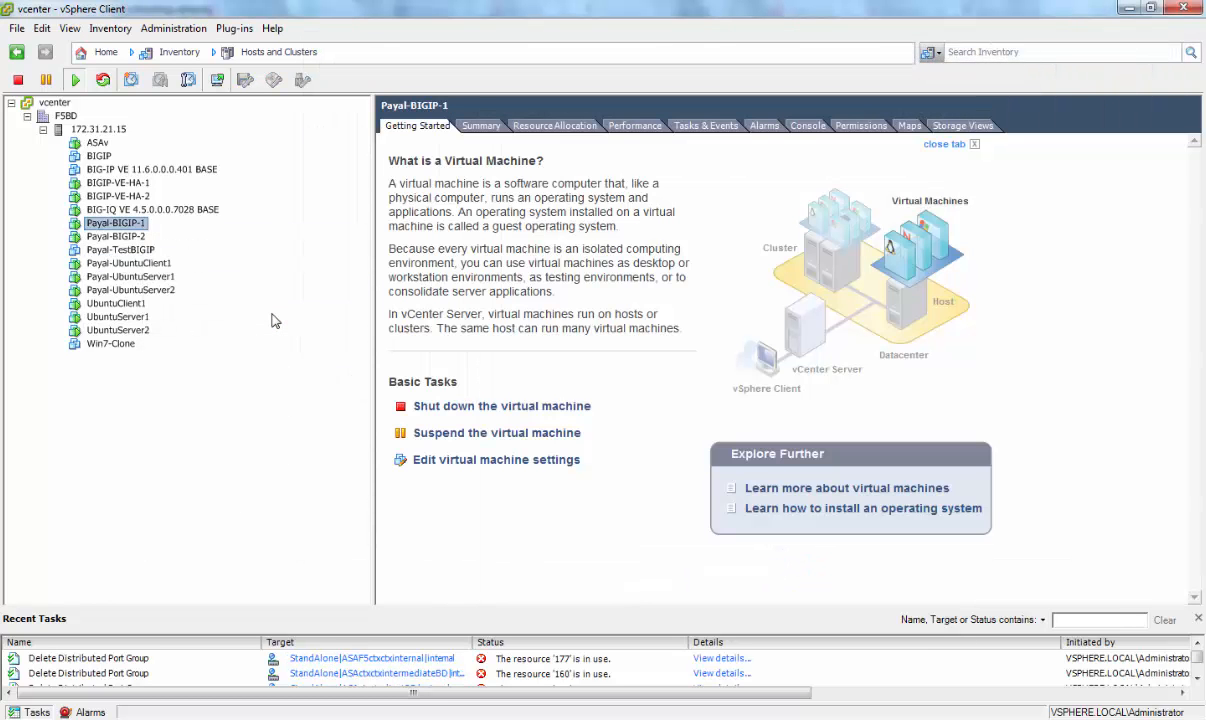
{"action": "left_click", "coordinate": [496, 458]}
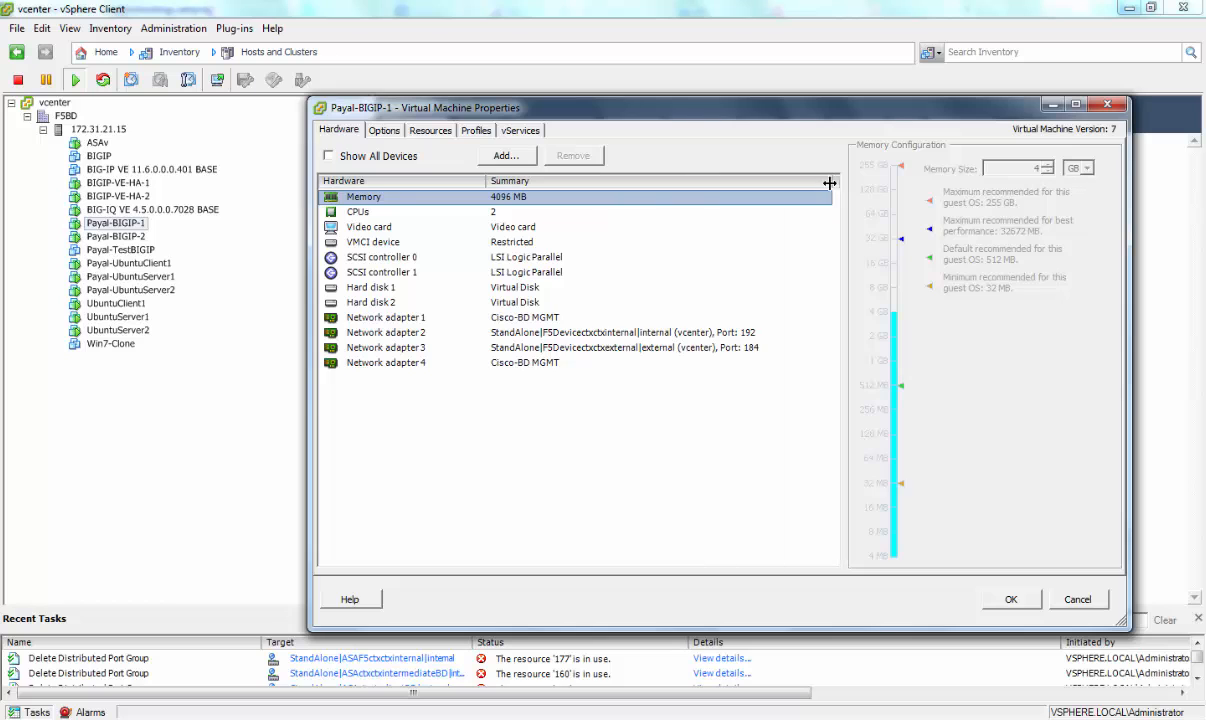
{"action": "mouse_move", "coordinate": [722, 352]}
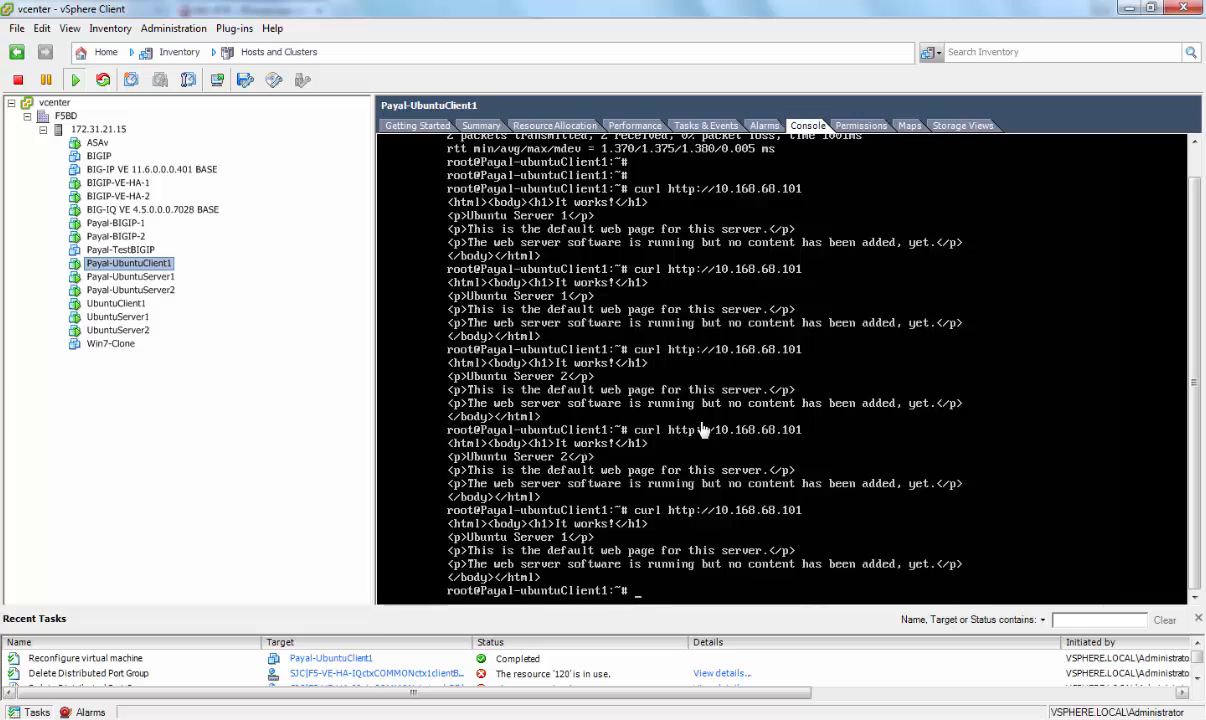
{"action": "mouse_move", "coordinate": [566, 308]}
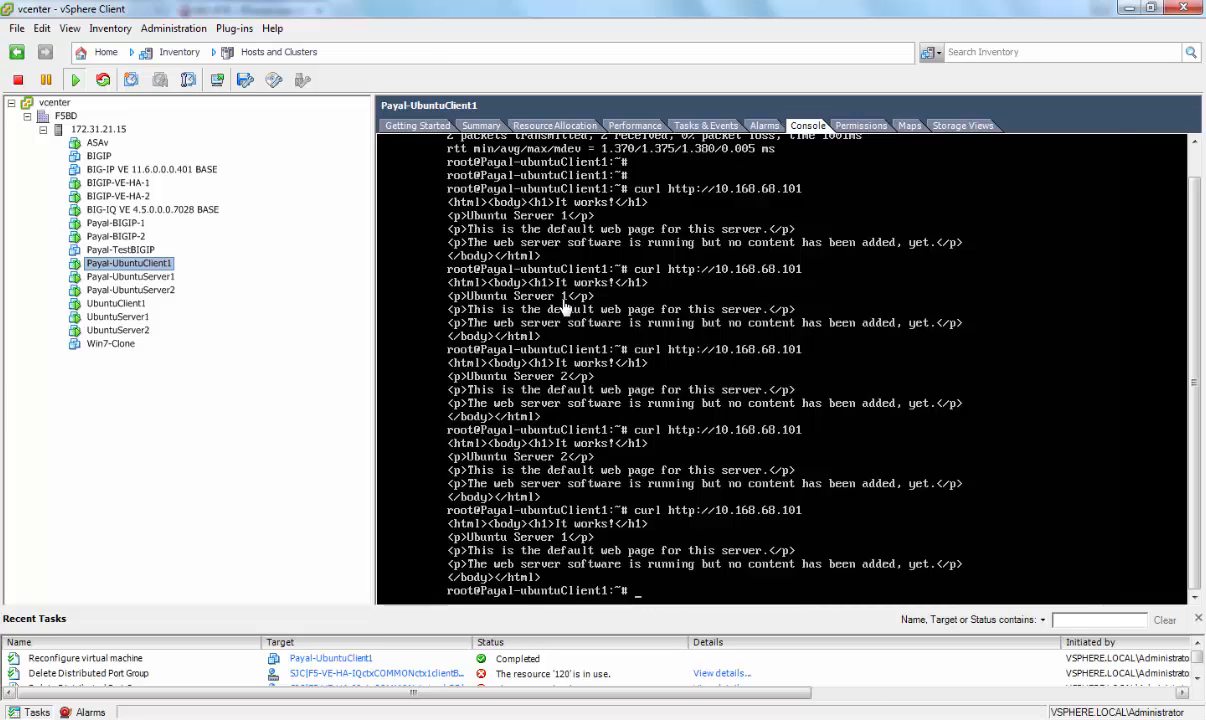